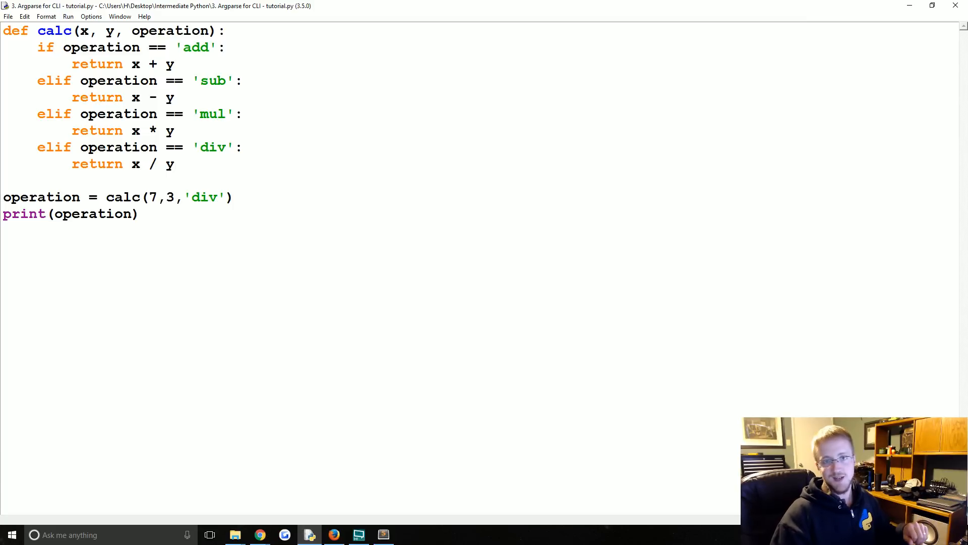
# Click repeatedly in the IDLE editor near the top of the calc script.
pyautogui.click(243, 147)
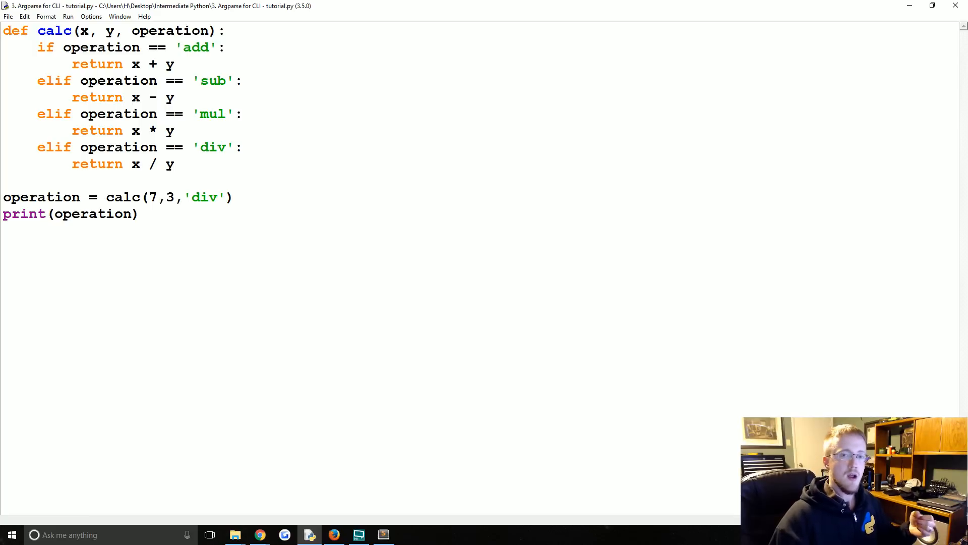
pyautogui.click(243, 147)
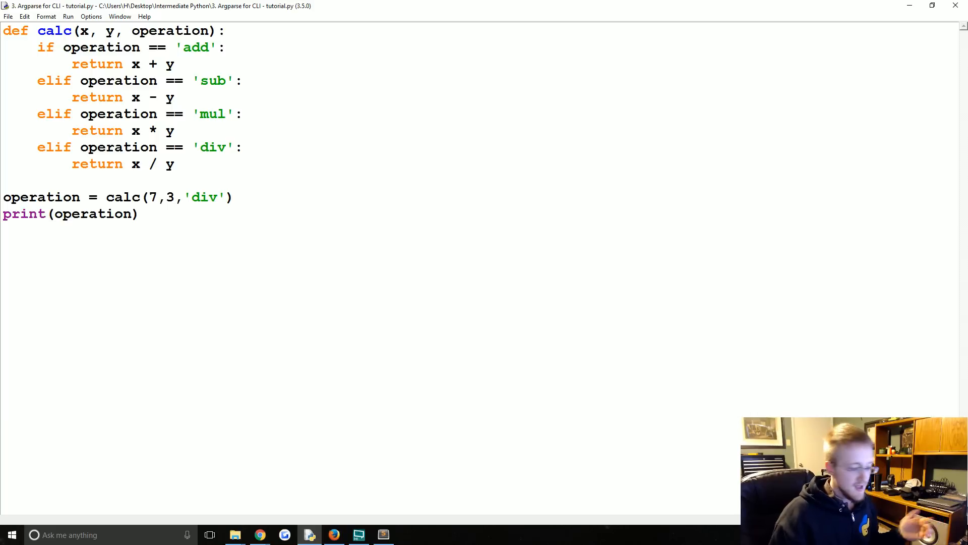
pyautogui.click(244, 147)
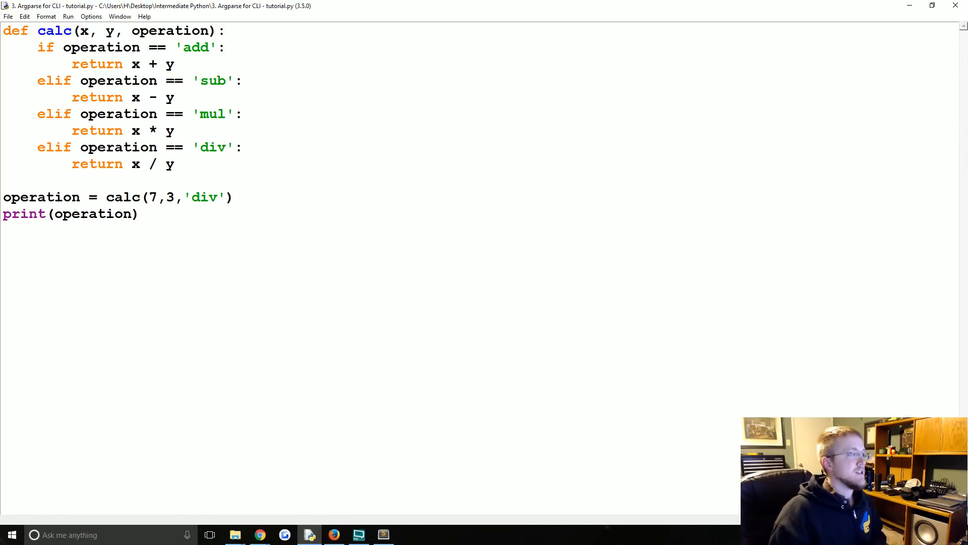
pyautogui.click(243, 147)
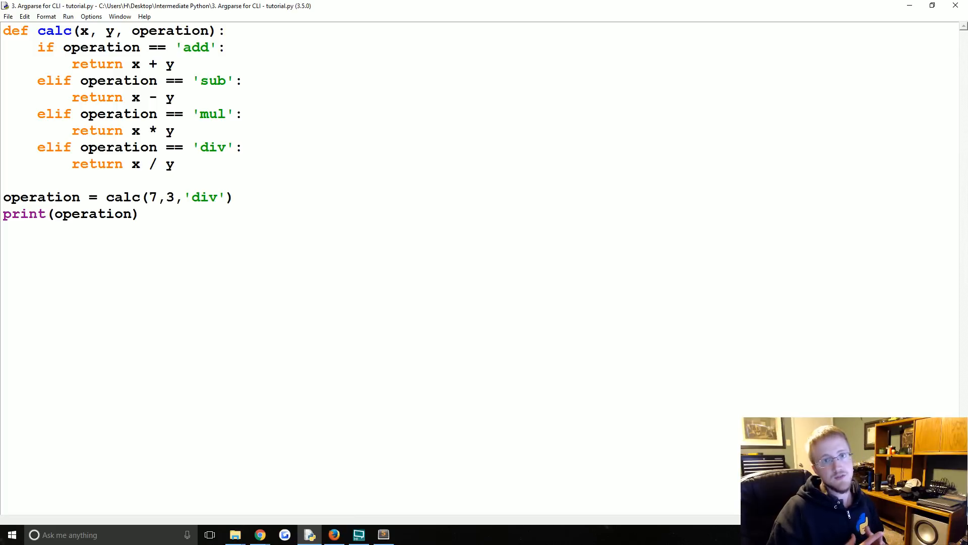
pyautogui.click(243, 147)
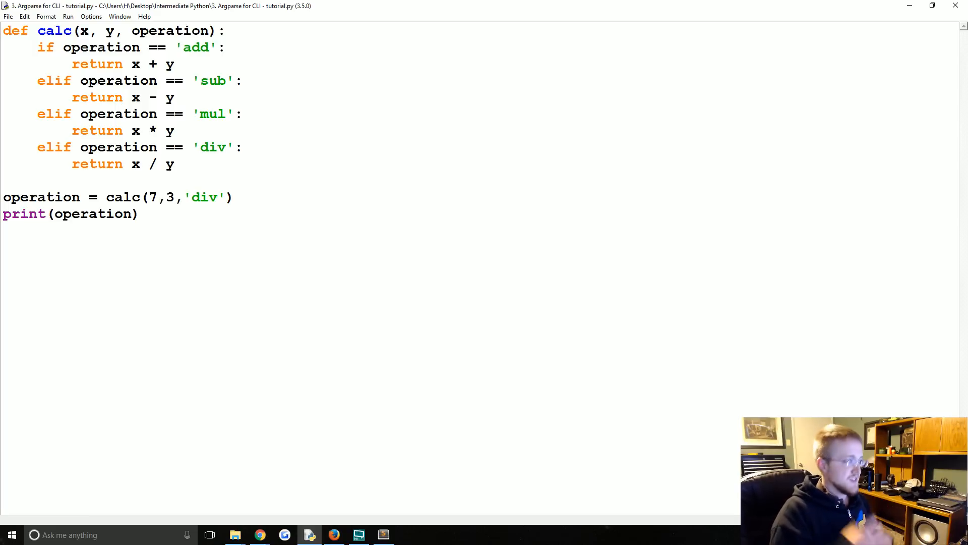
pyautogui.click(243, 147)
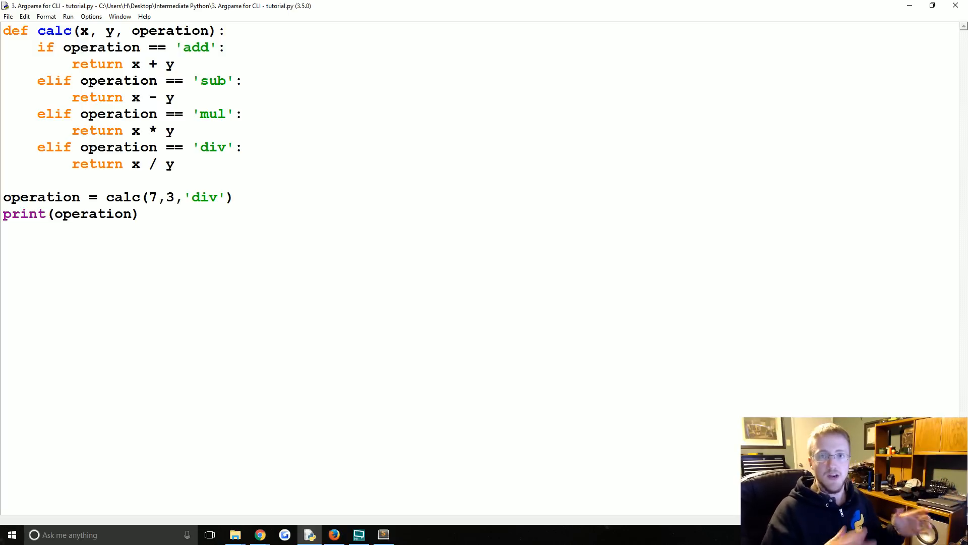
pyautogui.click(242, 147)
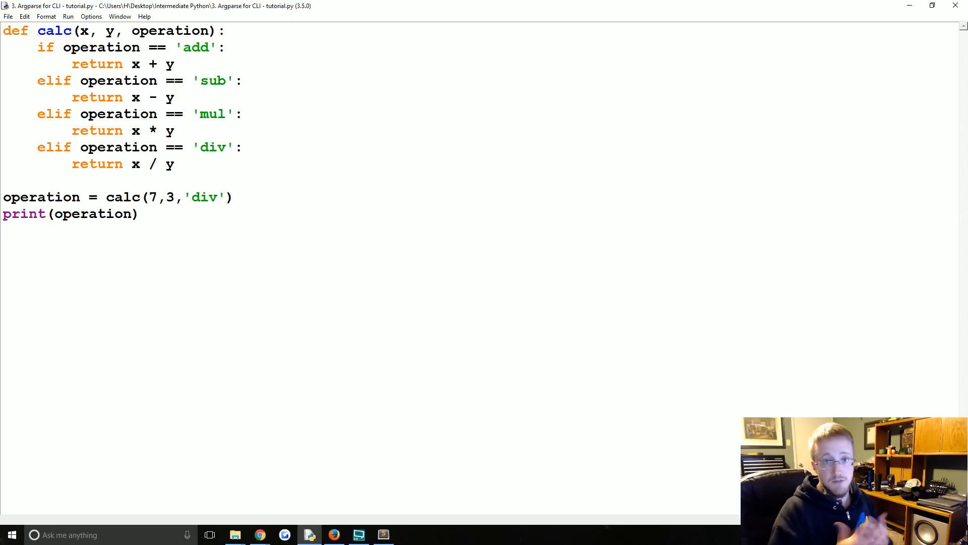
pyautogui.click(243, 148)
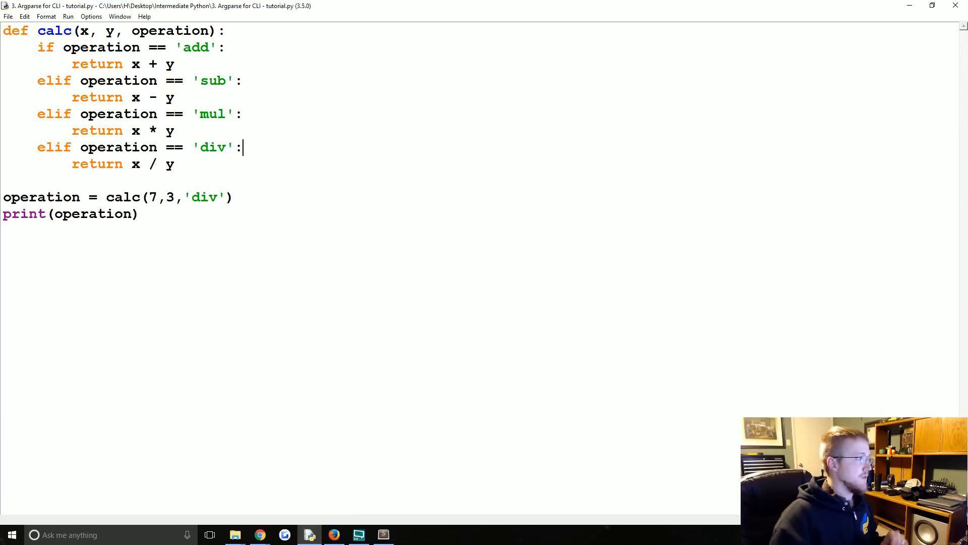
pyautogui.moveTo(215, 171)
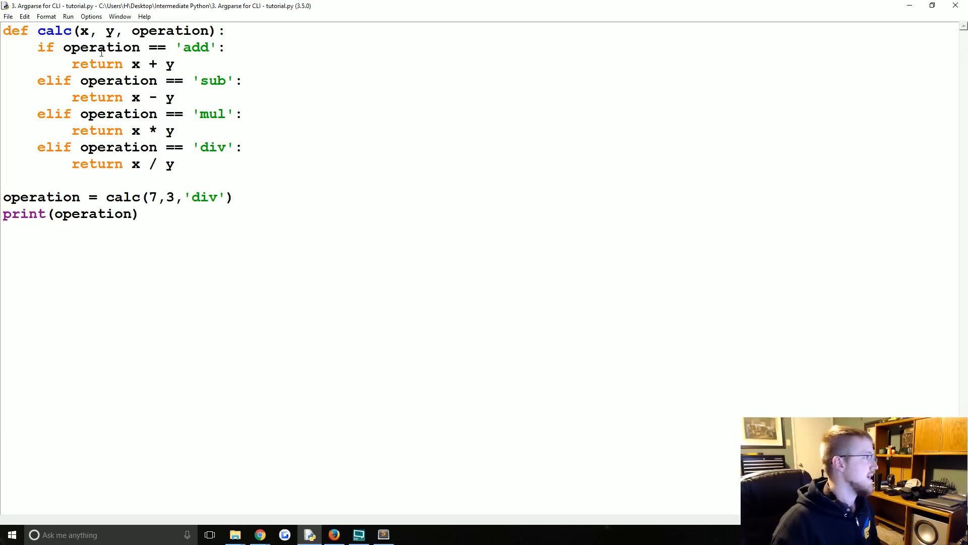
# Select all of the script and place the cursor at the very top to add blank lines above def calc.
pyautogui.doubleClick(195, 47)
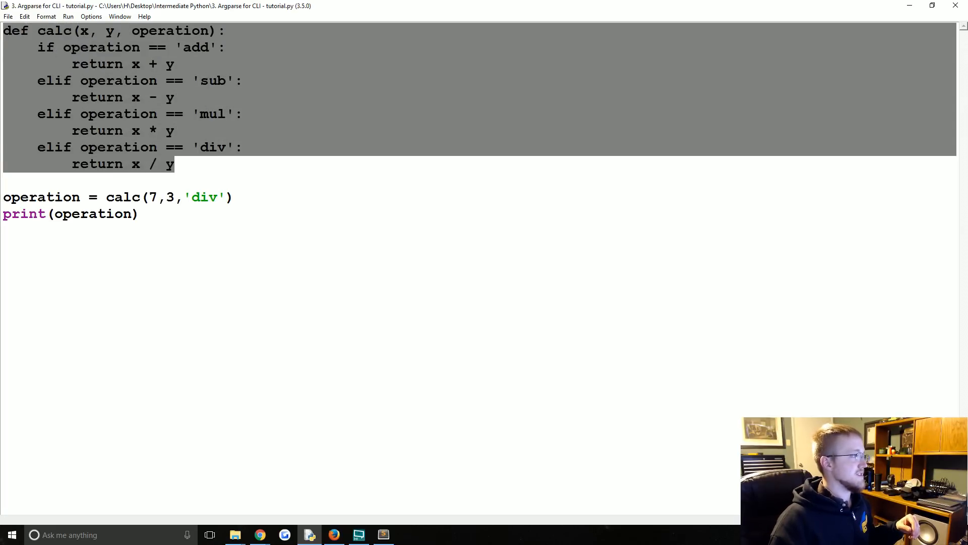
pyautogui.click(277, 158)
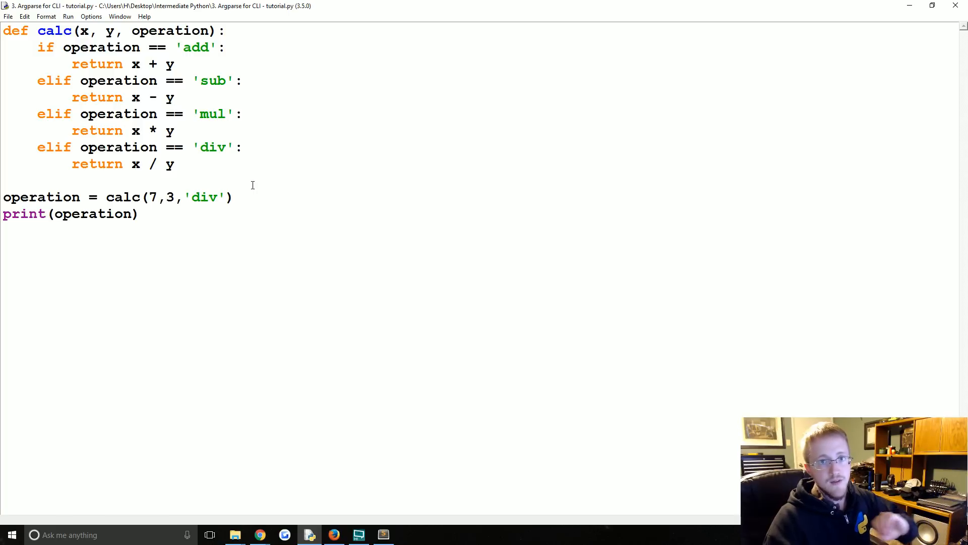
pyautogui.click(175, 97)
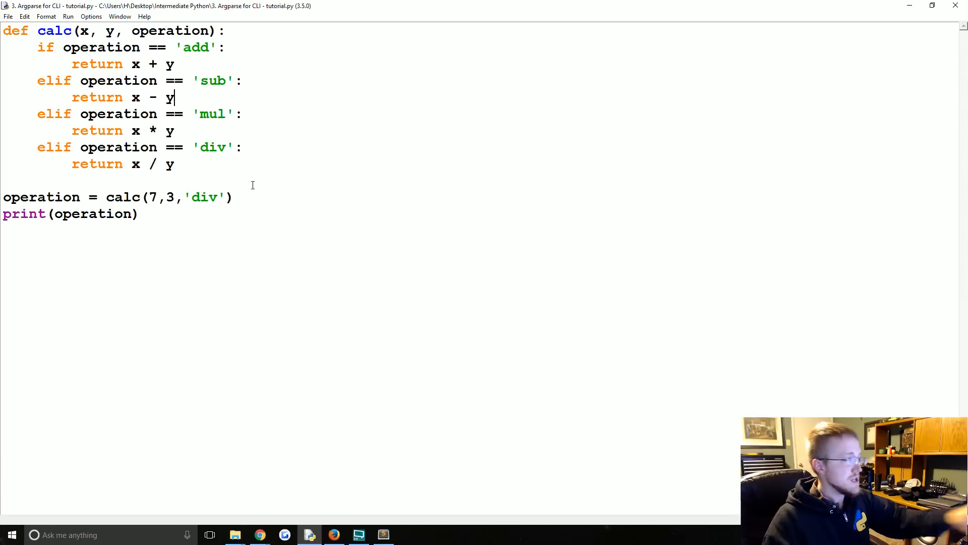
pyautogui.moveTo(255, 171)
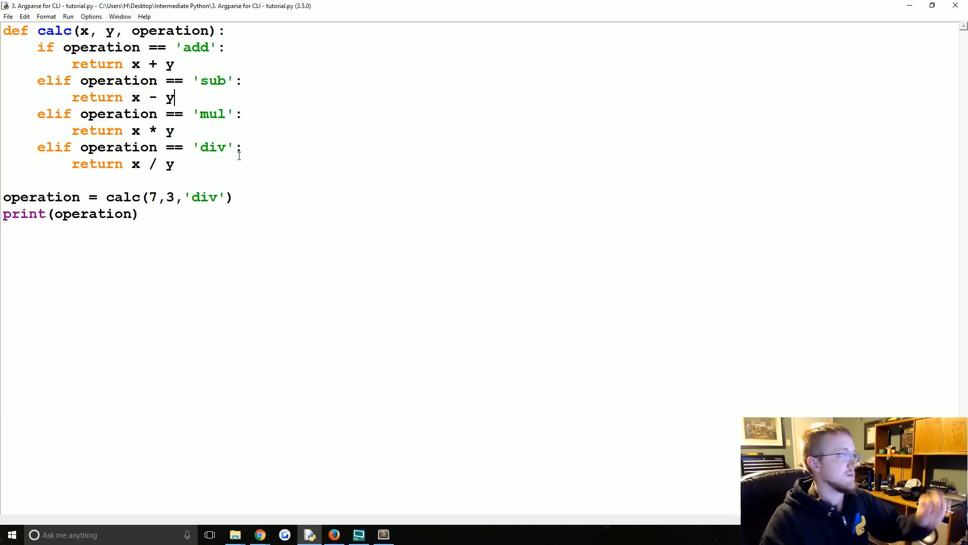
pyautogui.press('ctrl+a')
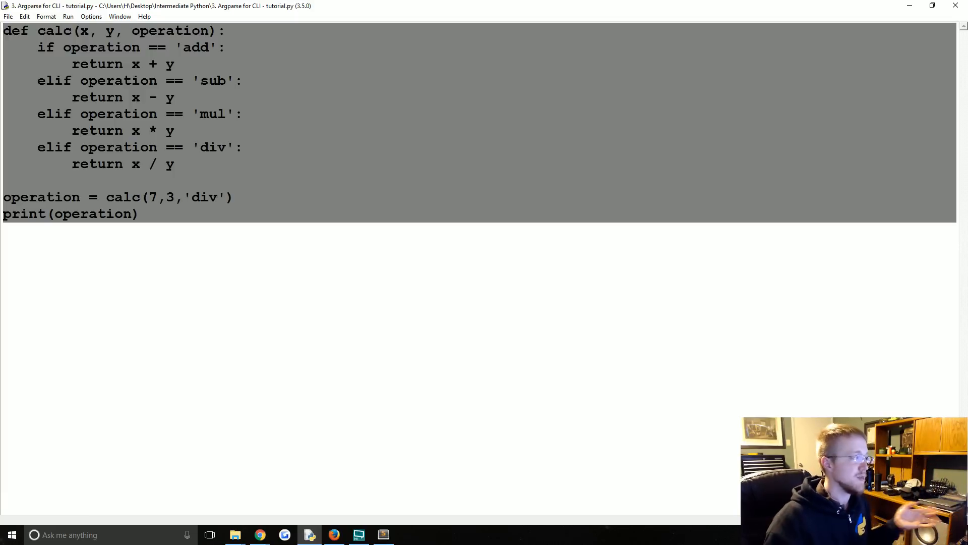
pyautogui.click(253, 179)
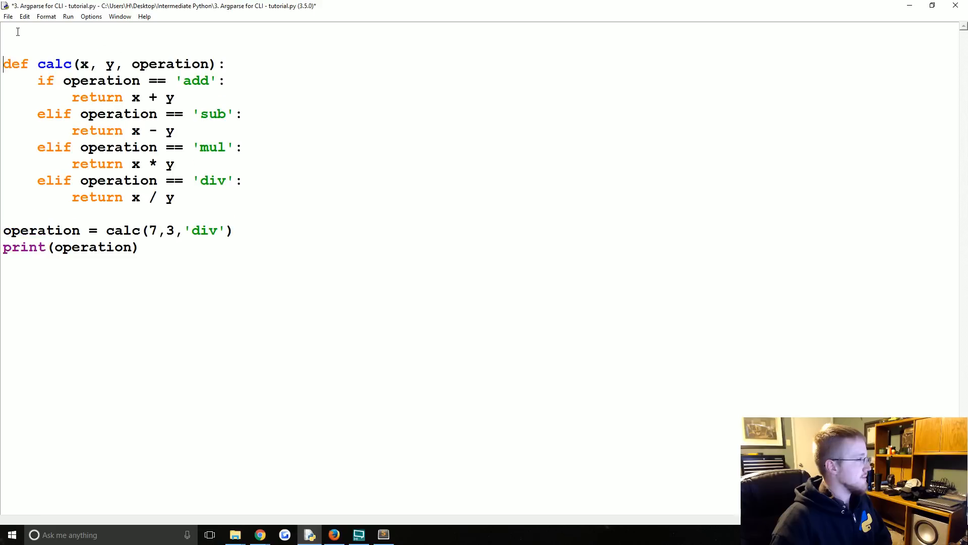
# Add import argparse at the top and start a def main(): function.
pyautogui.write('import ar')
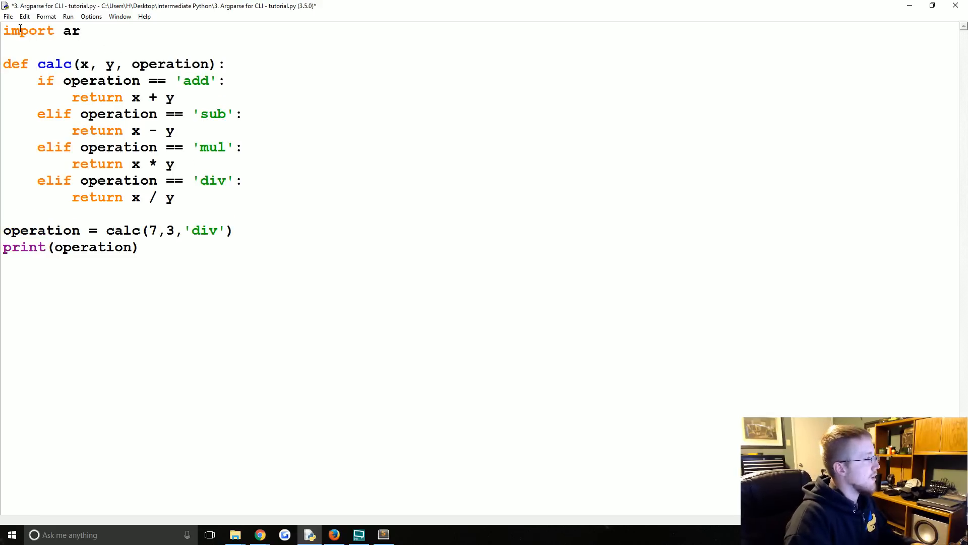
pyautogui.write('gparse')
pyautogui.write('import sys')
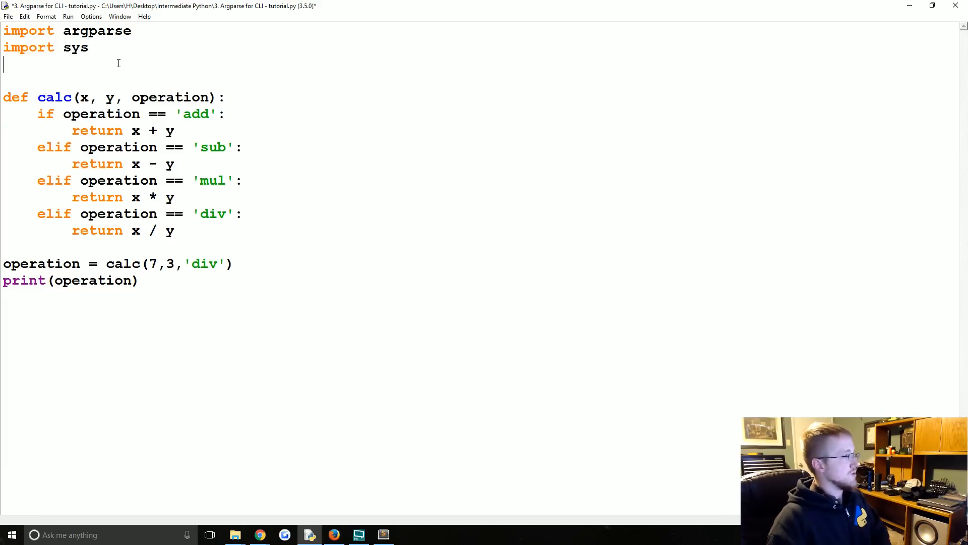
pyautogui.write('def main')
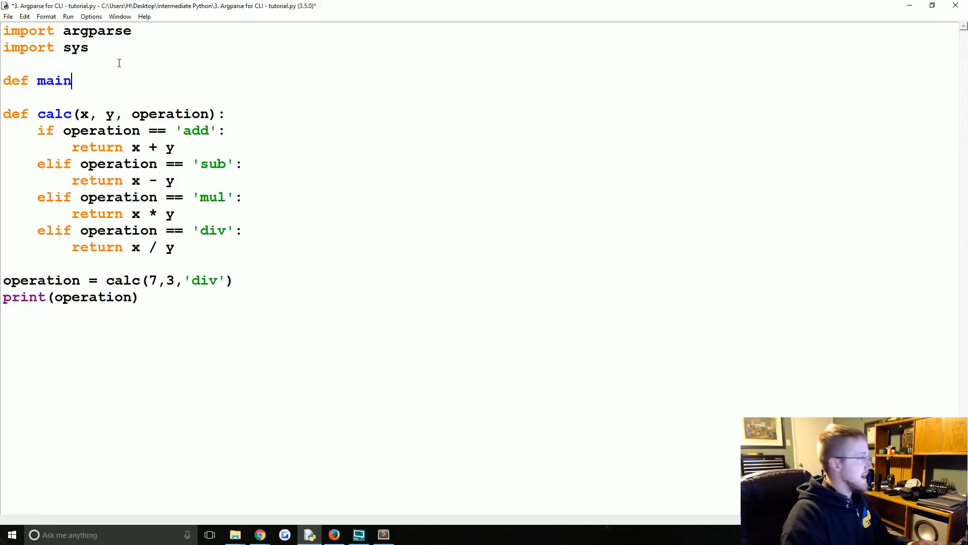
pyautogui.write('():')
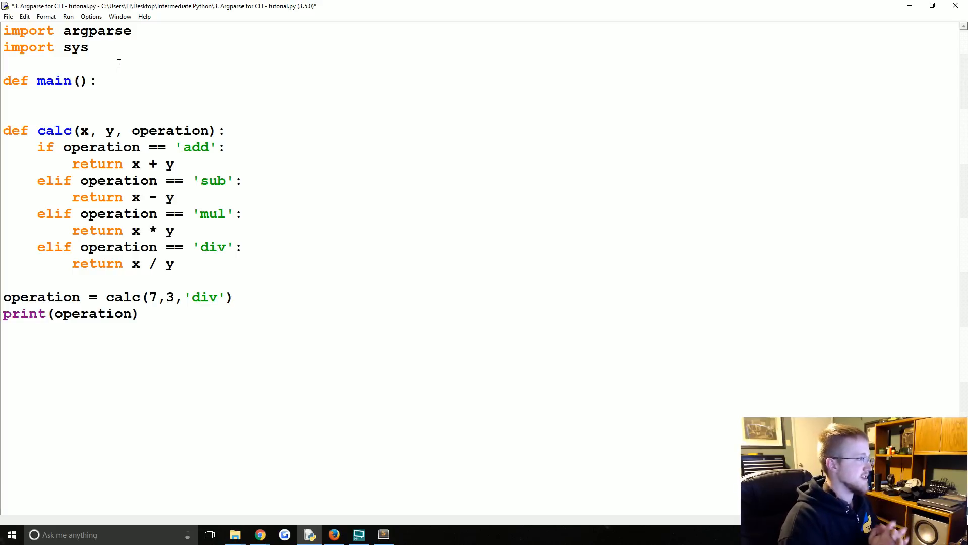
# Inside main, create parser = argparse.ArgumentParser().
pyautogui.click(37, 98)
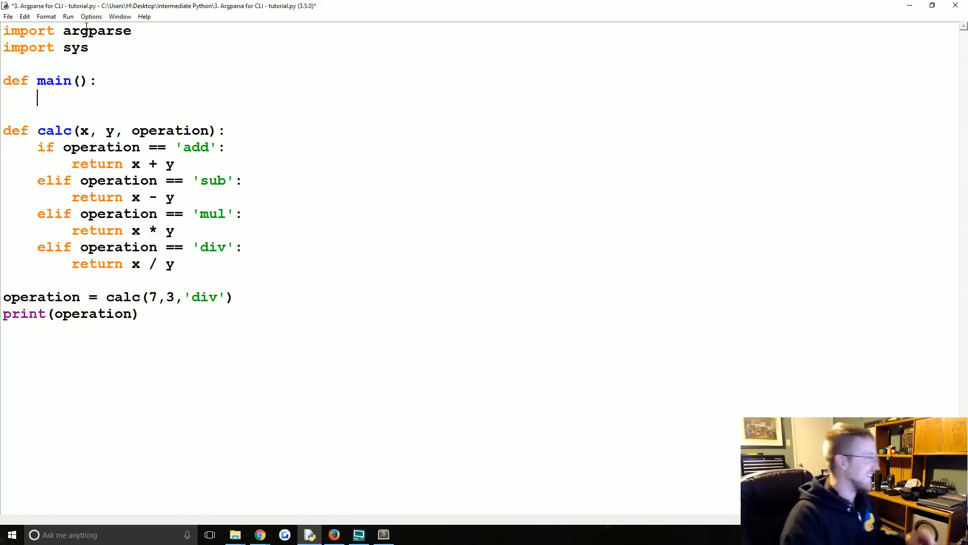
pyautogui.write('parser = argparse.')
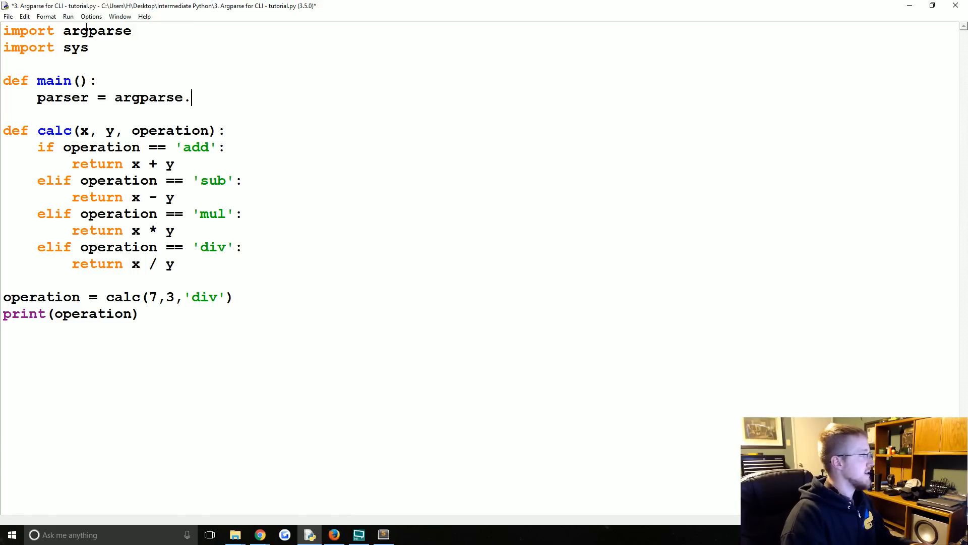
pyautogui.write('ArgumentPa')
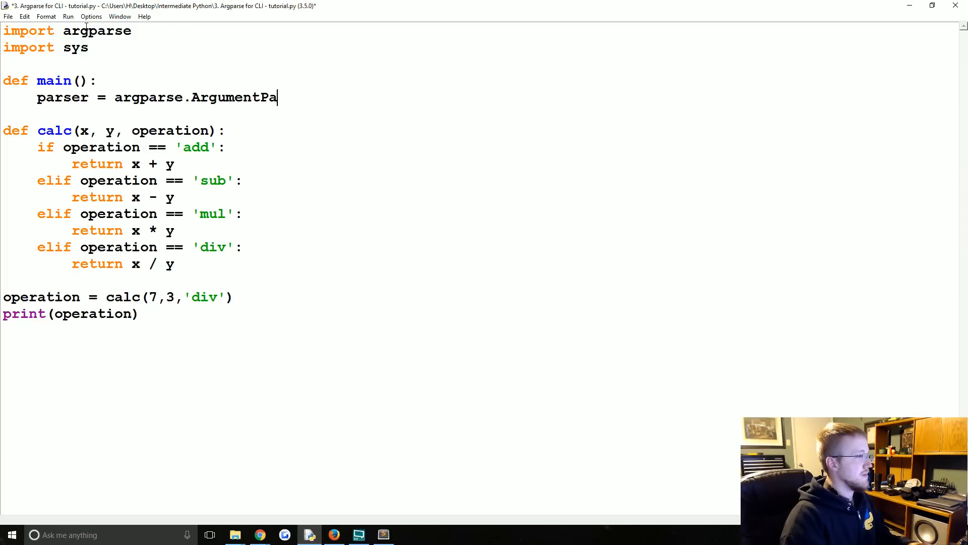
pyautogui.write('rset')
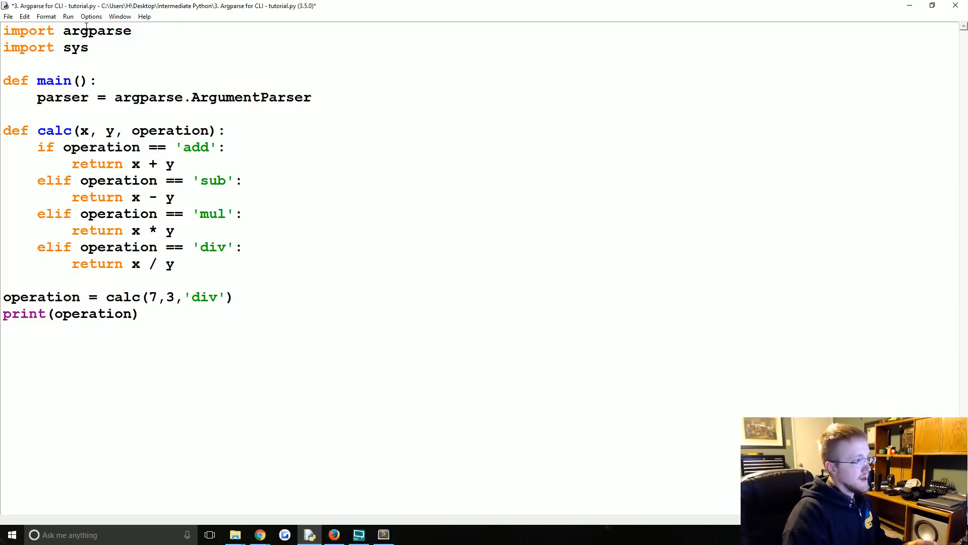
pyautogui.write('()')
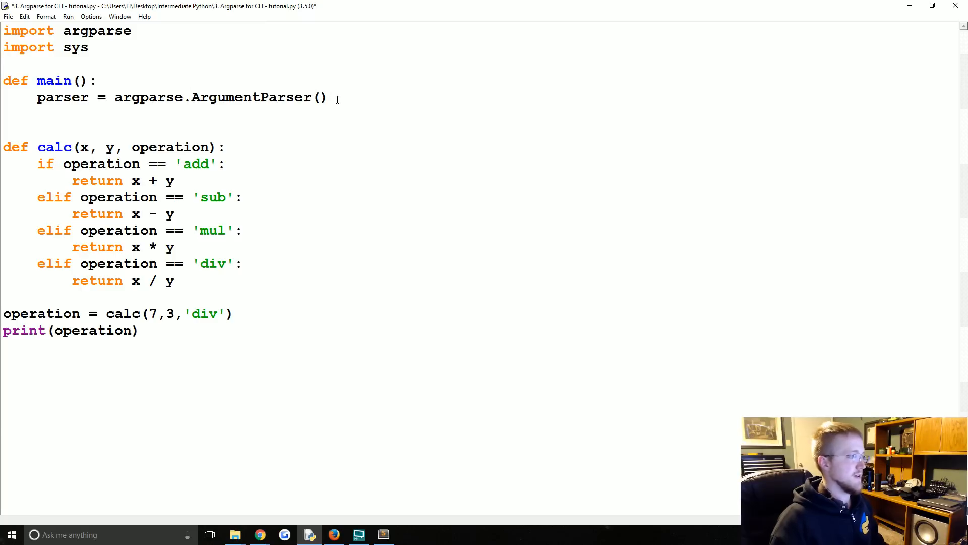
pyautogui.doubleClick(62, 97)
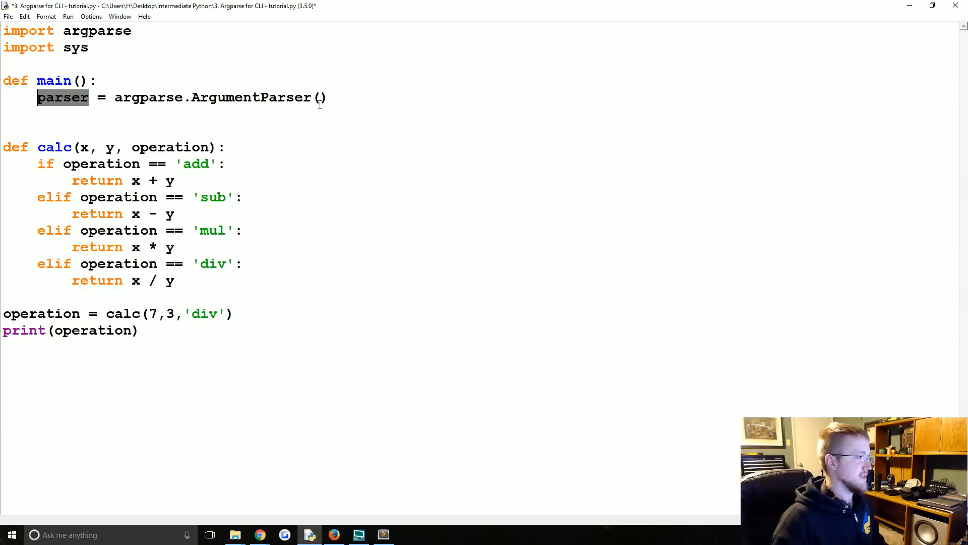
# On a new line under the ArgumentParser call, write parser.add_argument() with empty parentheses.
pyautogui.click(329, 97)
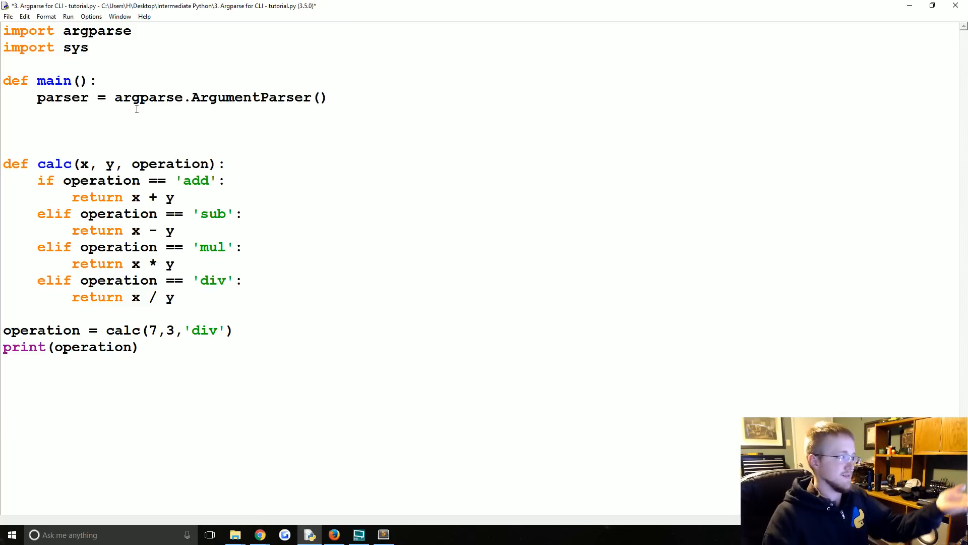
pyautogui.click(329, 98)
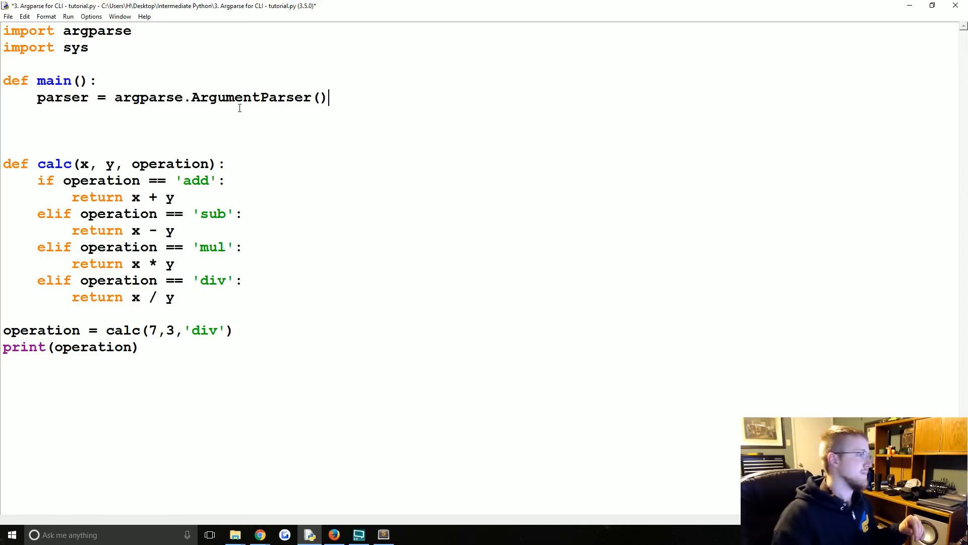
pyautogui.write('p')
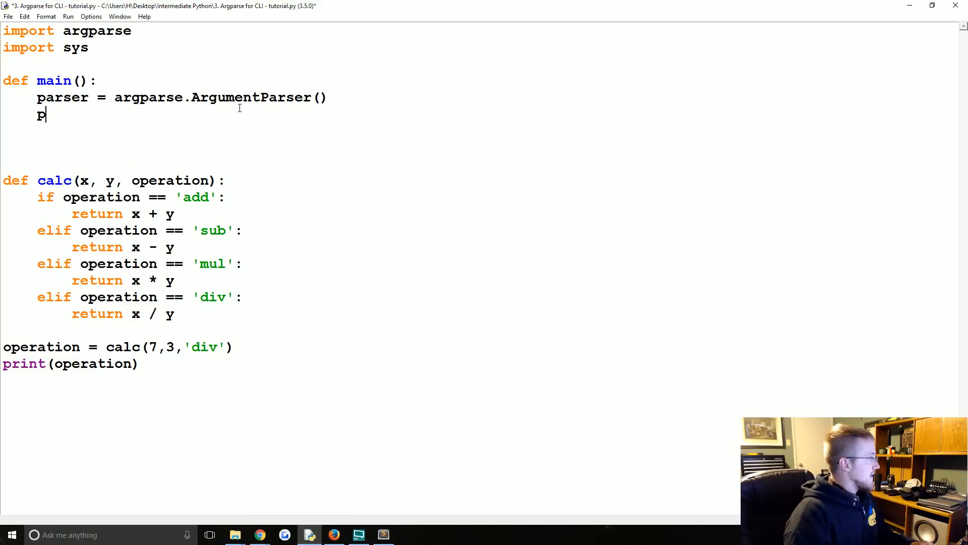
pyautogui.write('arser.add_')
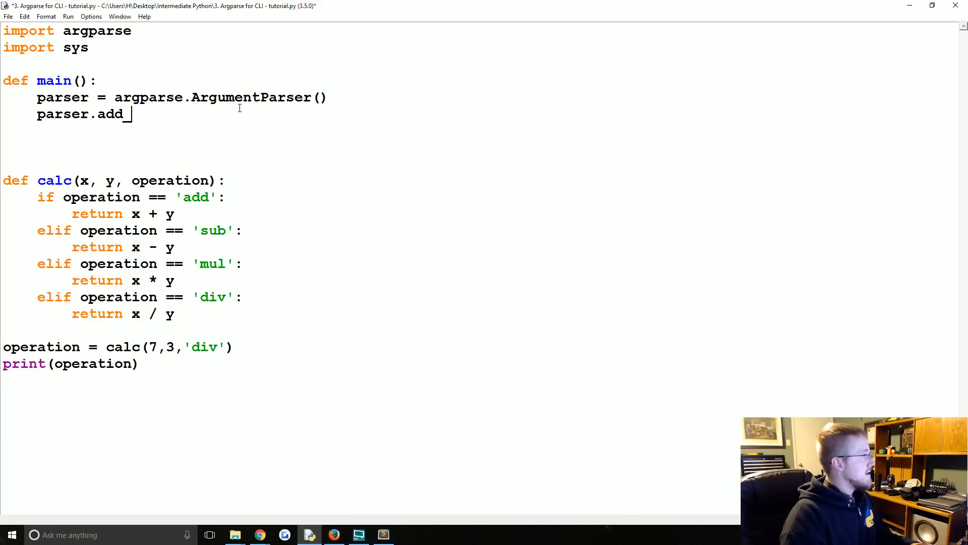
pyautogui.write('argument')
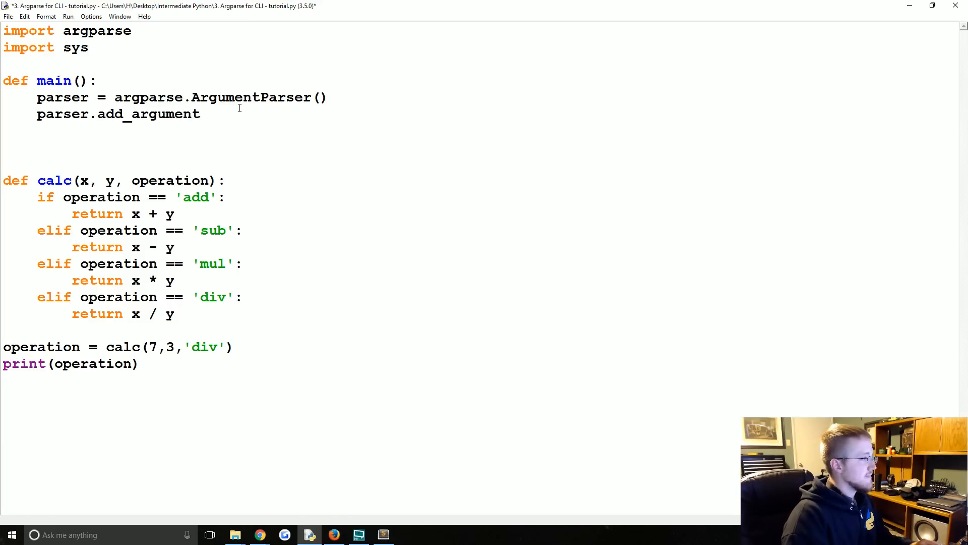
pyautogui.write('()')
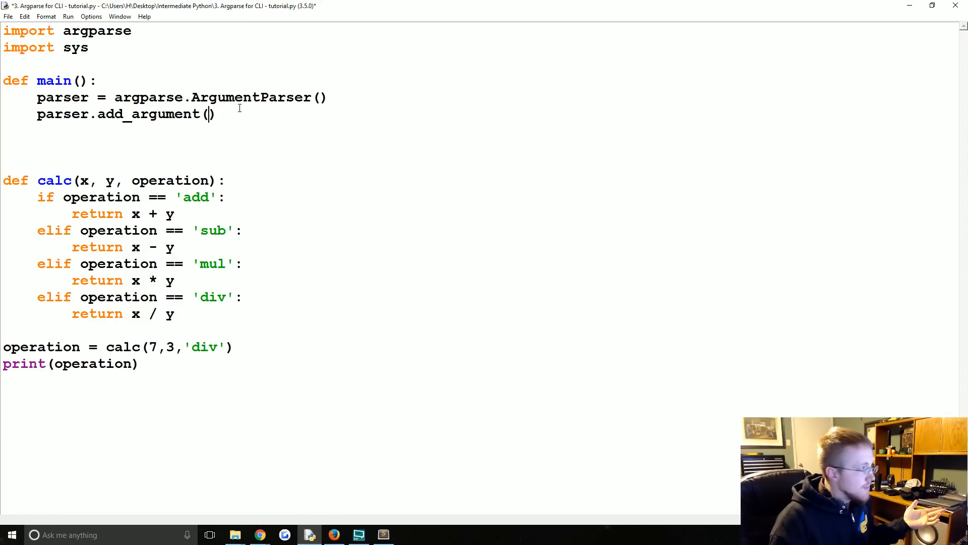
pyautogui.doubleClick(146, 114)
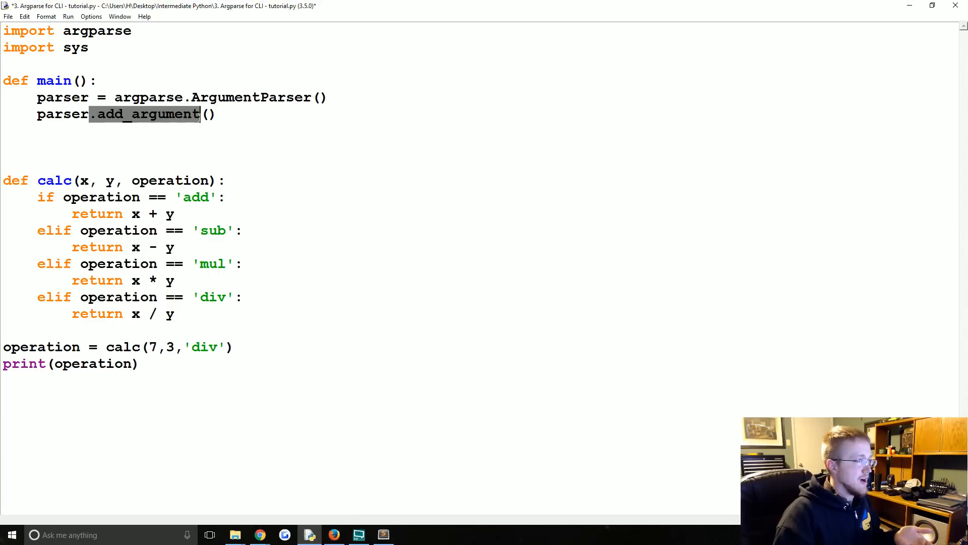
pyautogui.click(208, 114)
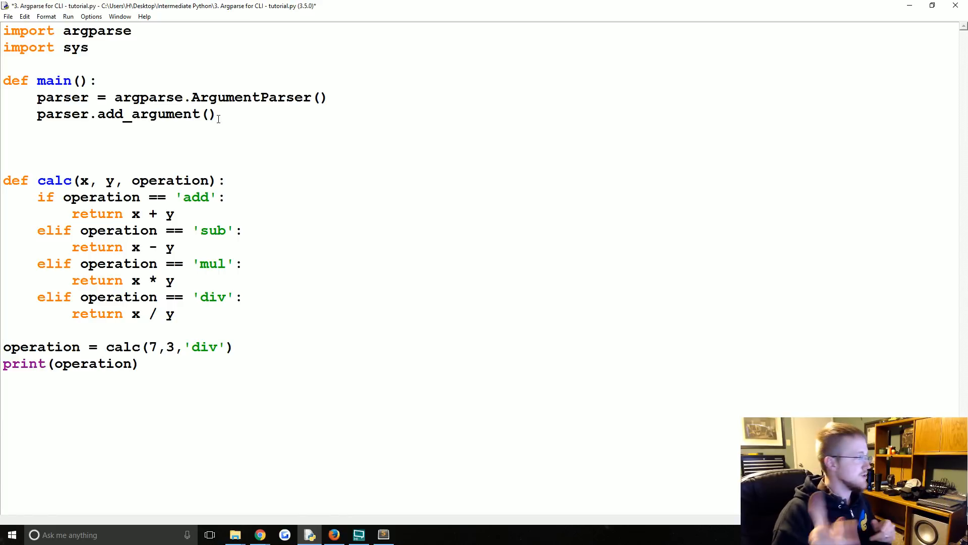
# Define the '--x' option with type=float and default=1.0.
pyautogui.write("''")
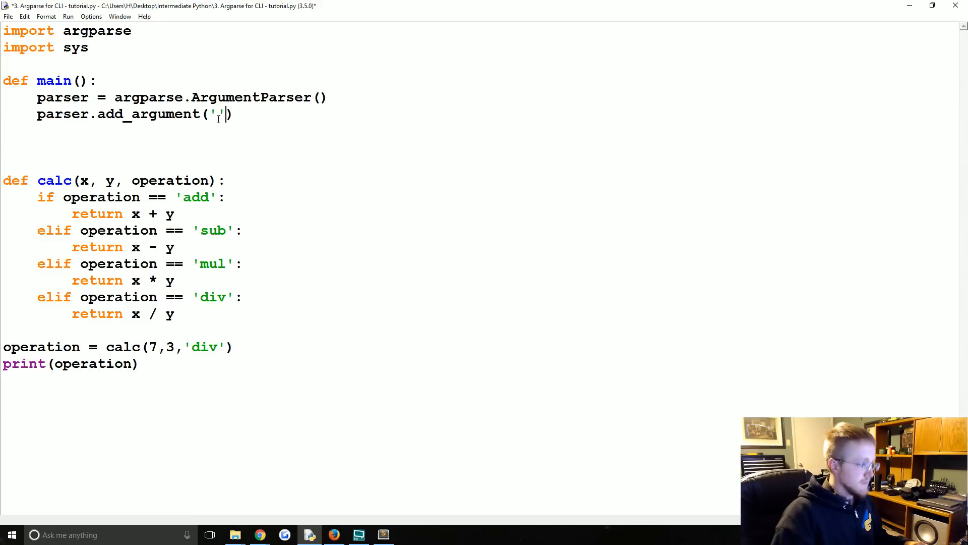
pyautogui.write('--x')
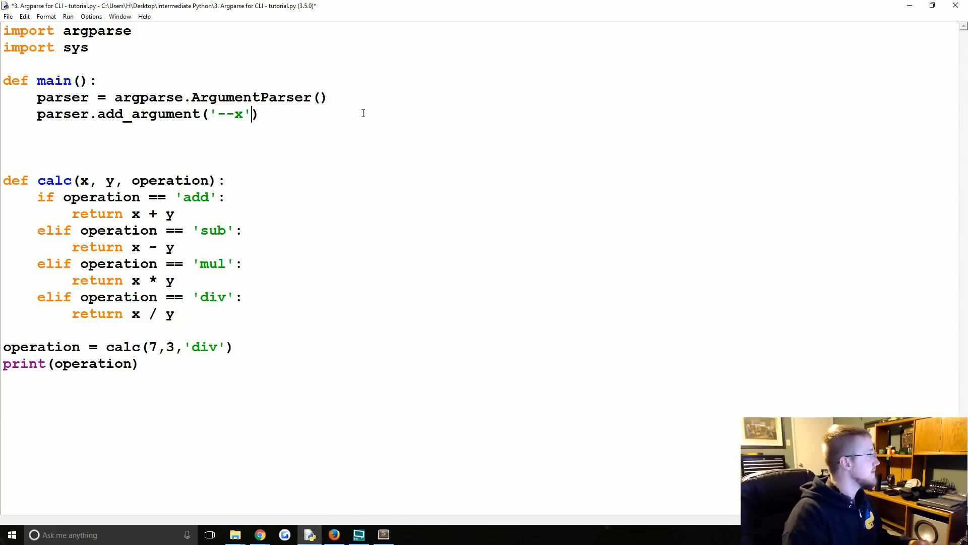
pyautogui.write(', type=float,')
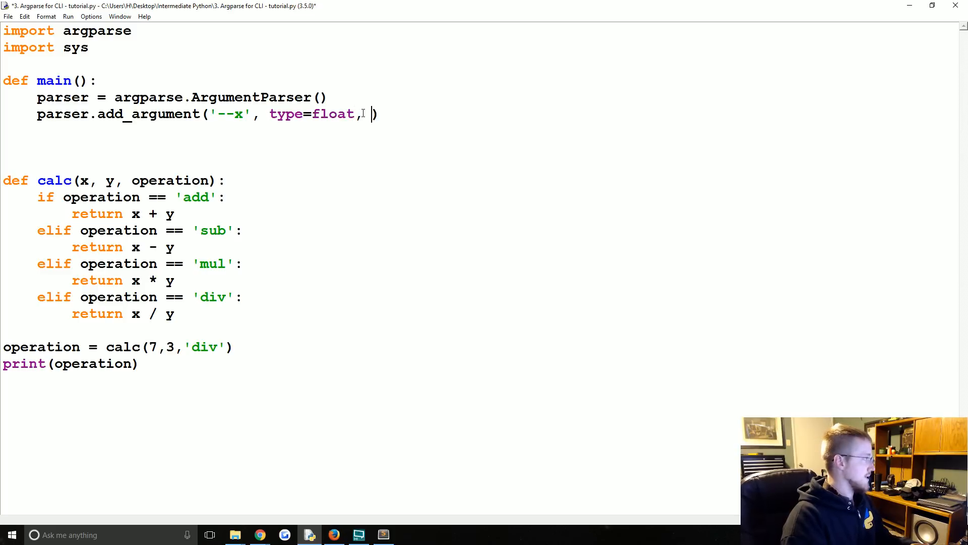
pyautogui.write('default=')
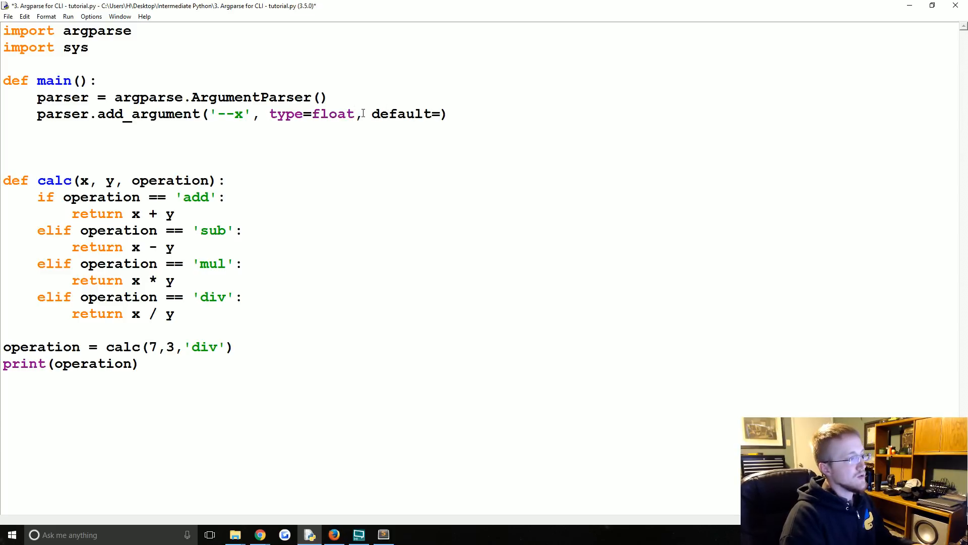
pyautogui.write('1.0,')
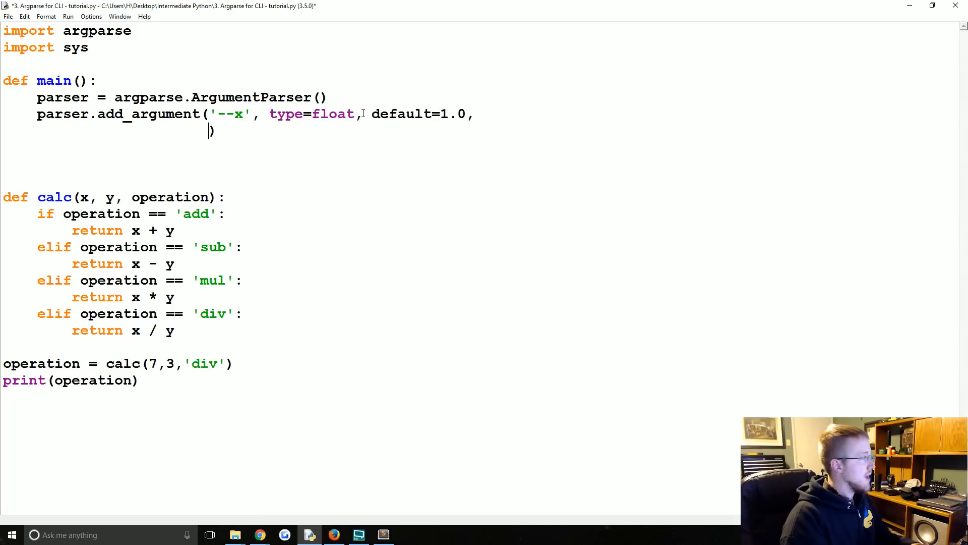
# Add help='What is the first number?' and rename the copied second option to '--y'.
pyautogui.write('help')
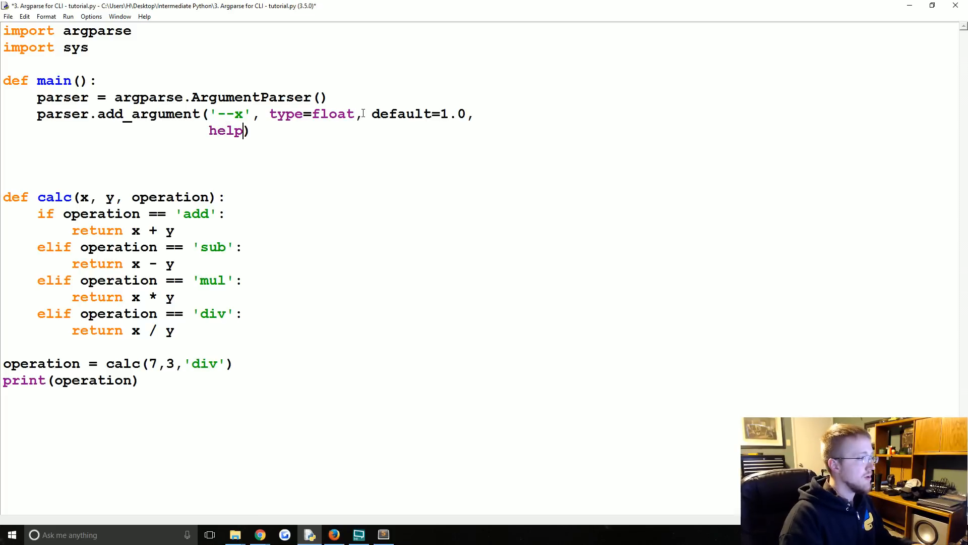
pyautogui.write("=''")
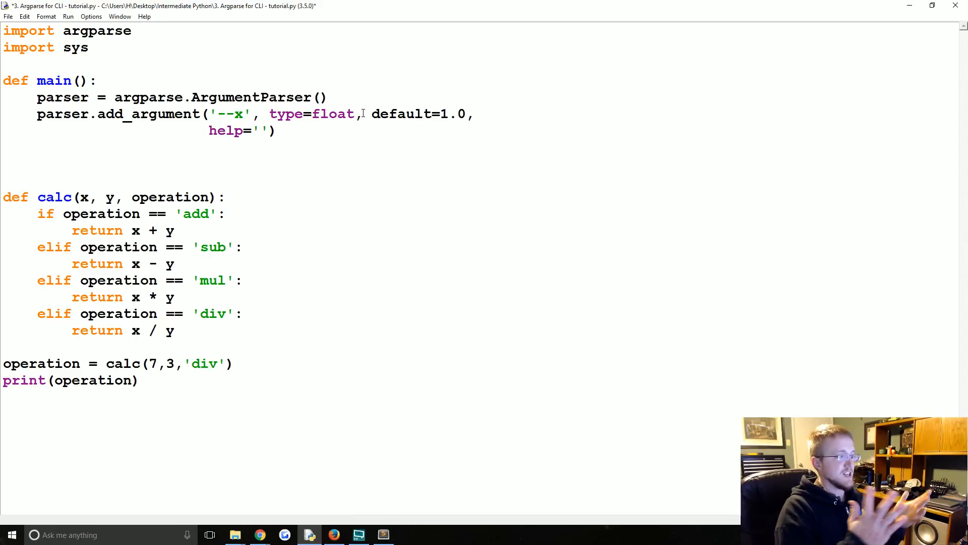
pyautogui.write('What')
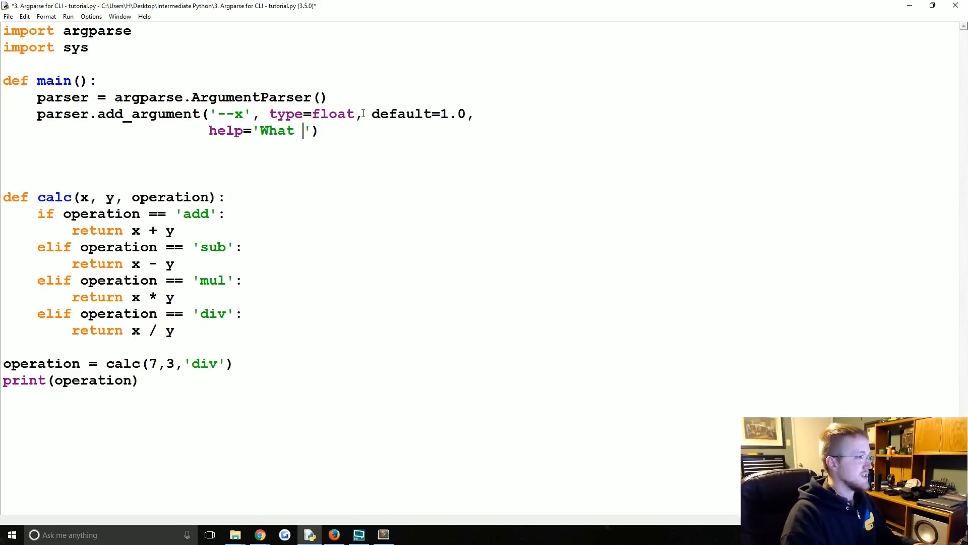
pyautogui.write('is the first number?')
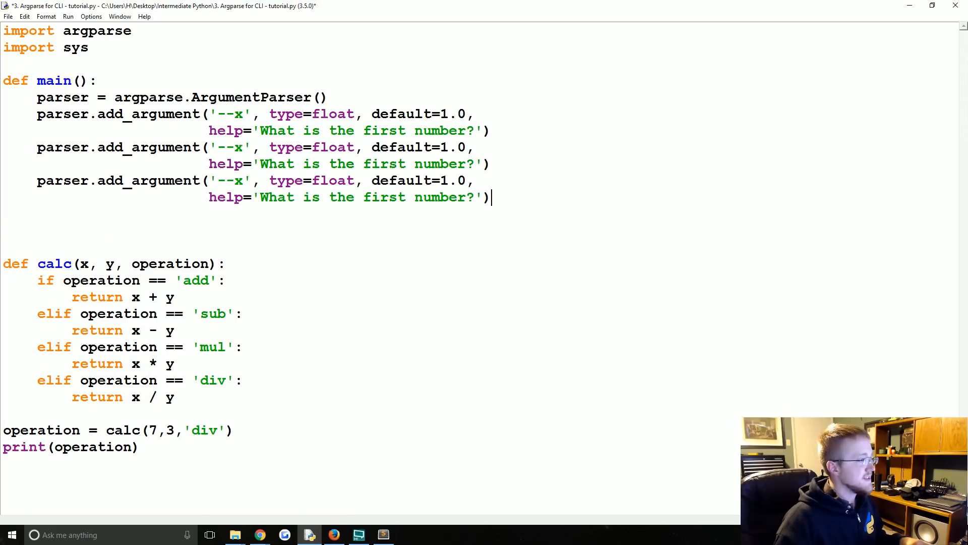
pyautogui.write('y')
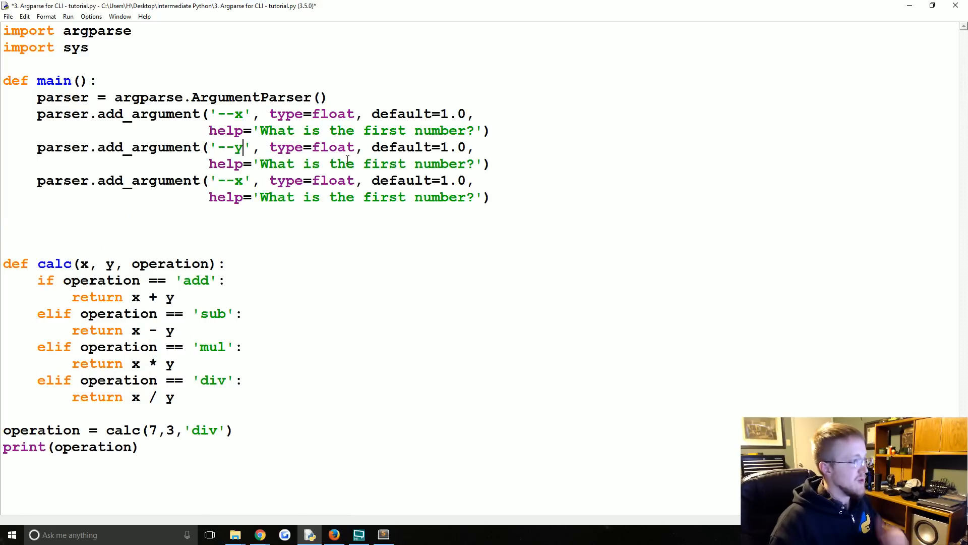
# Make the second help say 'second' and turn the third option into '--operation' of type str.
pyautogui.write('se')
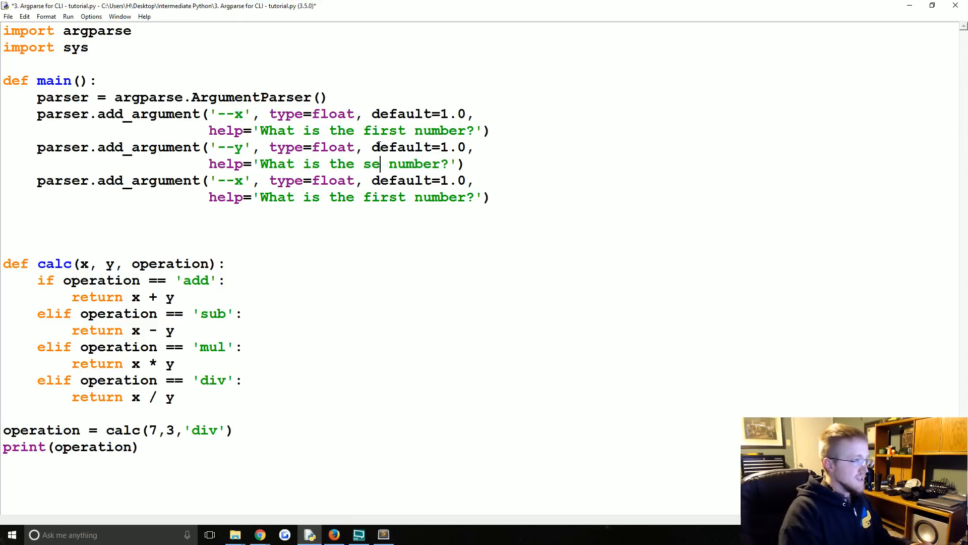
pyautogui.write('cond')
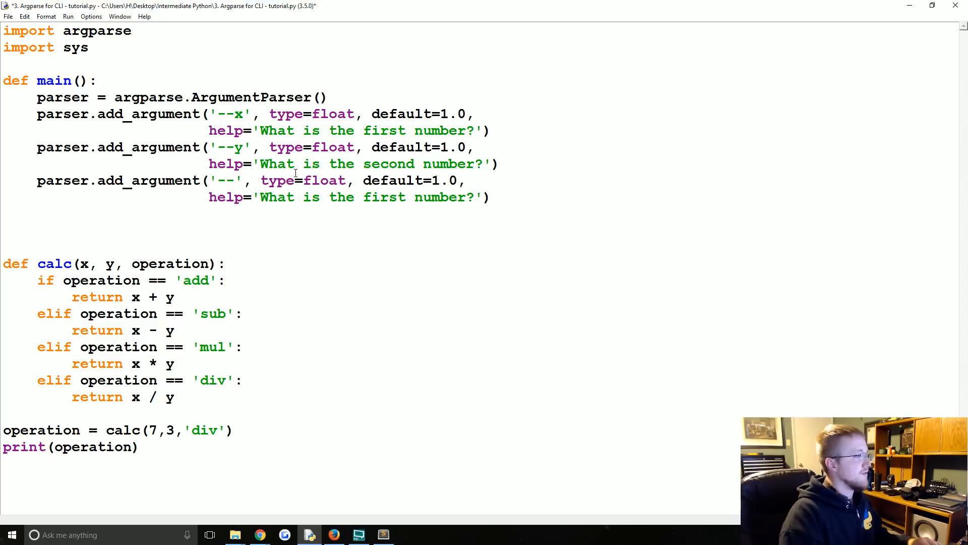
pyautogui.write('operation')
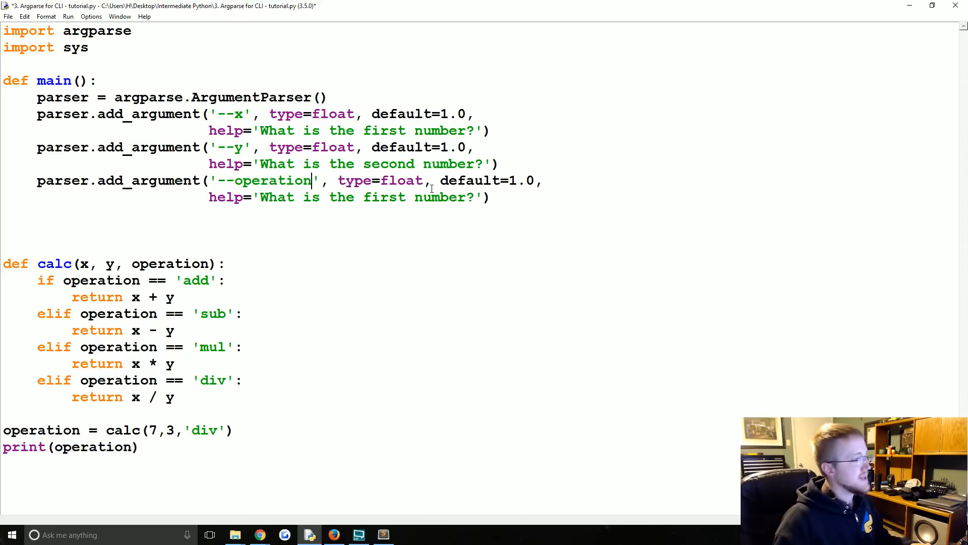
pyautogui.write('str')
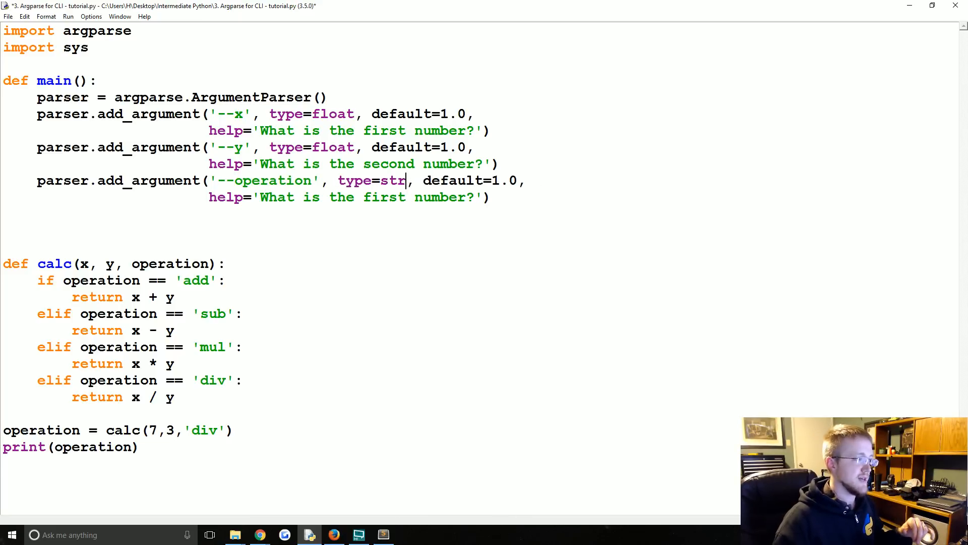
# Set the --operation help to 'What operation? (add, sub, mul, or div)'.
pyautogui.doubleClick(364, 196)
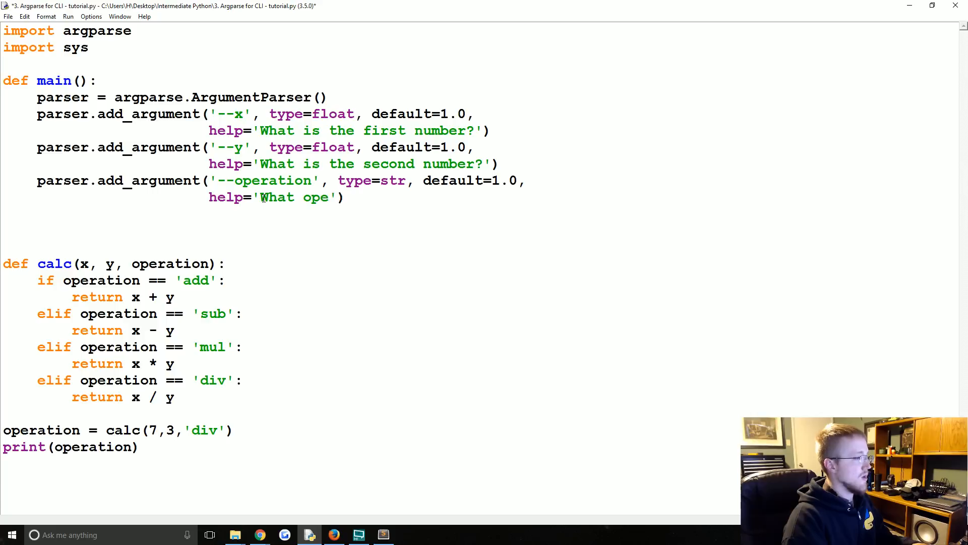
pyautogui.write('ration? Chjo')
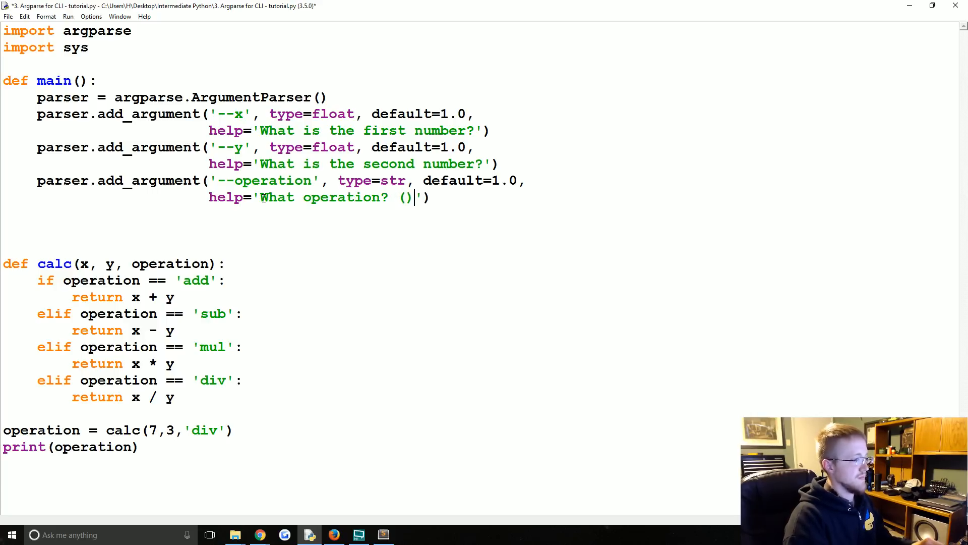
pyautogui.write('add,')
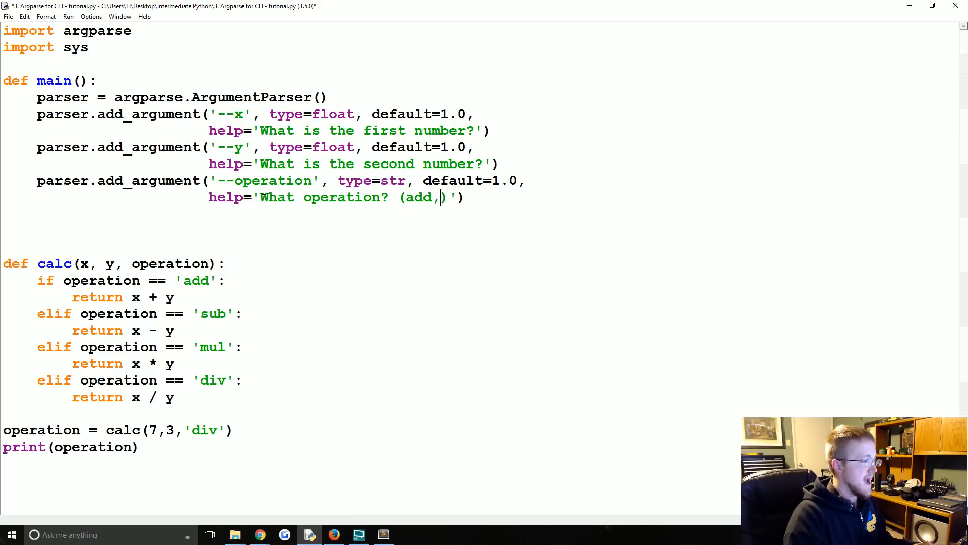
pyautogui.write('sub,')
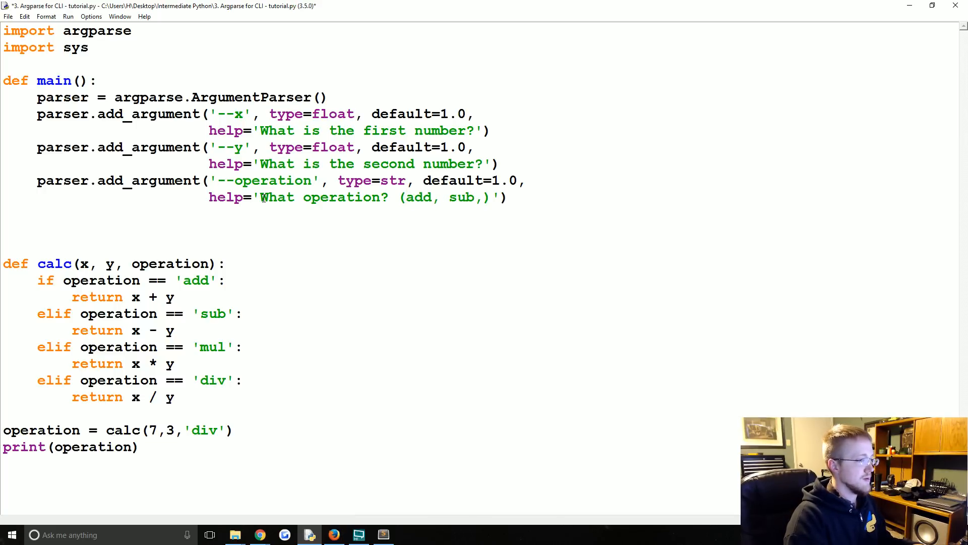
pyautogui.write('mul, or div')
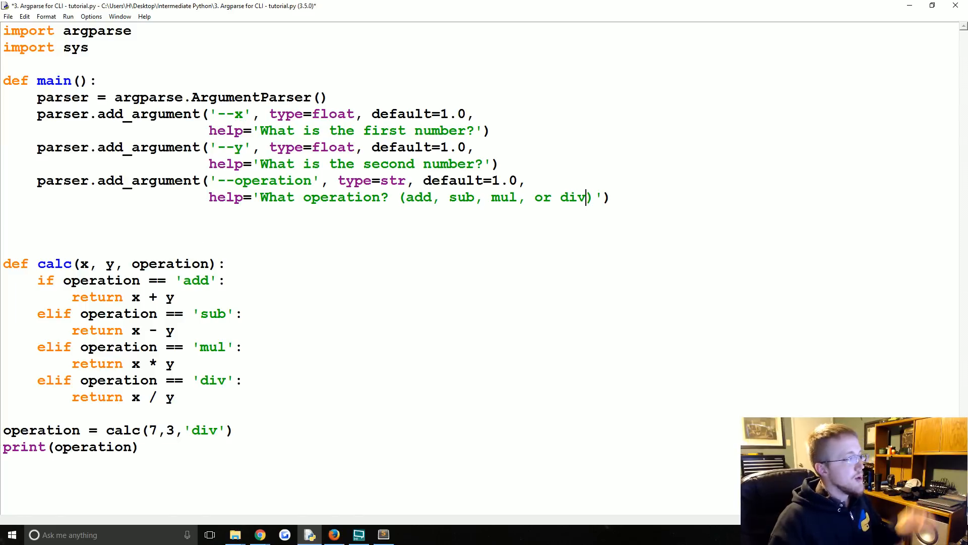
pyautogui.doubleClick(226, 130)
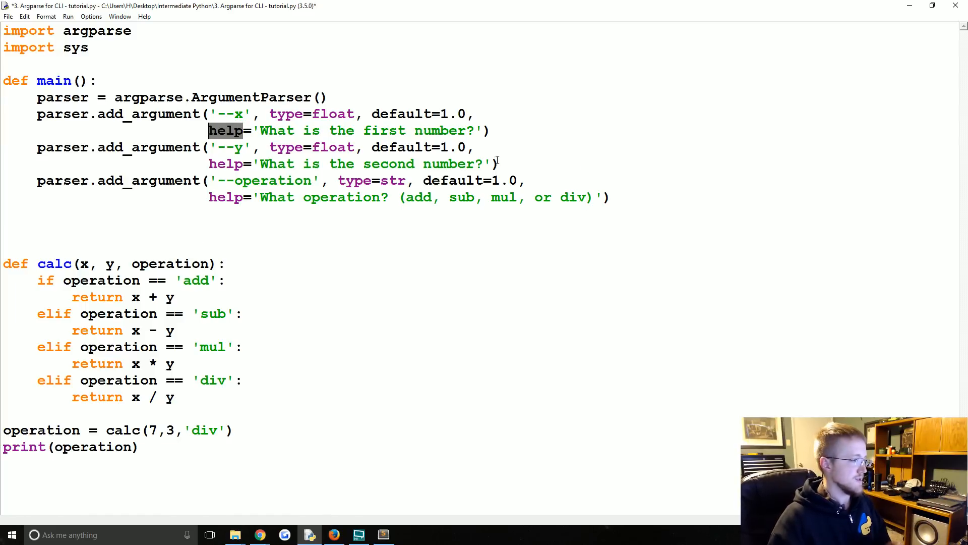
pyautogui.click(611, 197)
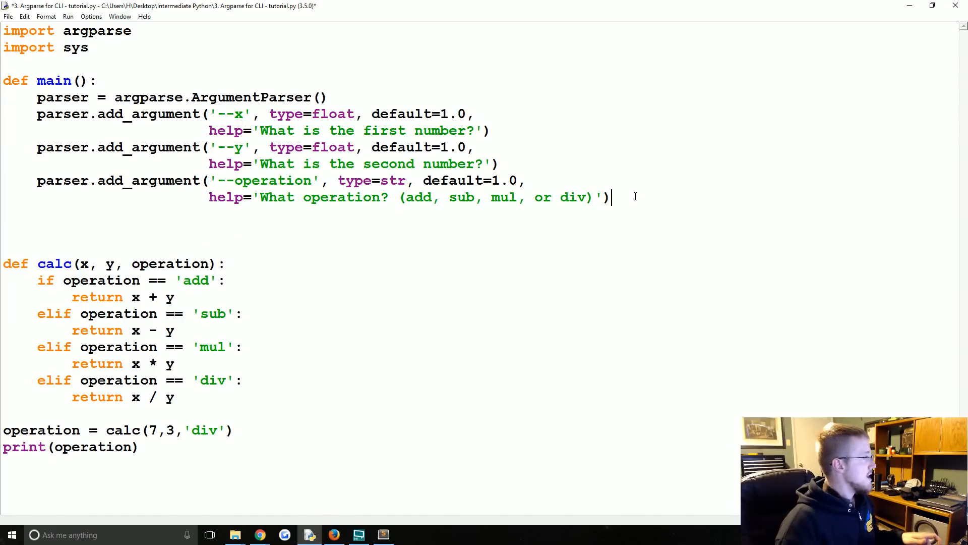
# Add args = parser.parse_args() inside main.
pyautogui.write('a')
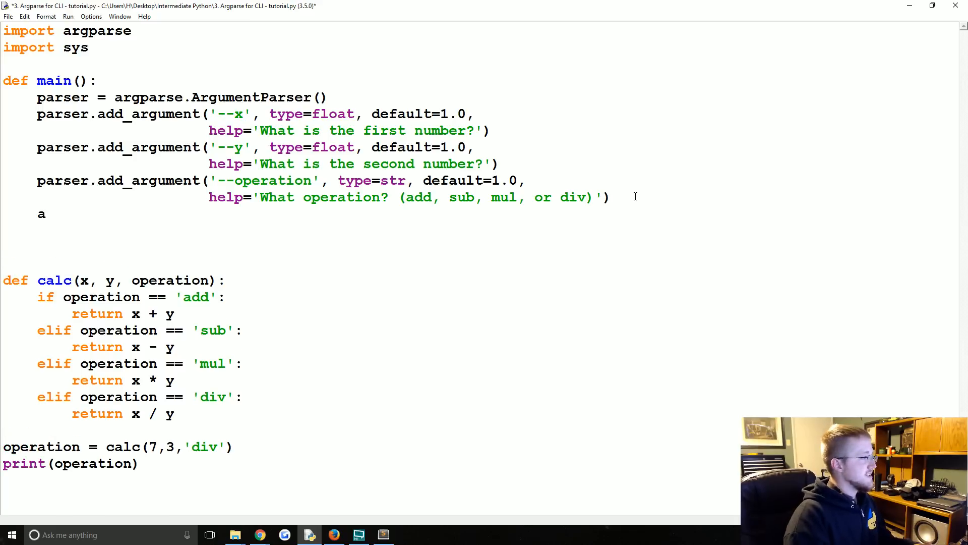
pyautogui.write('rgs = par')
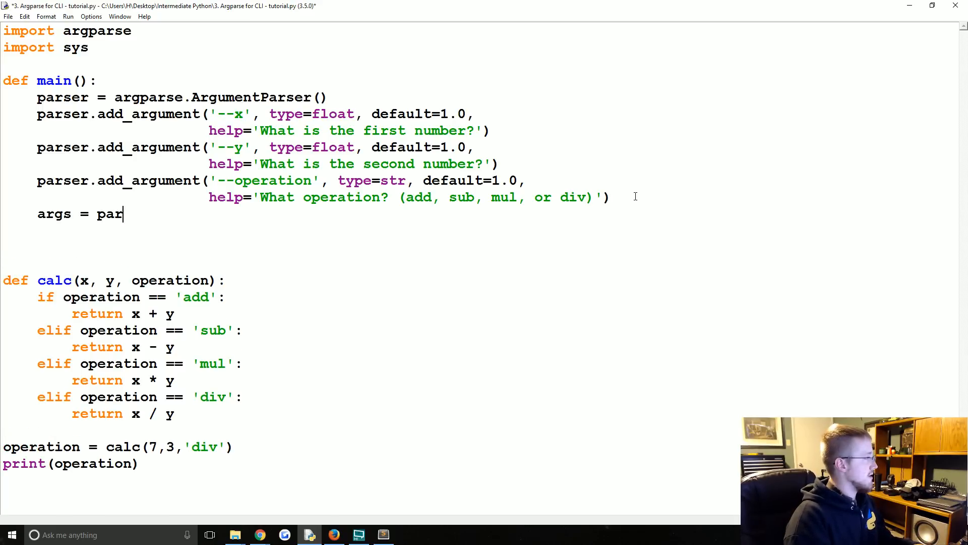
pyautogui.write('ser.parg')
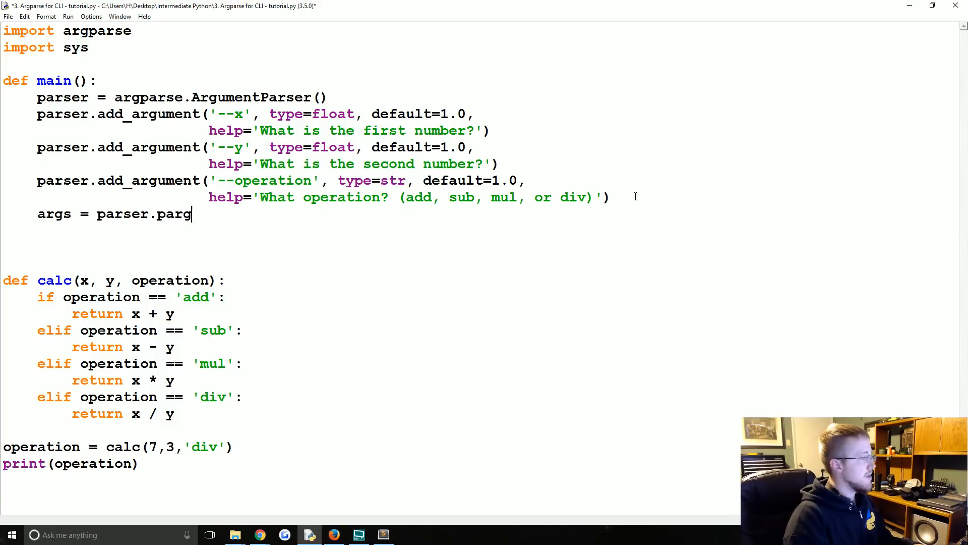
pyautogui.write('se_args()')
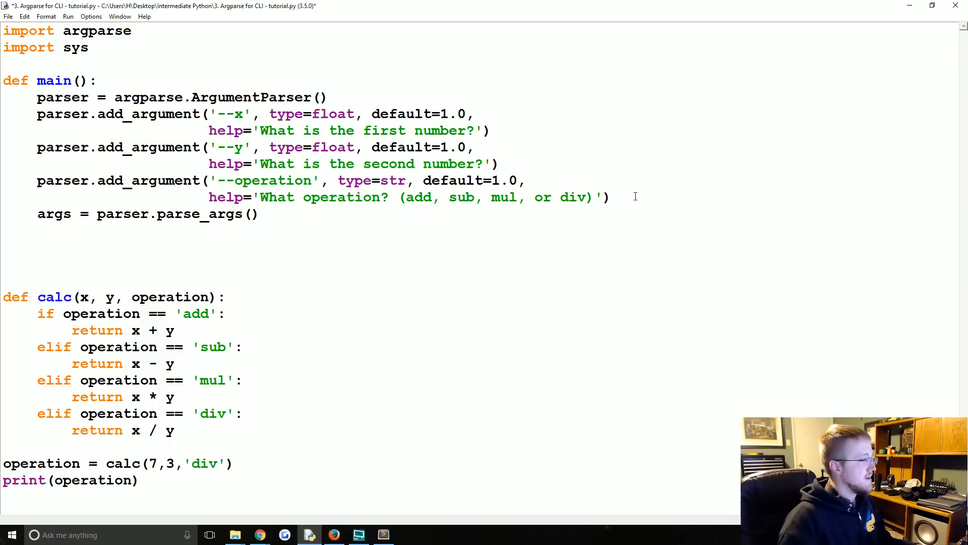
# Write the result with sys.stdout.write(str(calc(args))).
pyautogui.write('sy')
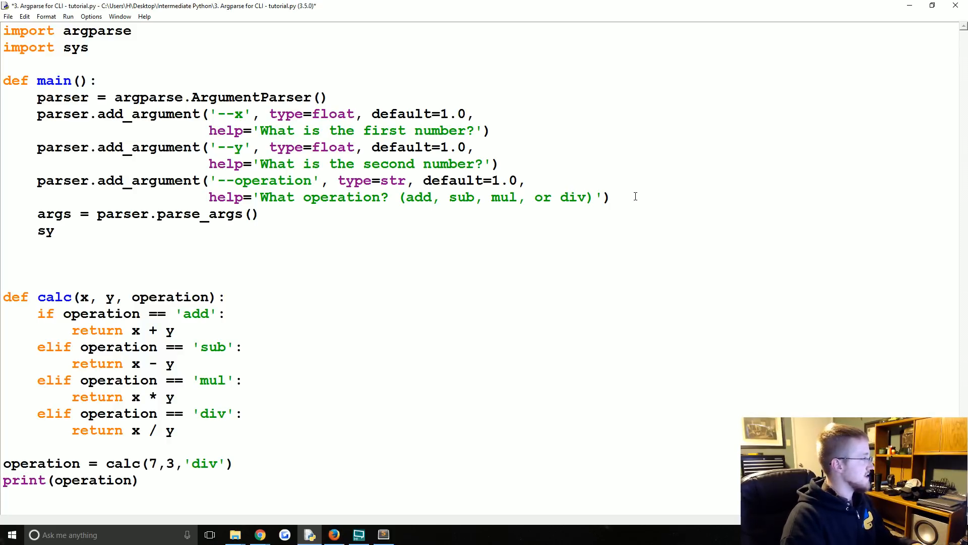
pyautogui.write('.stdout')
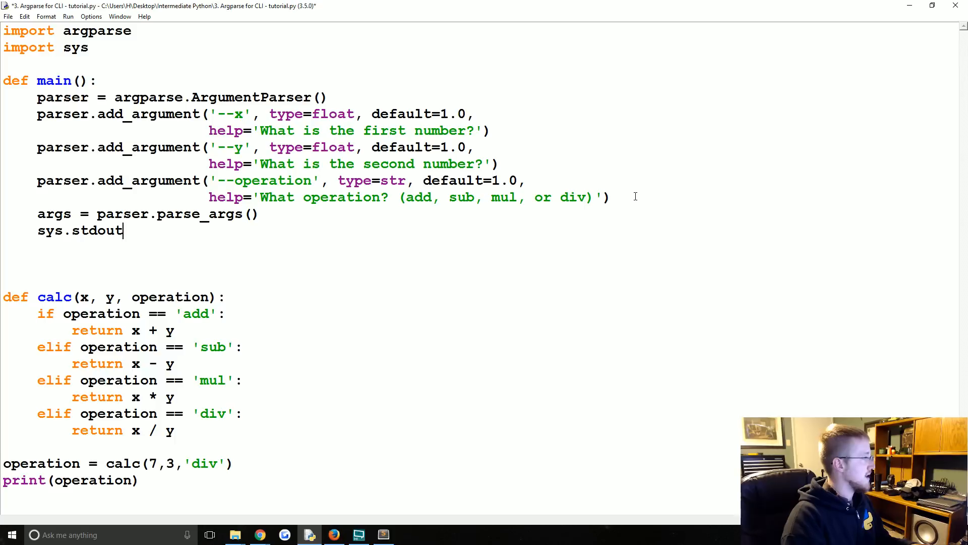
pyautogui.write('.write')
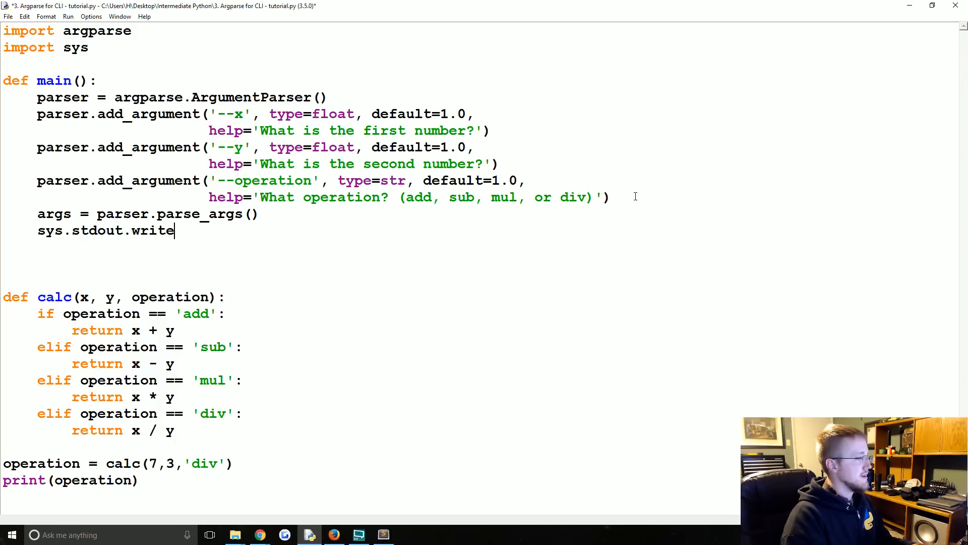
pyautogui.write('(str)')
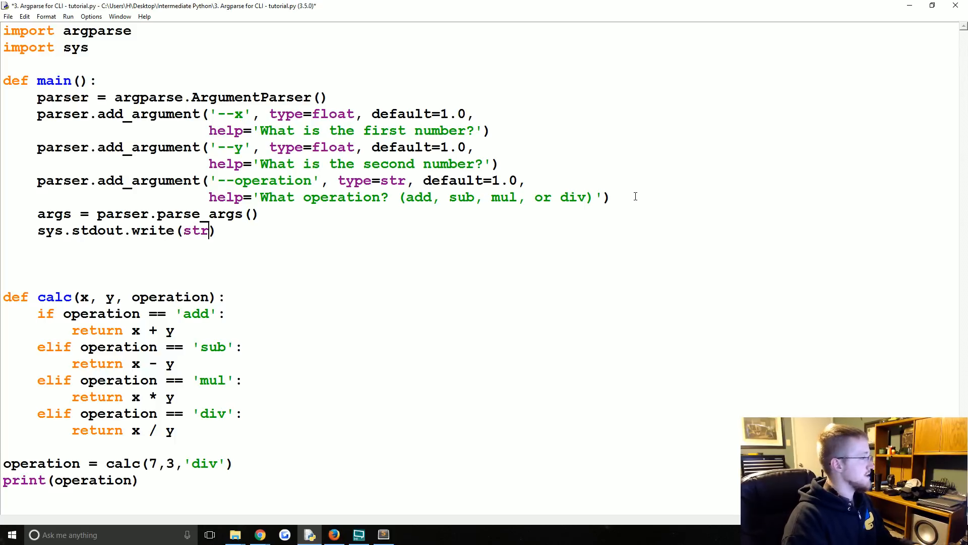
pyautogui.write('(calc)')
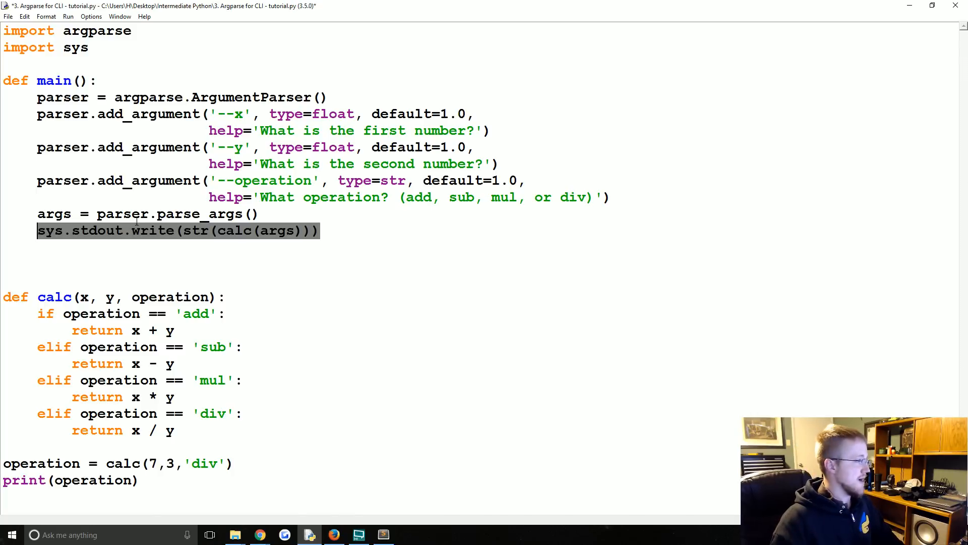
pyautogui.click(356, 235)
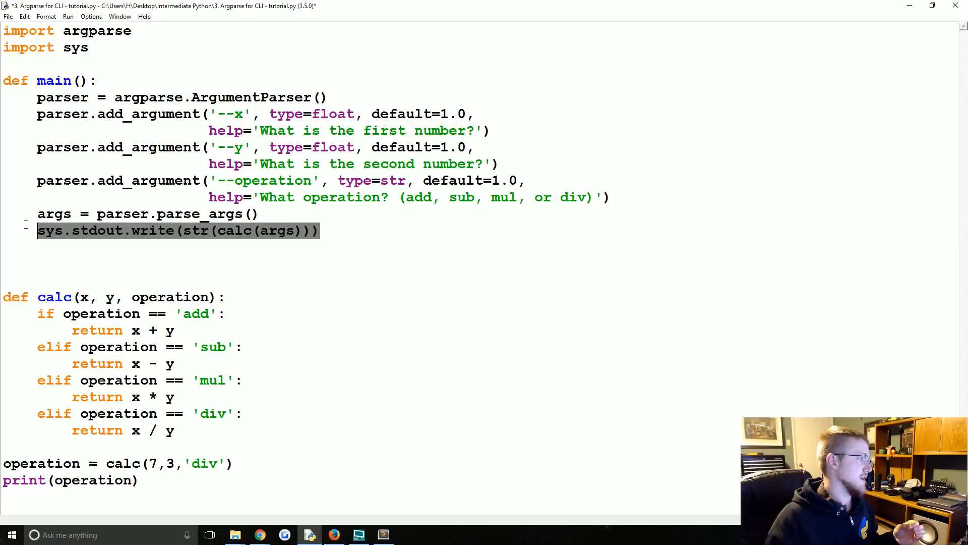
pyautogui.click(327, 230)
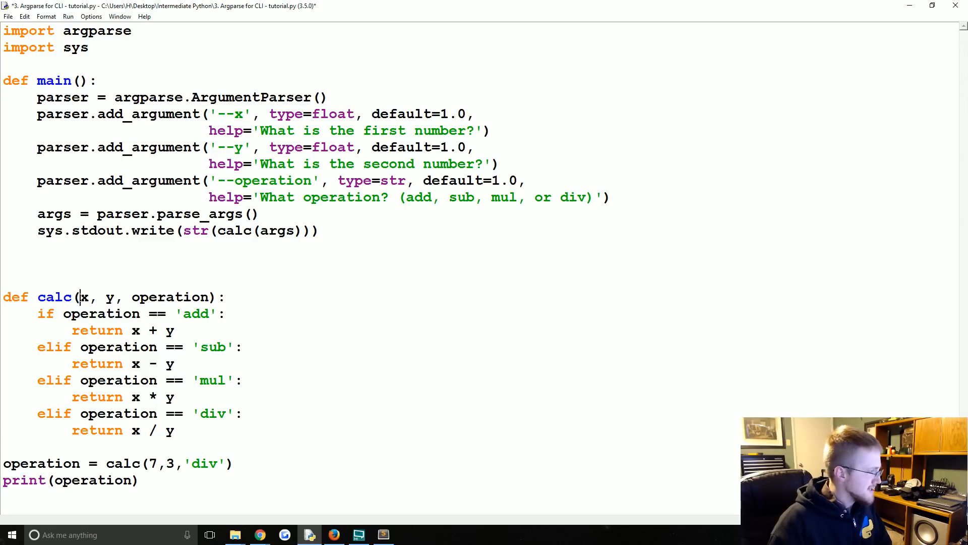
pyautogui.doubleClick(276, 230)
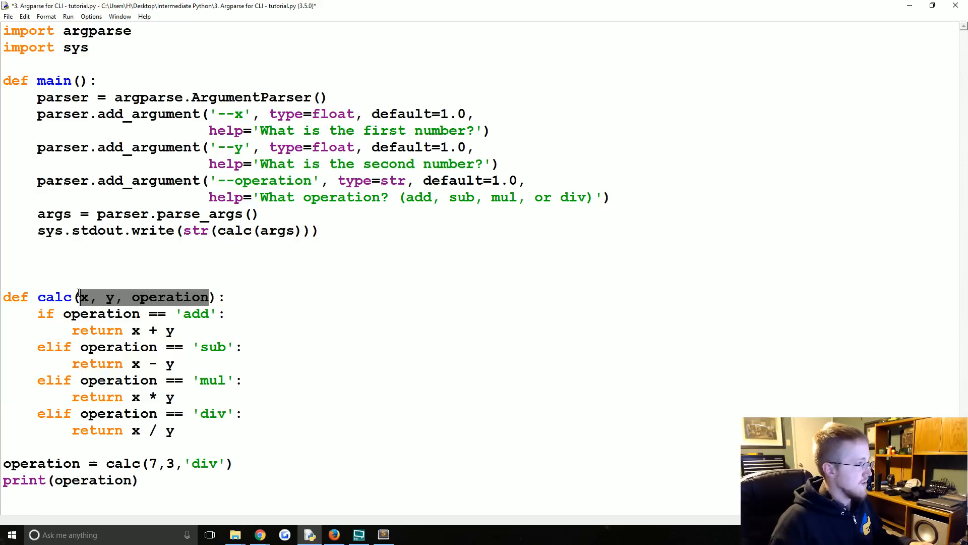
# Change calc to take args and set operation = args.operation as its first line.
pyautogui.write('args):')
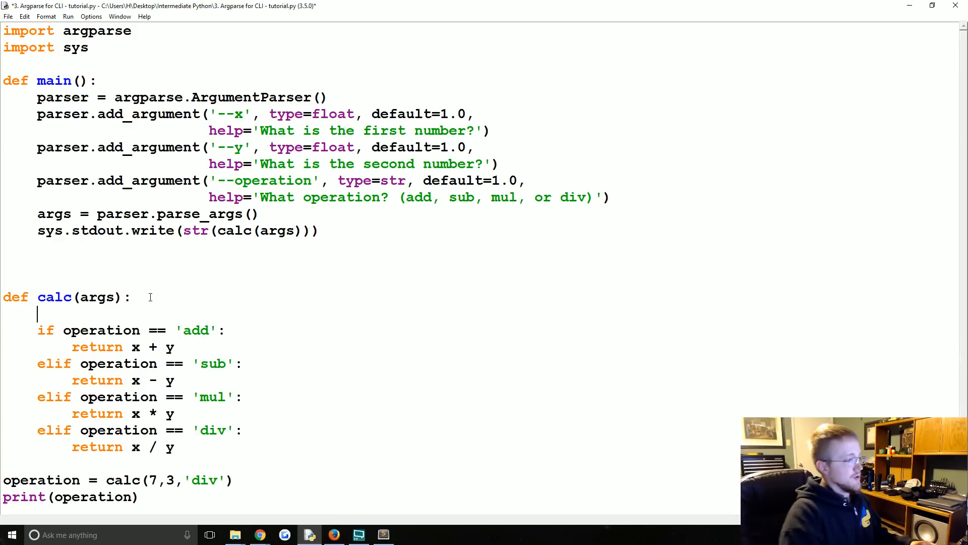
pyautogui.write('operation = args.o')
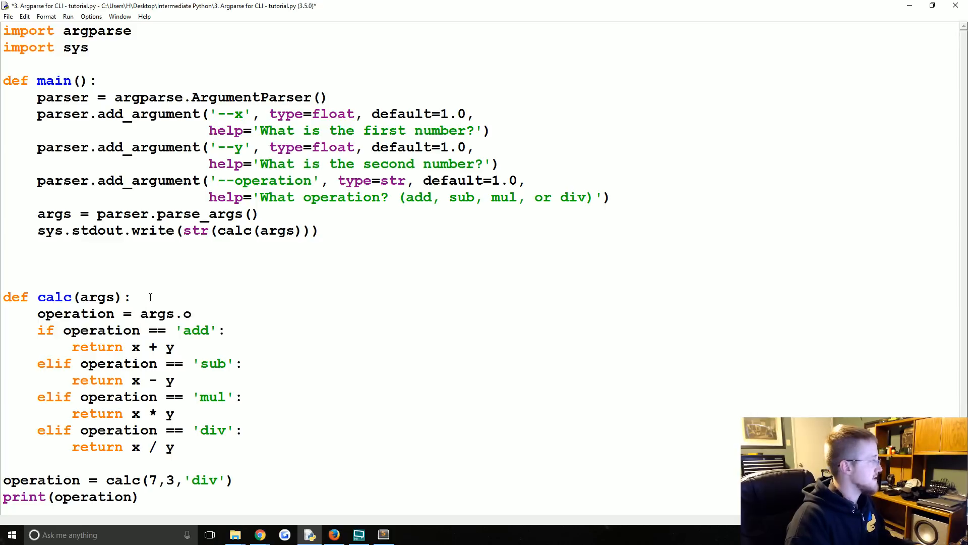
pyautogui.write('peration')
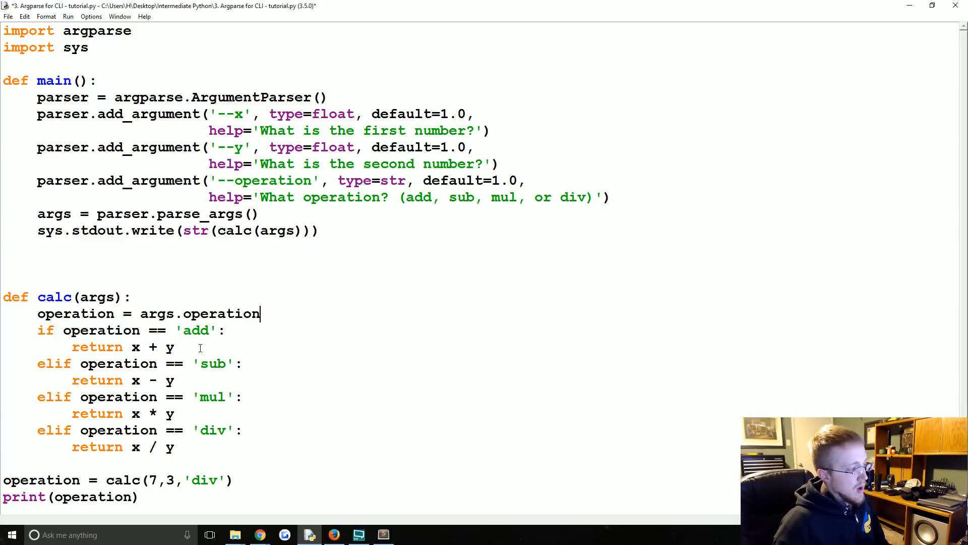
pyautogui.scroll(3)
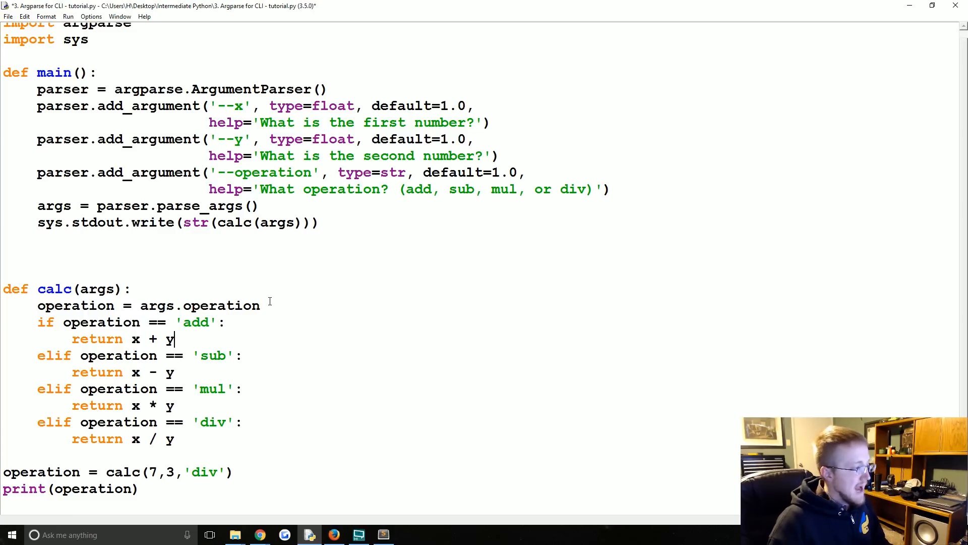
# Remove the operation assignment line so the first if tests args.operation == 'add' directly.
pyautogui.tripleClick(148, 305)
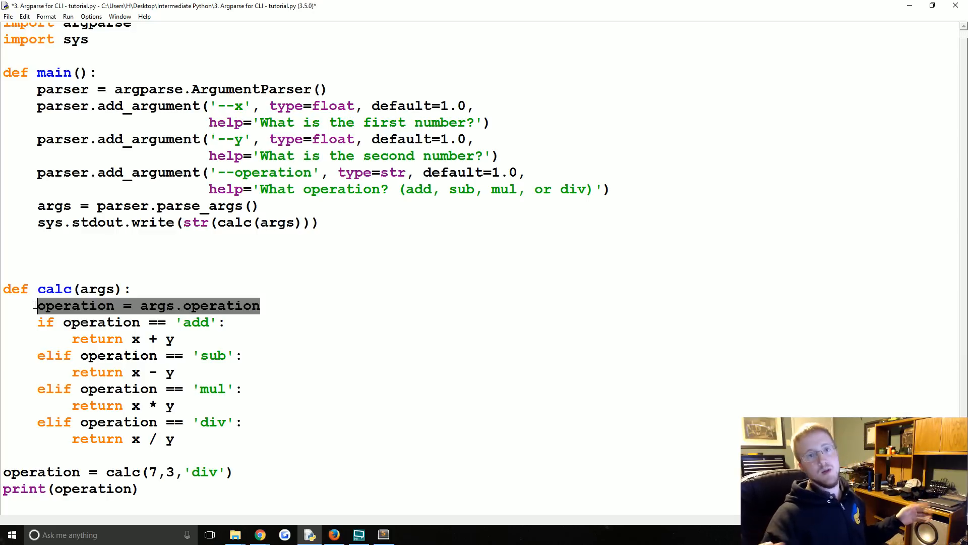
pyautogui.moveTo(265, 331)
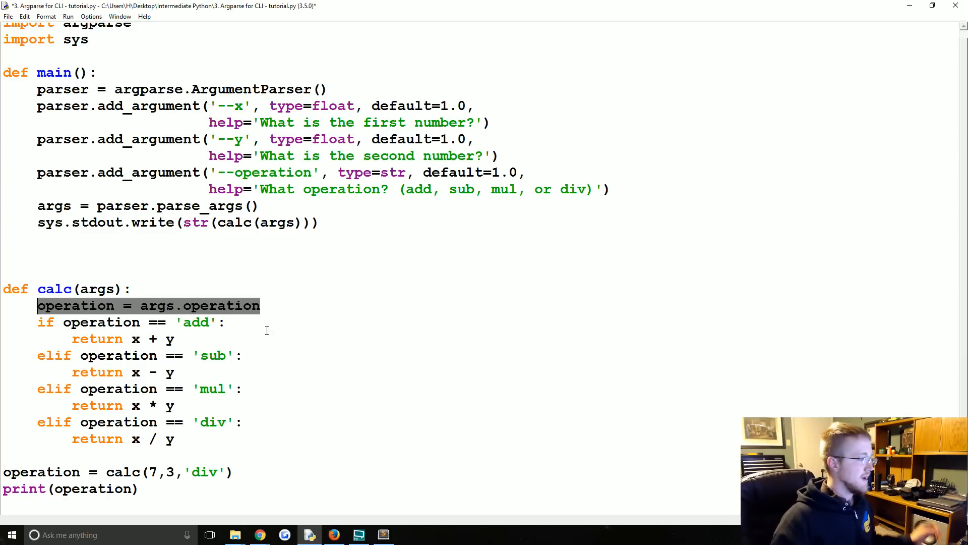
pyautogui.click(260, 304)
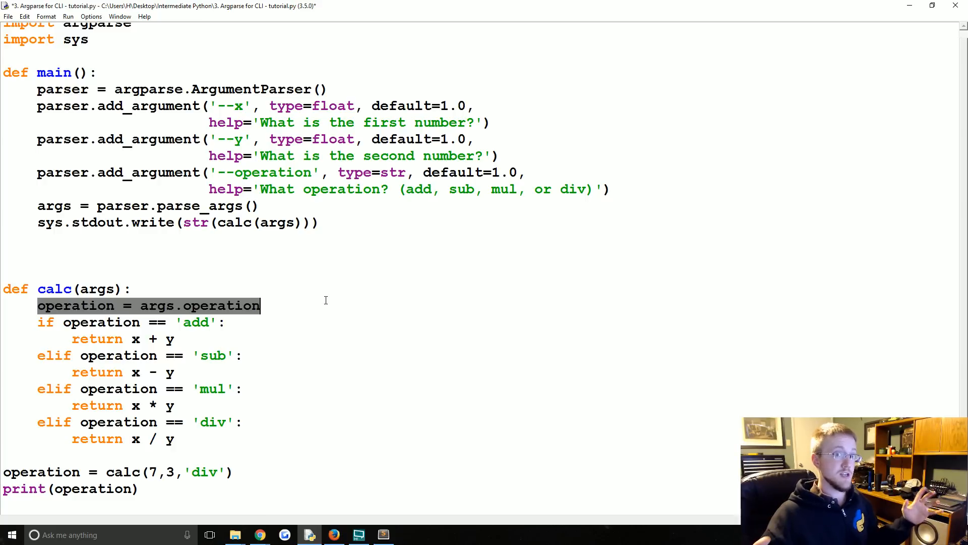
pyautogui.click(259, 304)
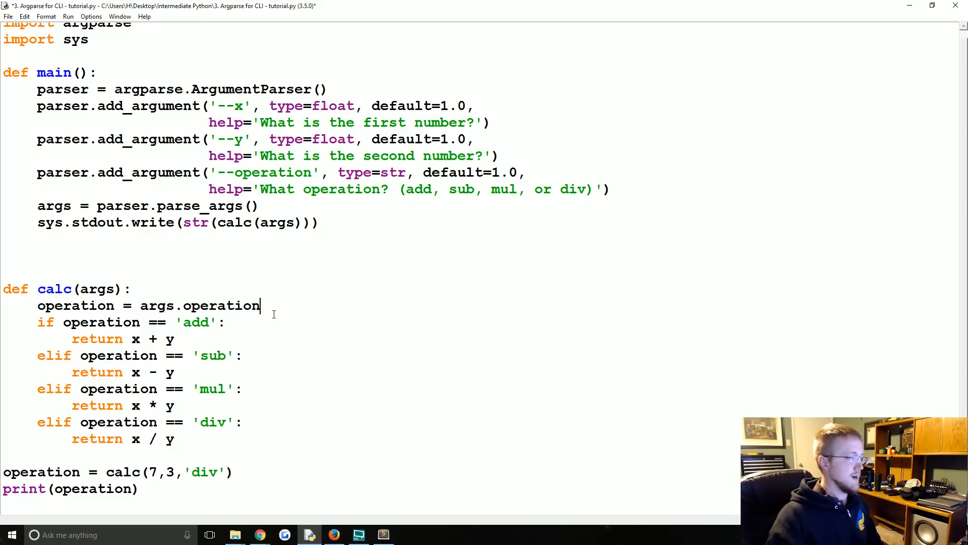
pyautogui.tripleClick(149, 305)
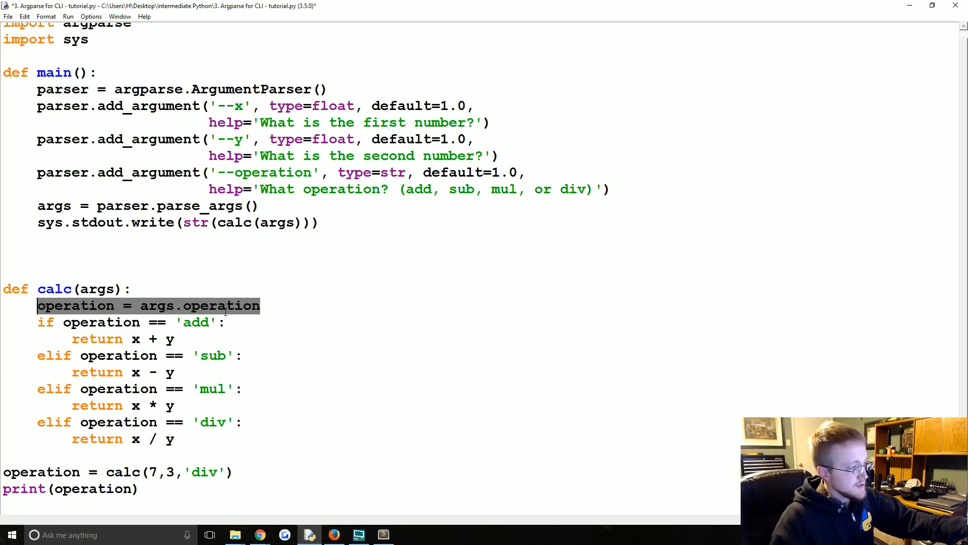
pyautogui.click(244, 304)
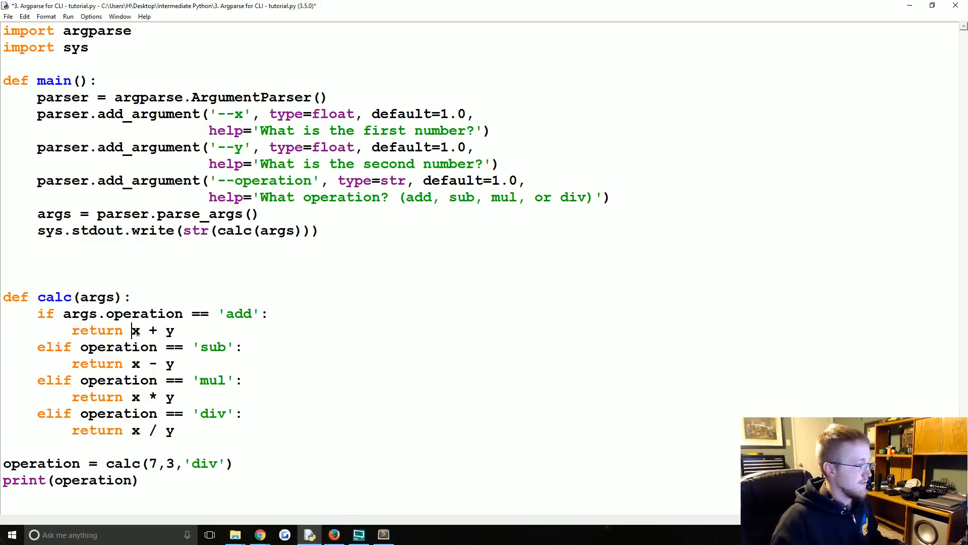
# Prefix operation, x and y with args. in every elif and return of calc.
pyautogui.write('args.')
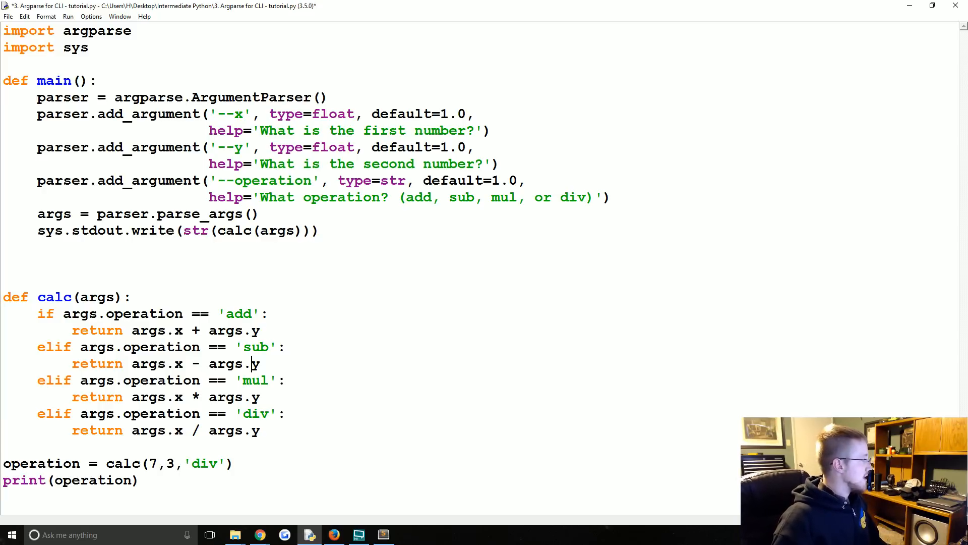
pyautogui.moveTo(280, 425)
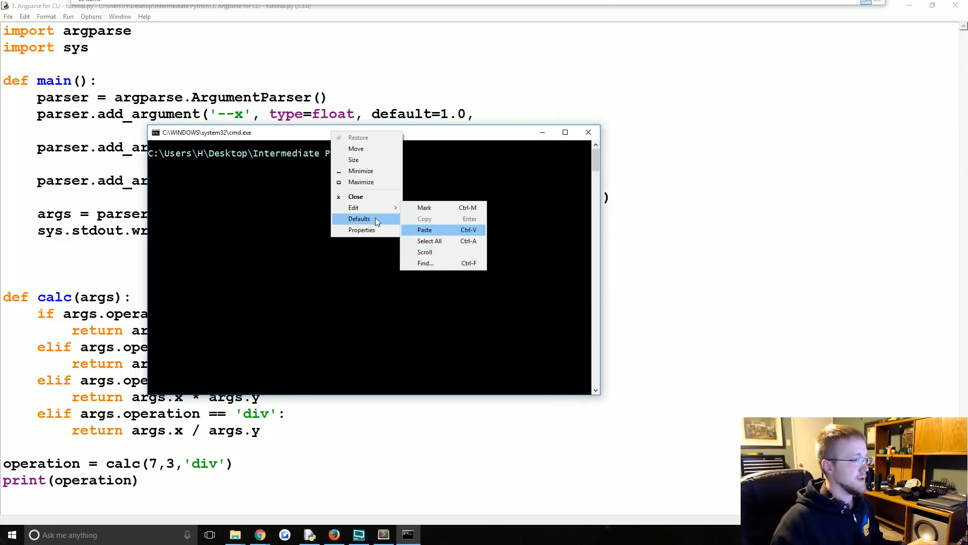
# Set the Command Prompt font size to 36 in Properties.
pyautogui.click(361, 230)
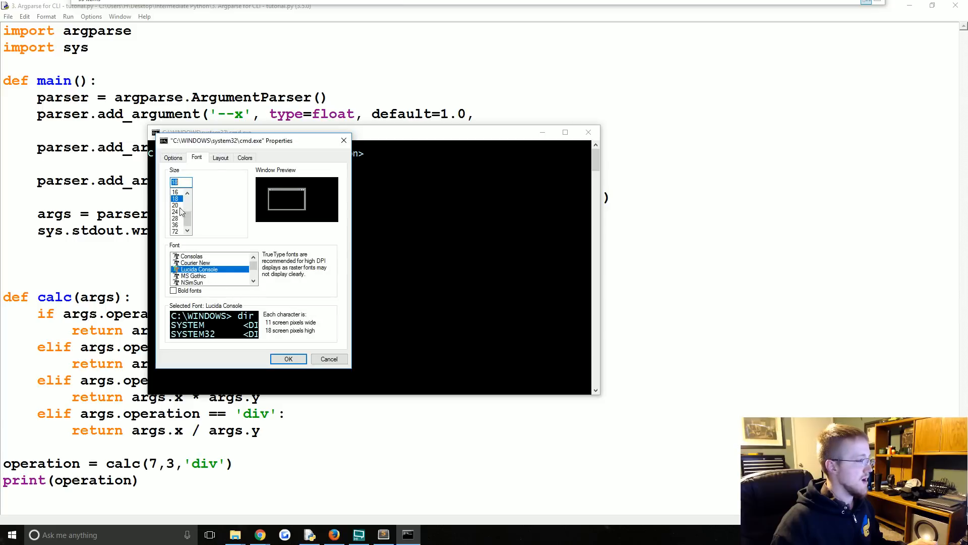
pyautogui.click(176, 225)
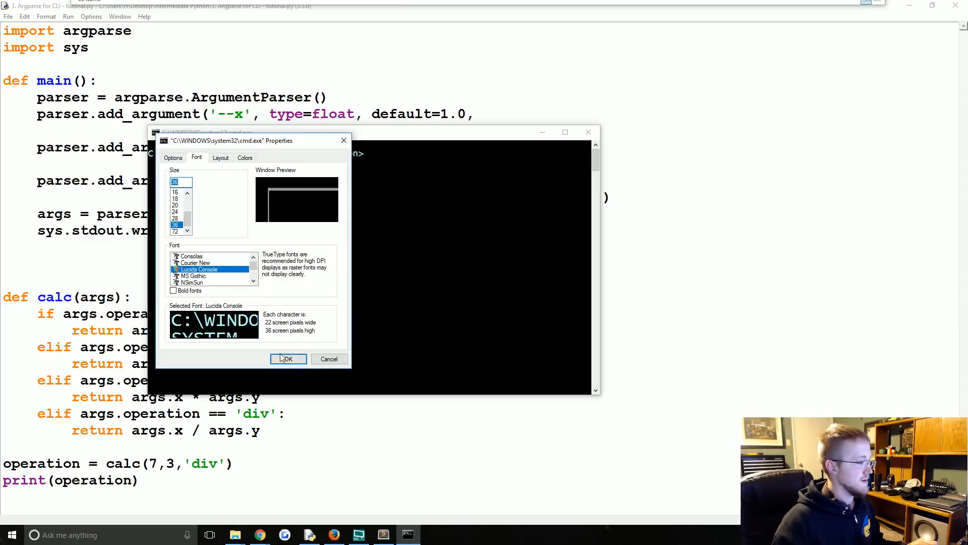
pyautogui.click(288, 359)
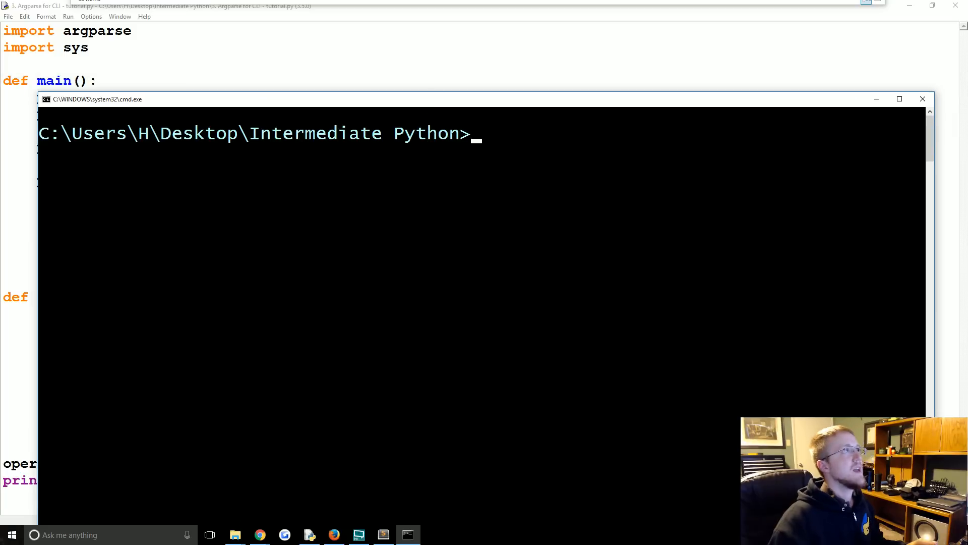
pyautogui.moveTo(552, 180)
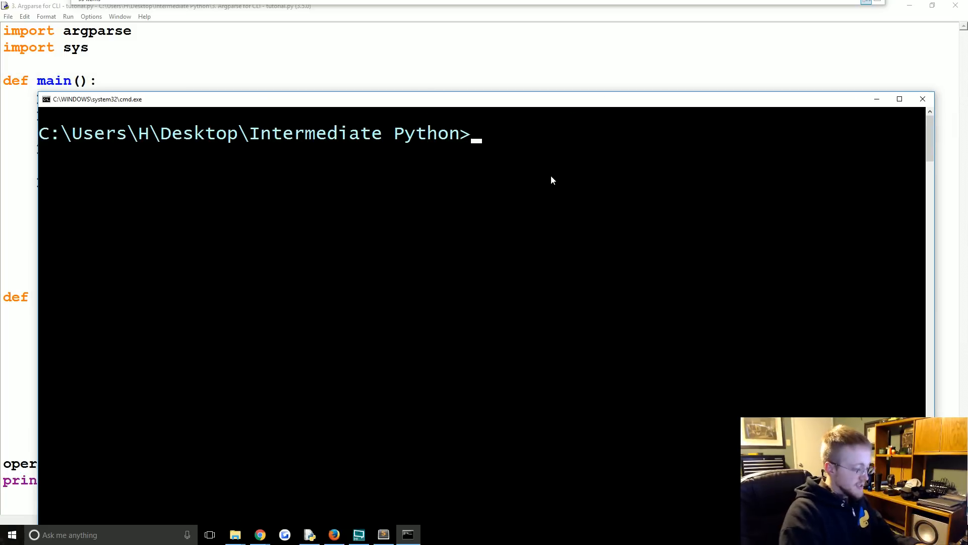
# Run C:/Python35/python "3. Argparse for CLI - tutorial.py", which ends in a calc() TypeError.
pyautogui.write('python')
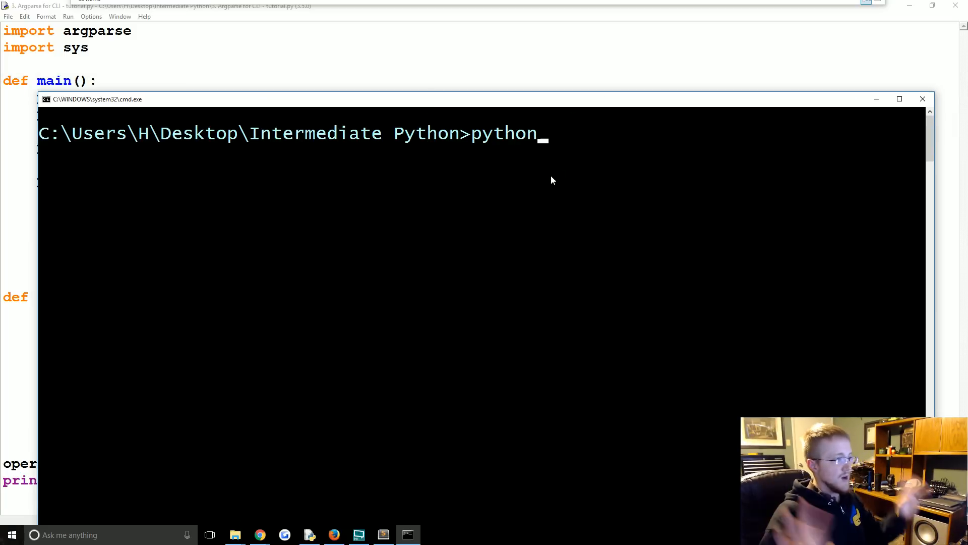
pyautogui.press('Backspace')
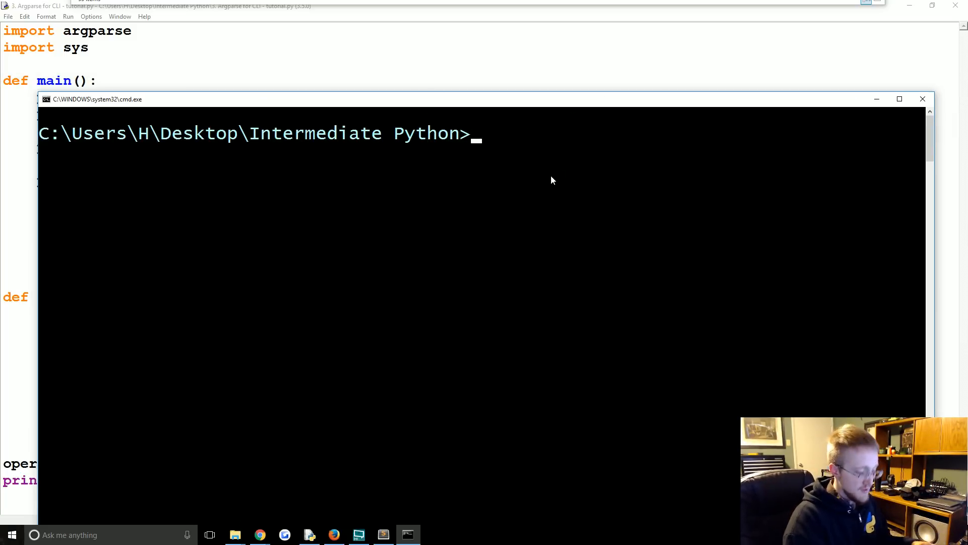
pyautogui.write('C:/')
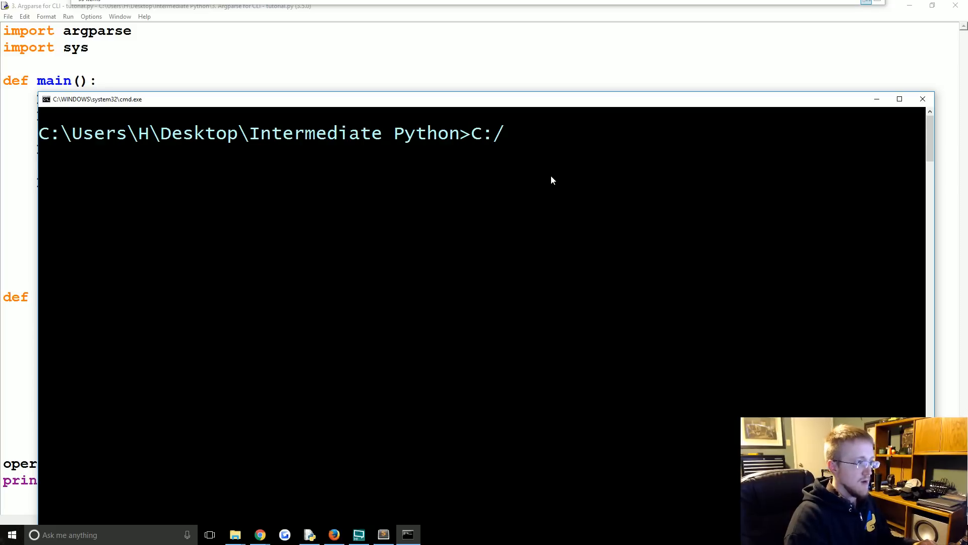
pyautogui.write('Python')
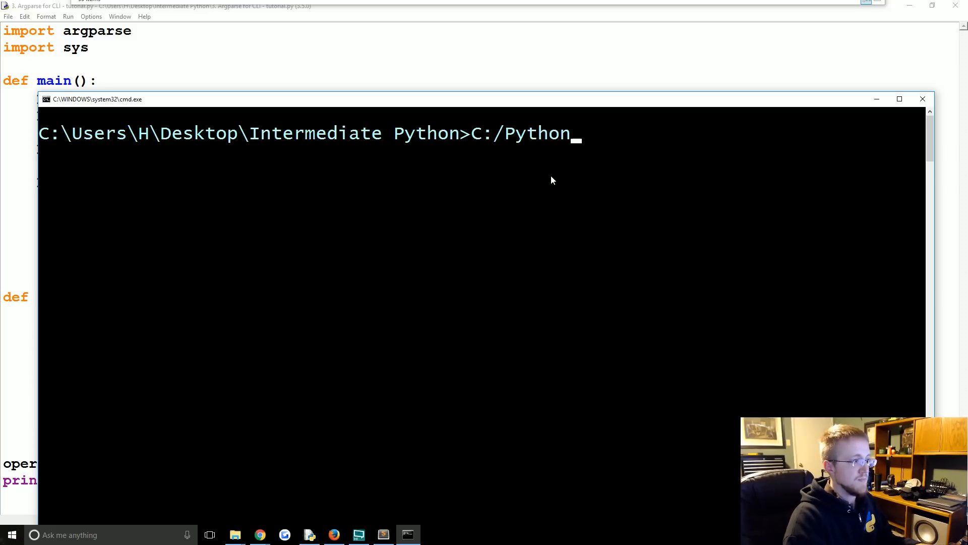
pyautogui.write('35/pytho')
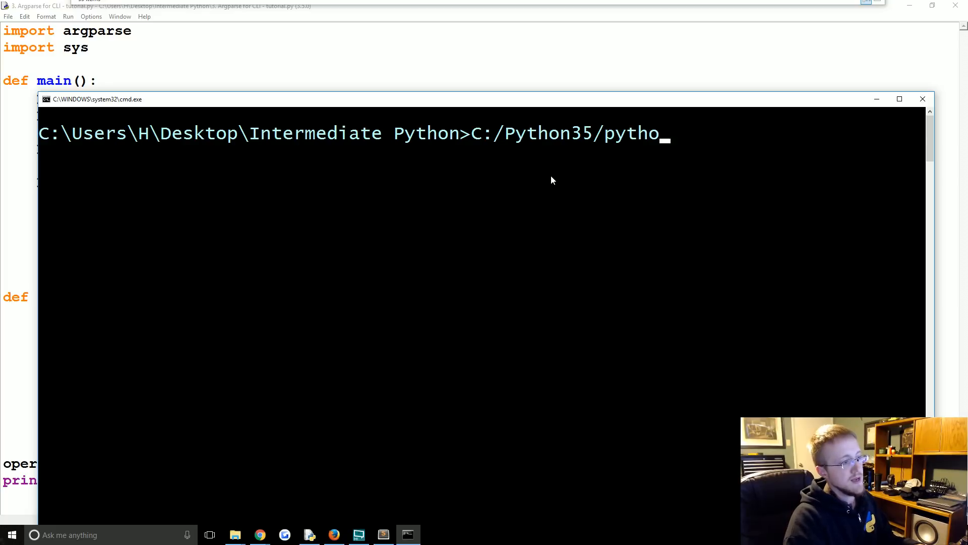
pyautogui.write('n')
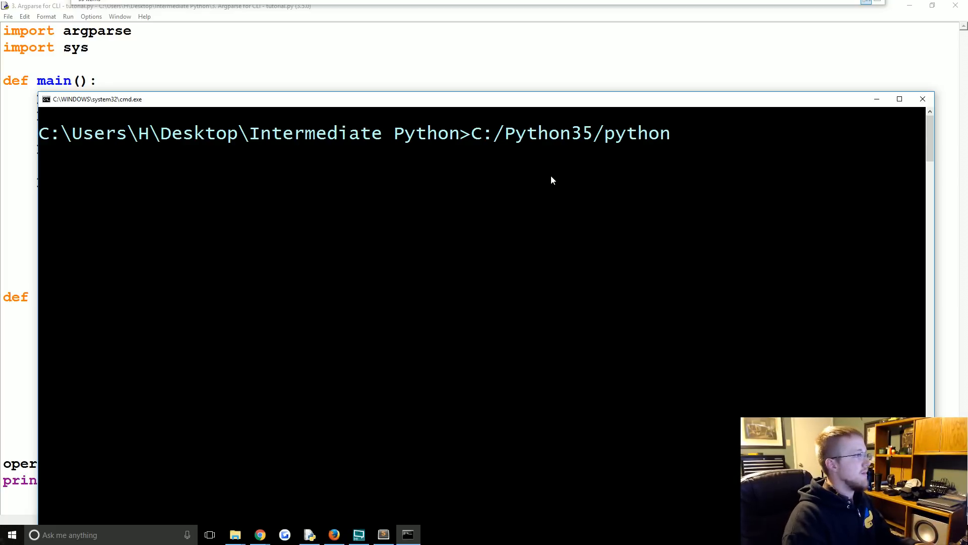
pyautogui.write('3. Argparse for CLI - tutorial.py"')
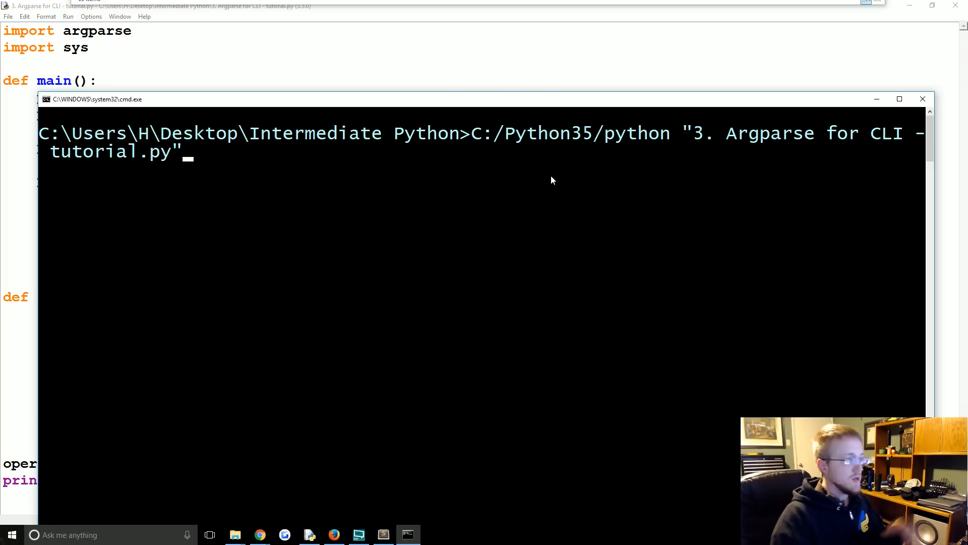
pyautogui.press('Return')
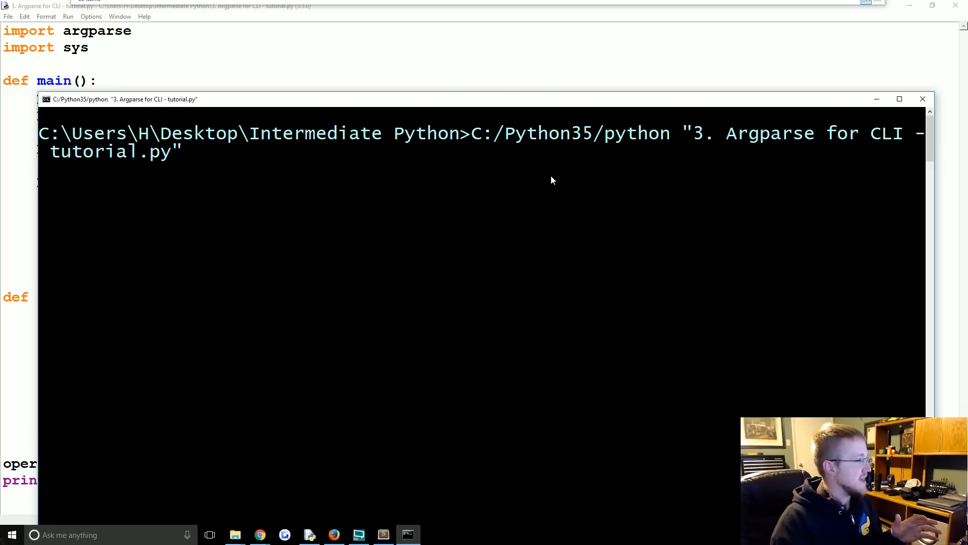
pyautogui.press('Return')
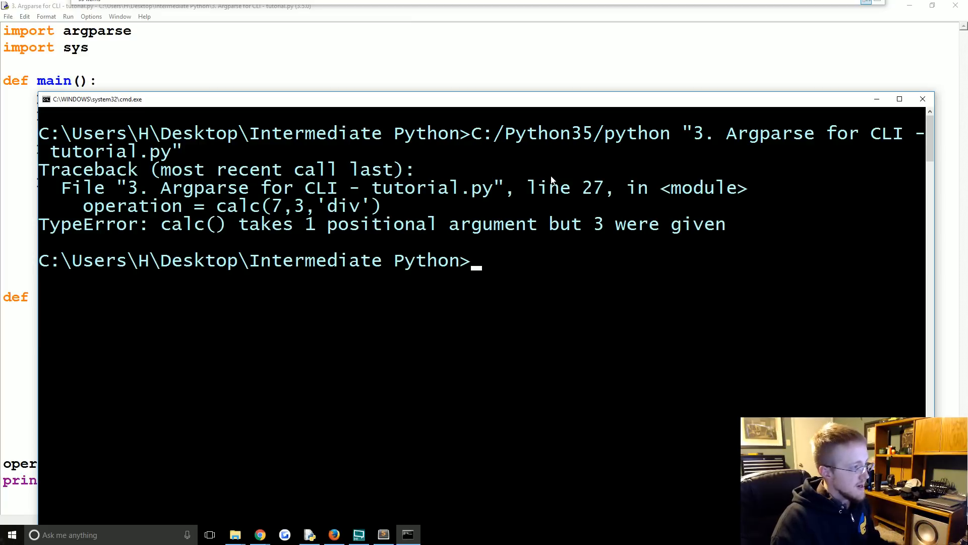
pyautogui.moveTo(243, 94)
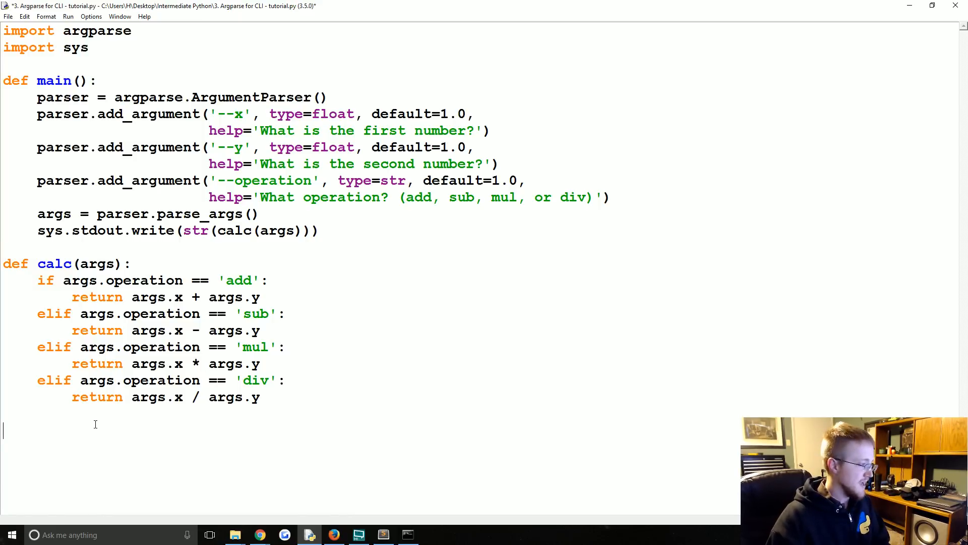
# Write the if __name__ == '__main__': guard calling main() at the end of the script.
pyautogui.write('if')
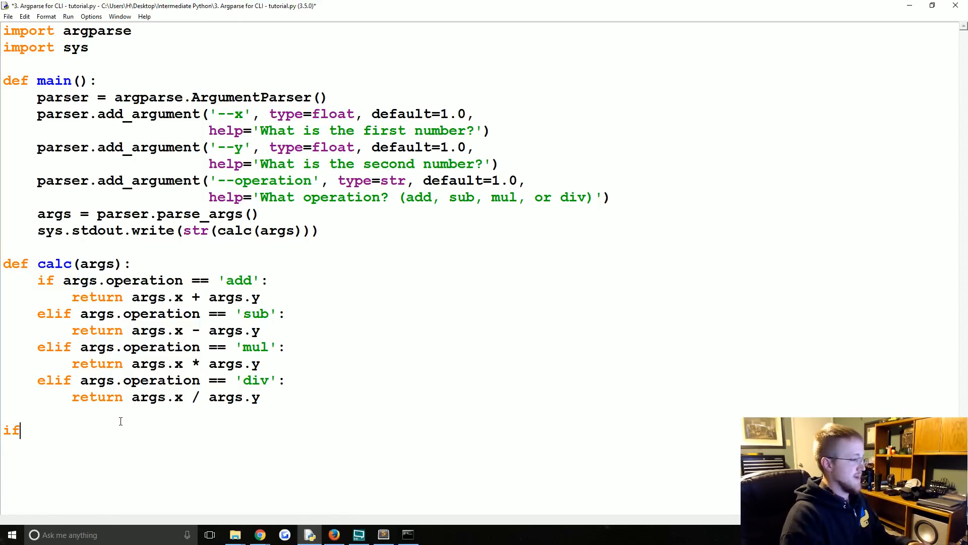
pyautogui.write('__name__')
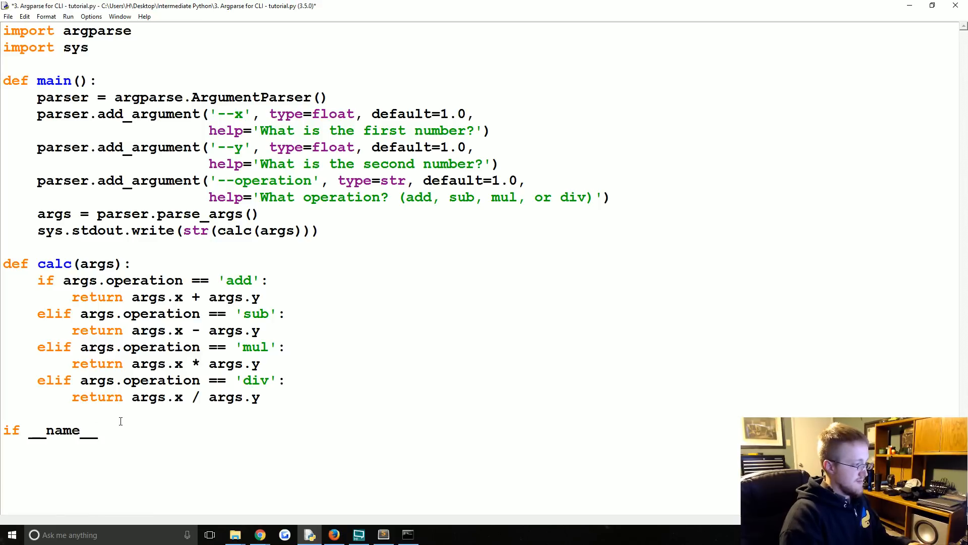
pyautogui.write("== ''")
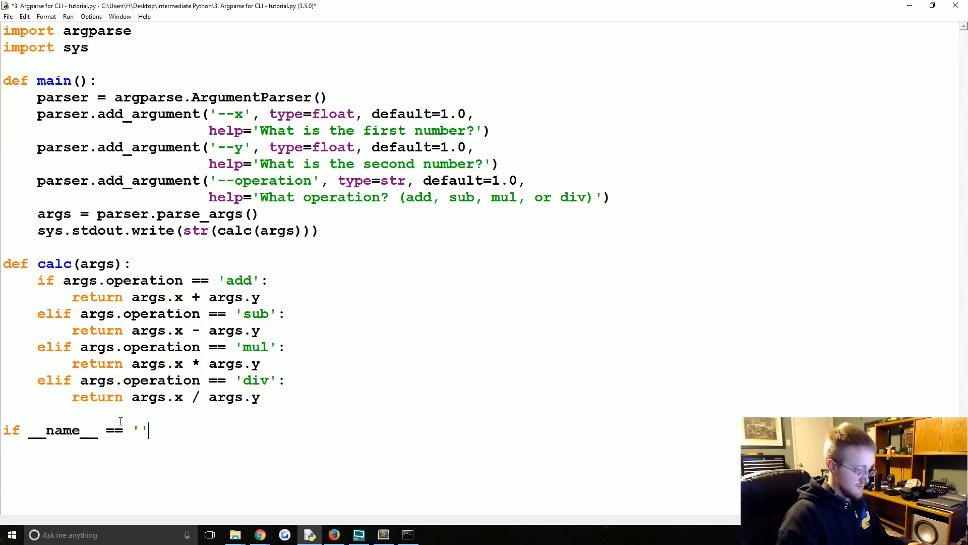
pyautogui.write('__main)')
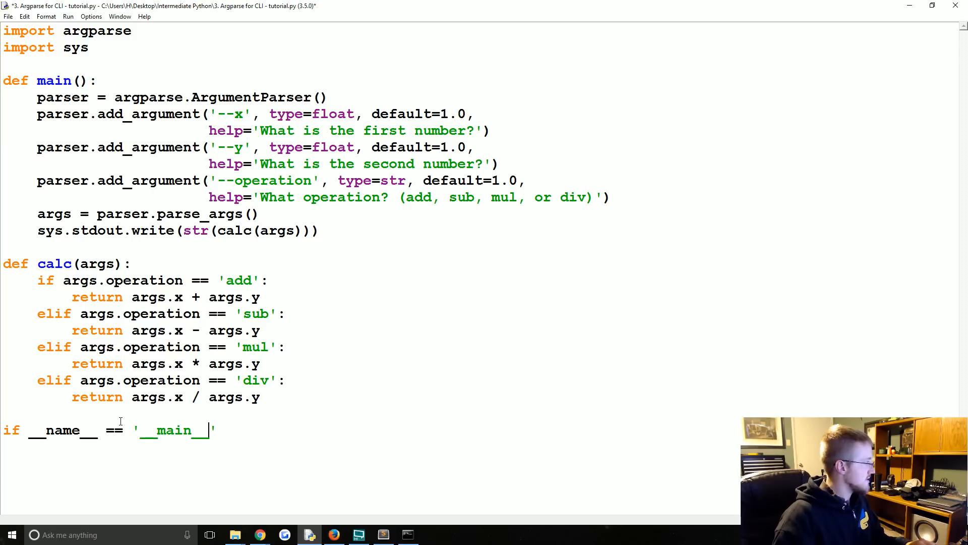
pyautogui.write(':')
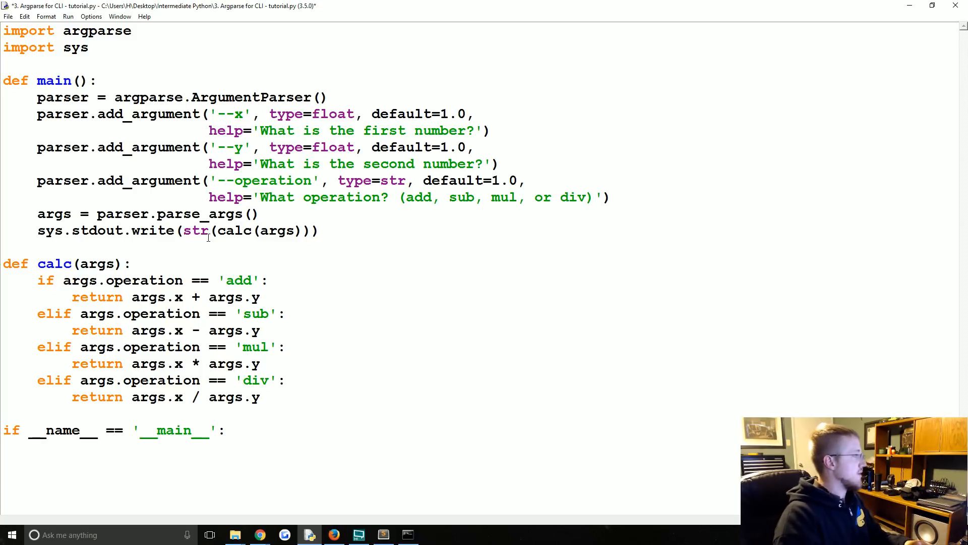
pyautogui.write('main()')
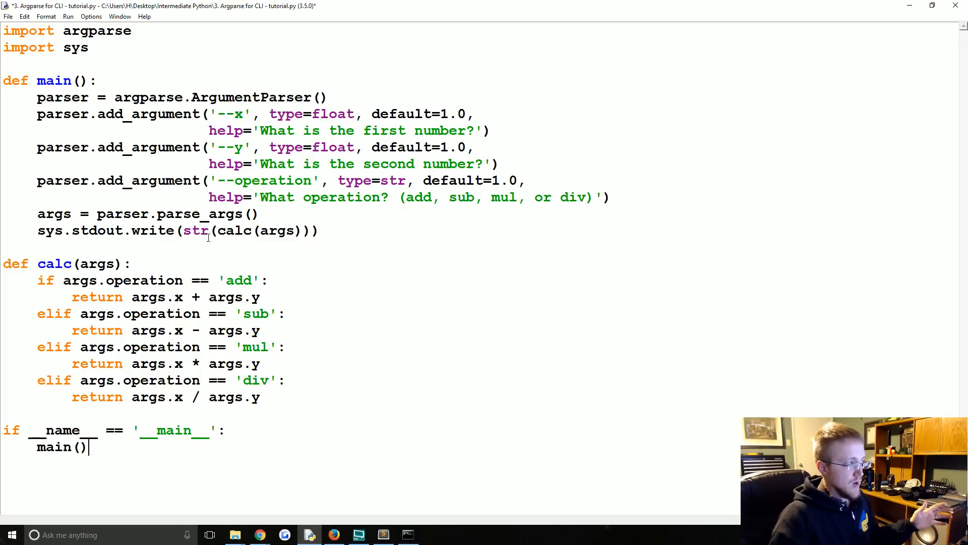
pyautogui.moveTo(363, 116)
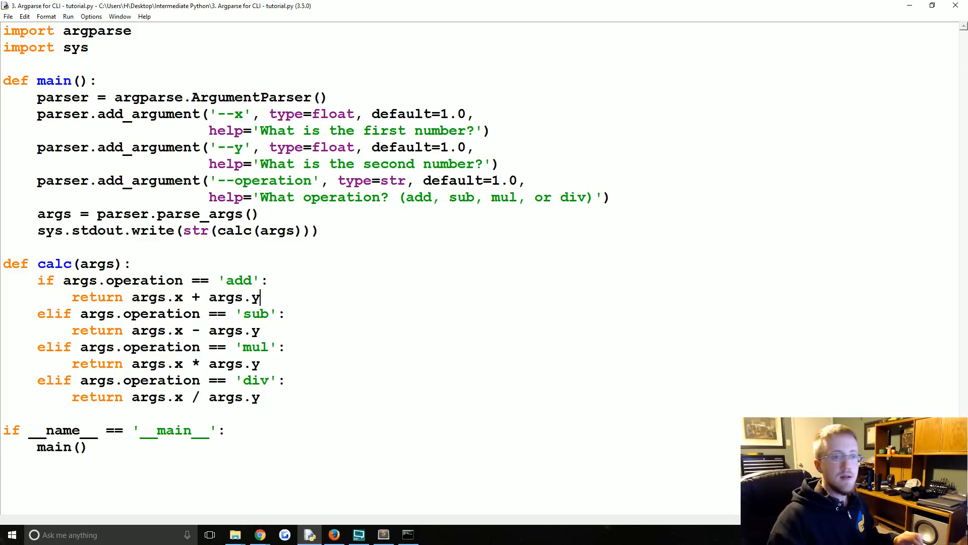
pyautogui.click(407, 535)
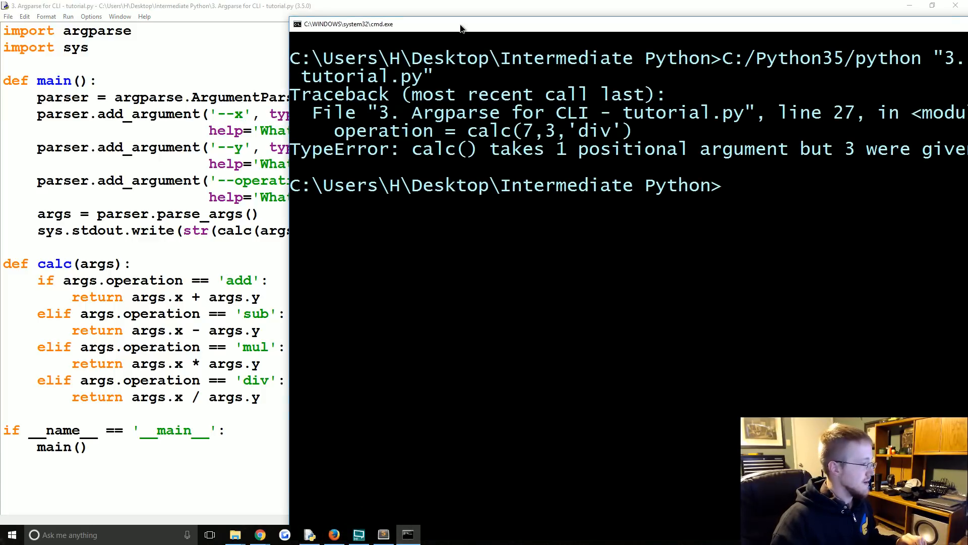
pyautogui.moveTo(524, 27)
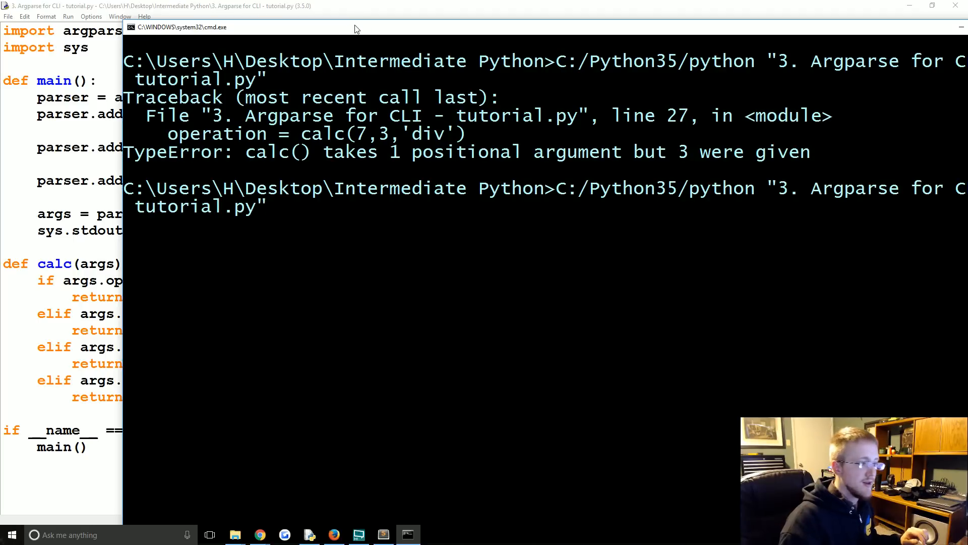
# Recall the previous python command that runs the tutorial script.
pyautogui.press('Return')
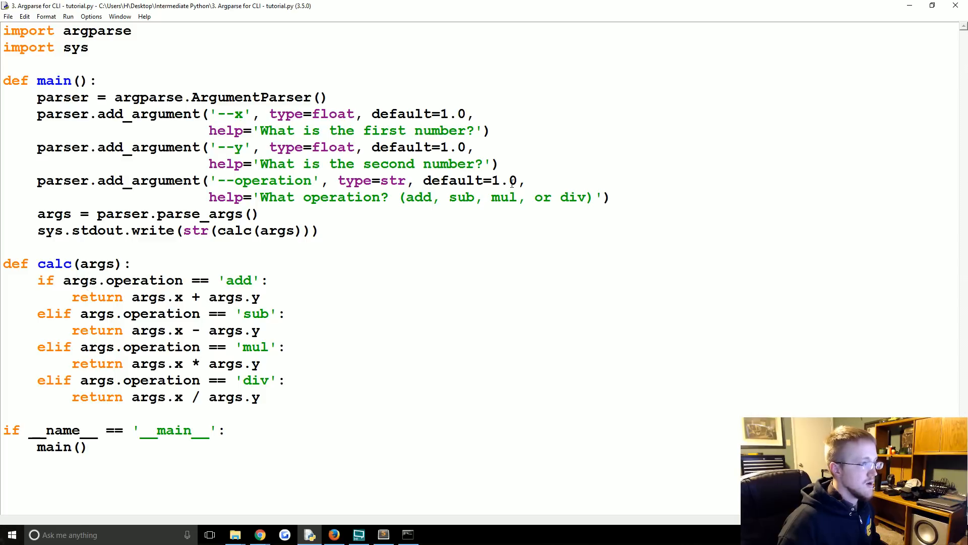
# Replace the --operation default 1.0 with 'add' and save the script.
pyautogui.doubleClick(507, 180)
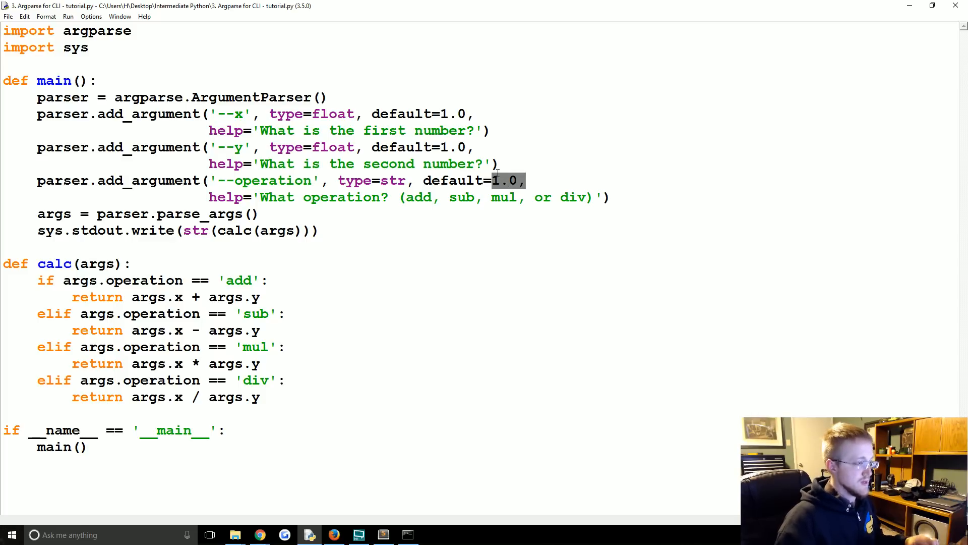
pyautogui.write("''")
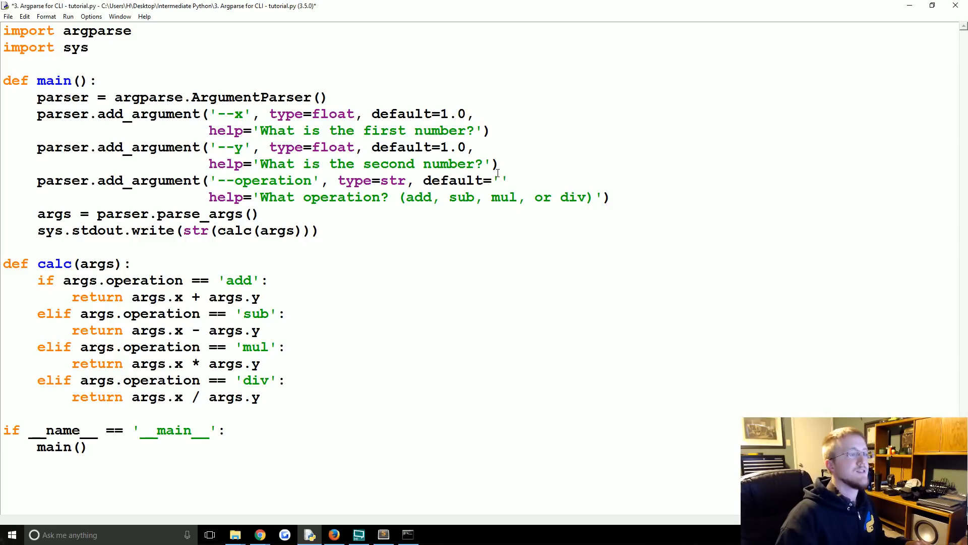
pyautogui.write('add')
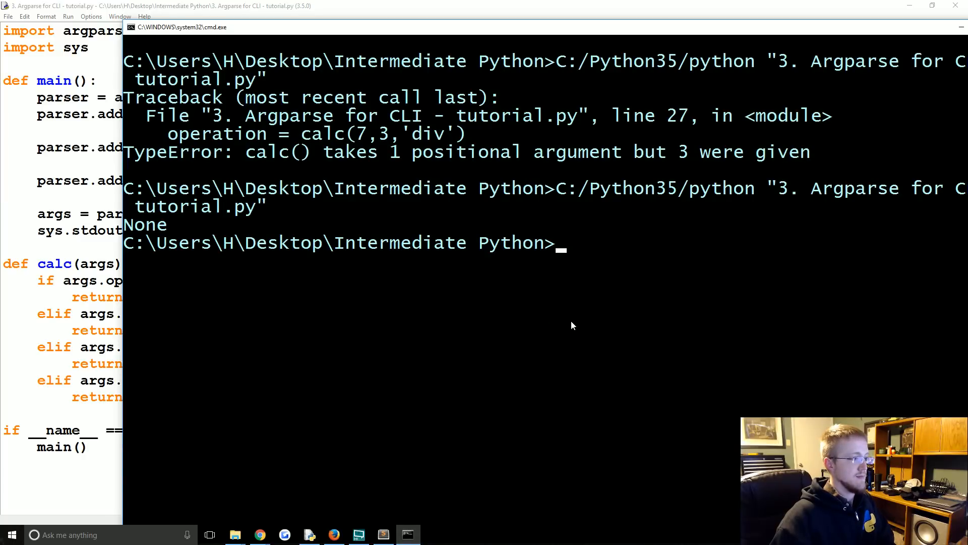
pyautogui.press('Return')
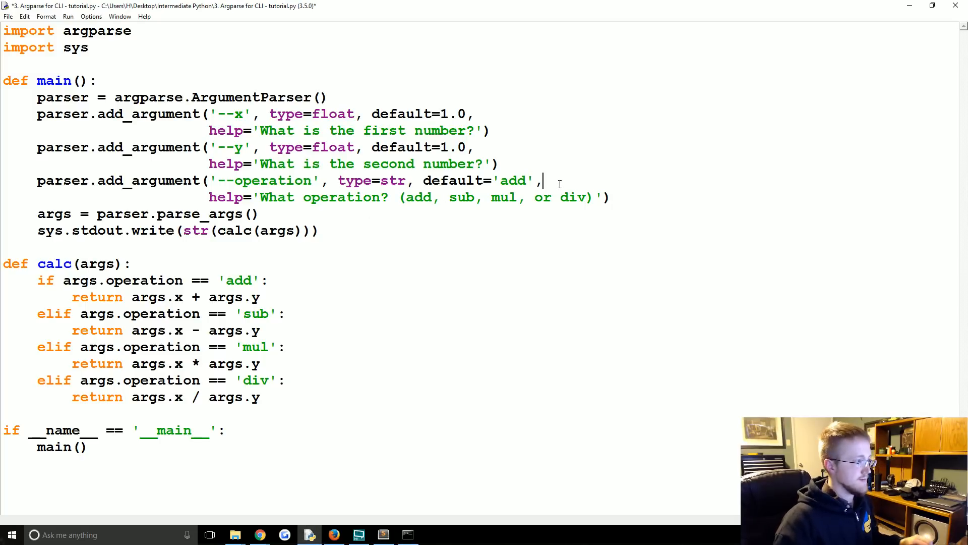
pyautogui.click(406, 535)
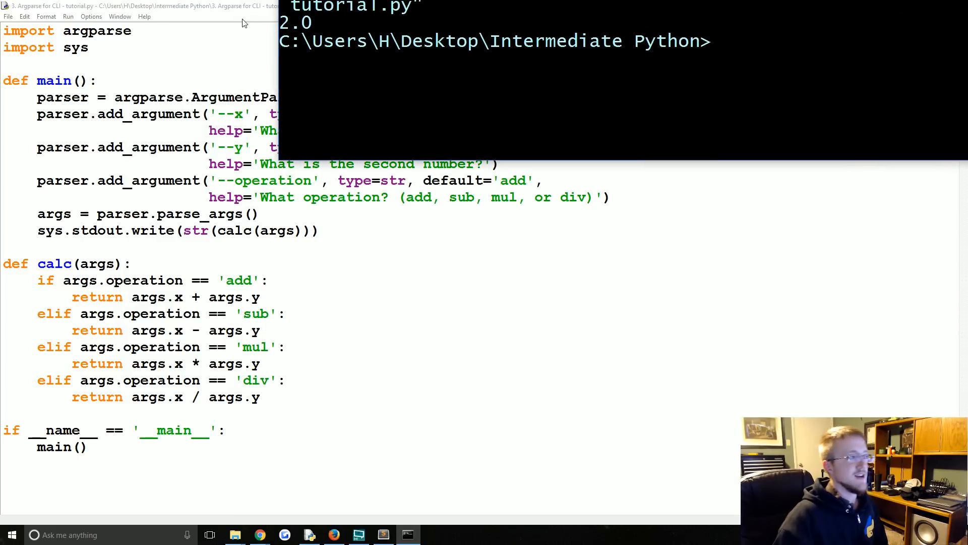
pyautogui.moveTo(719, 68)
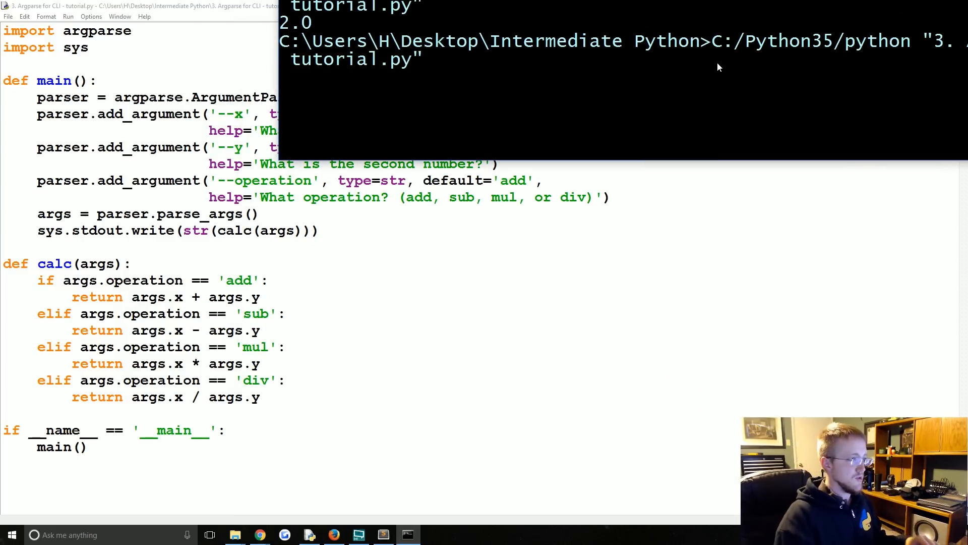
# Run the tutorial script with --x=5 --y=2 --operation=mul to print 10.0.
pyautogui.write('--x=')
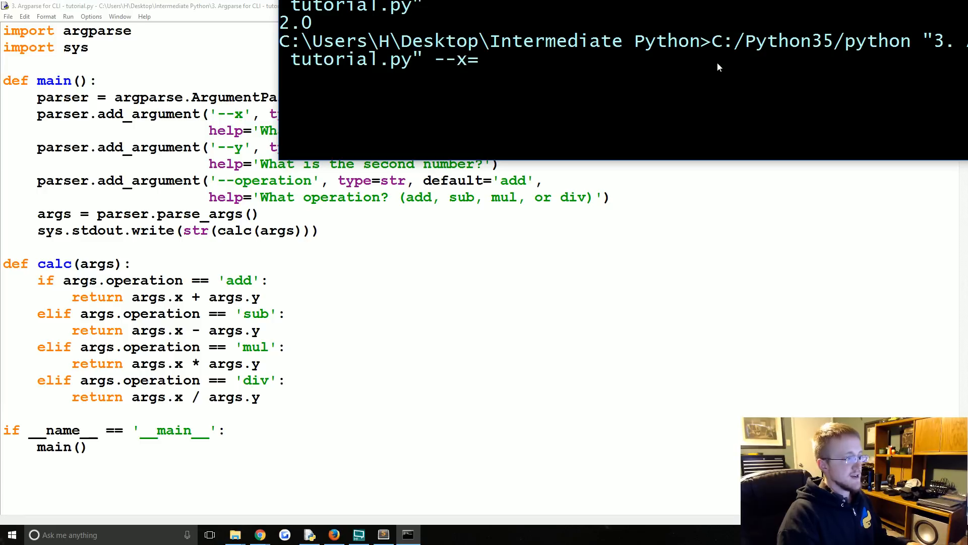
pyautogui.write('5 --')
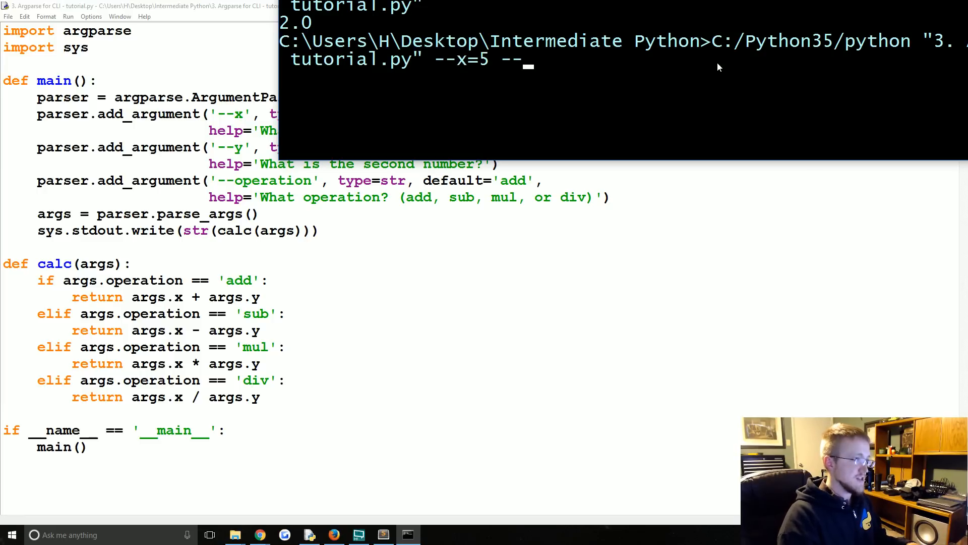
pyautogui.write('y=2')
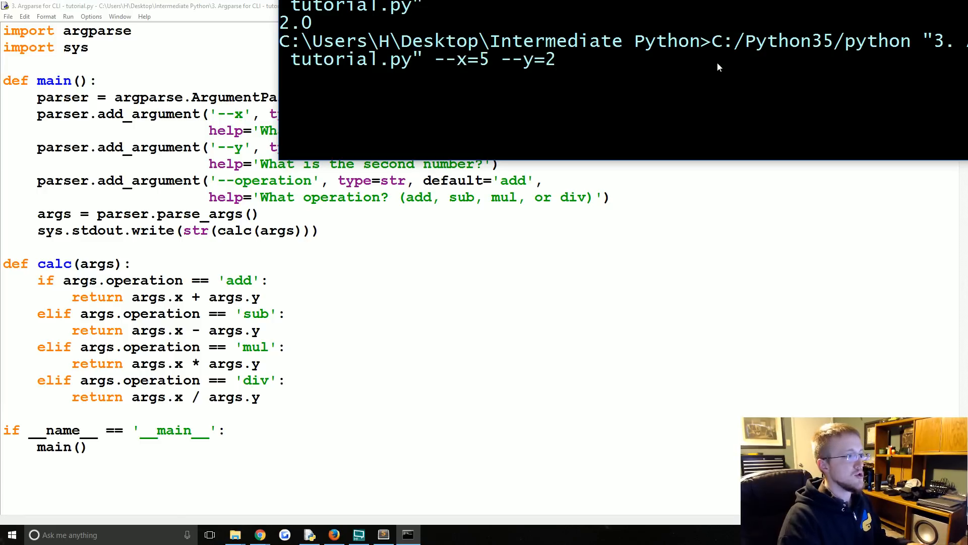
pyautogui.write('--ope')
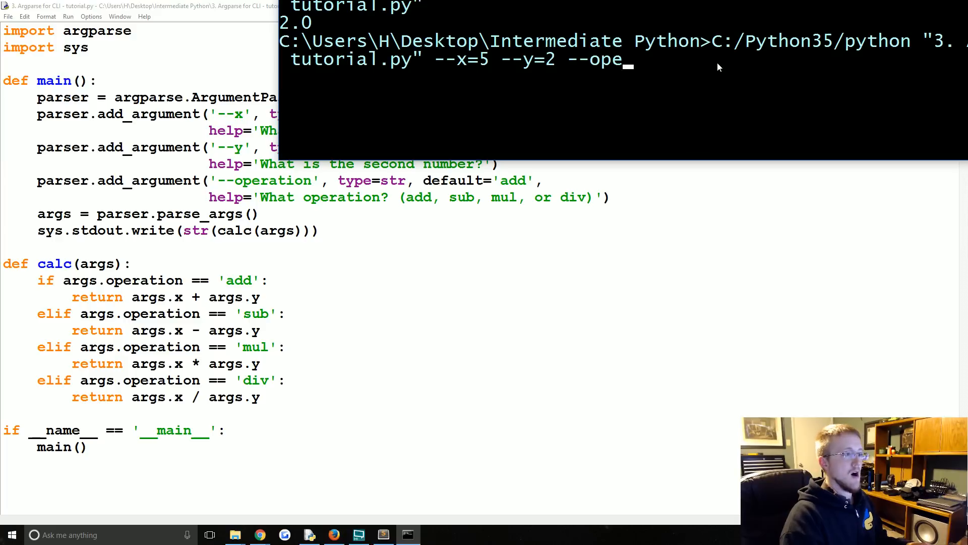
pyautogui.write('ration')
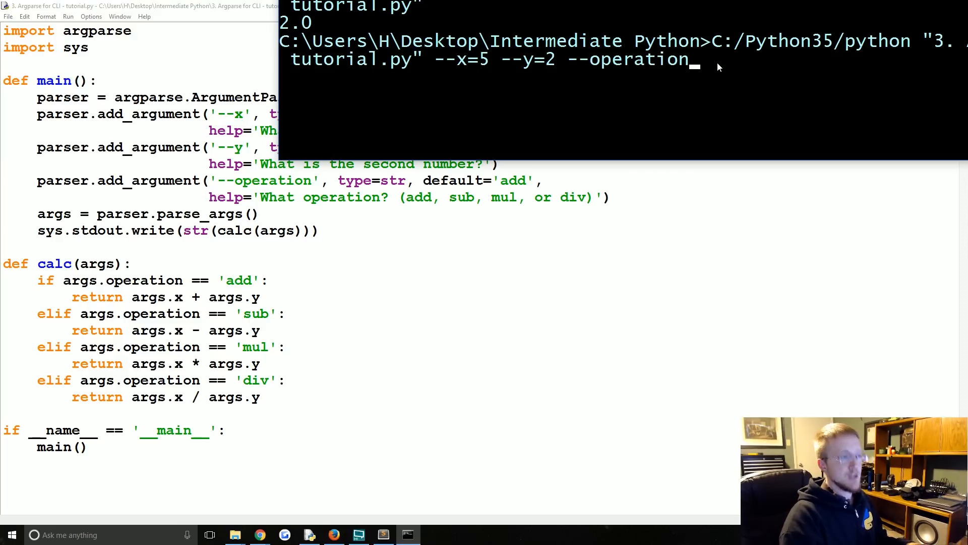
pyautogui.write('=m')
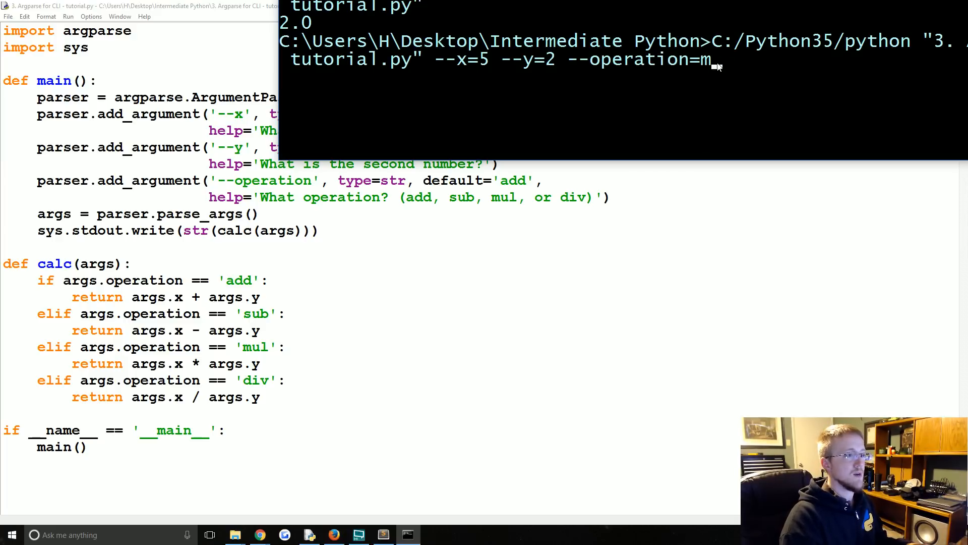
pyautogui.write('ul')
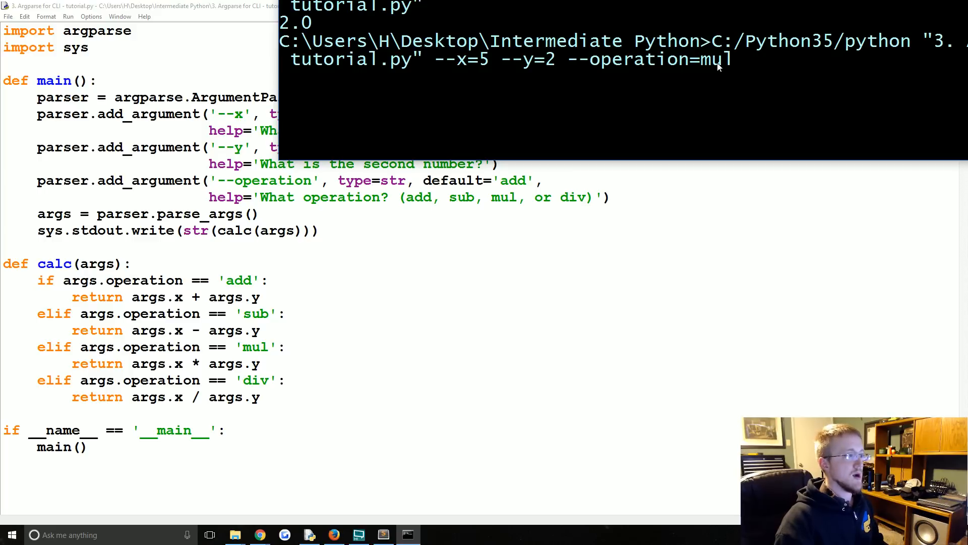
pyautogui.press('Return')
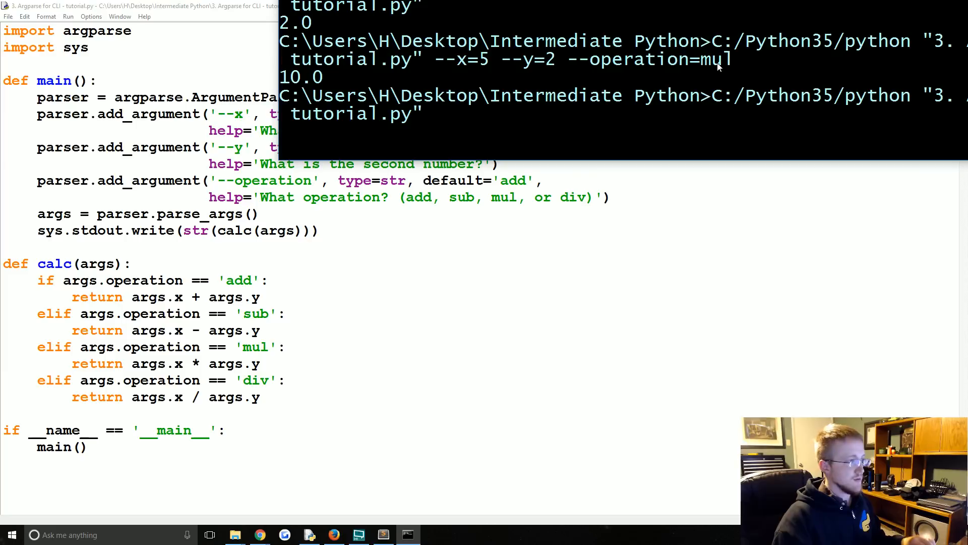
# Append -h to the recalled command to show the script's usage help.
pyautogui.write('-')
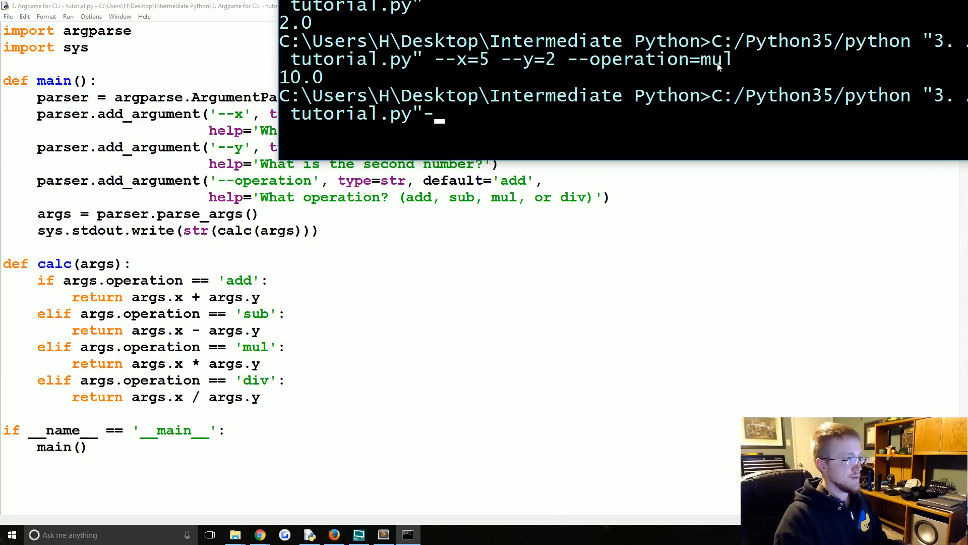
pyautogui.write('h')
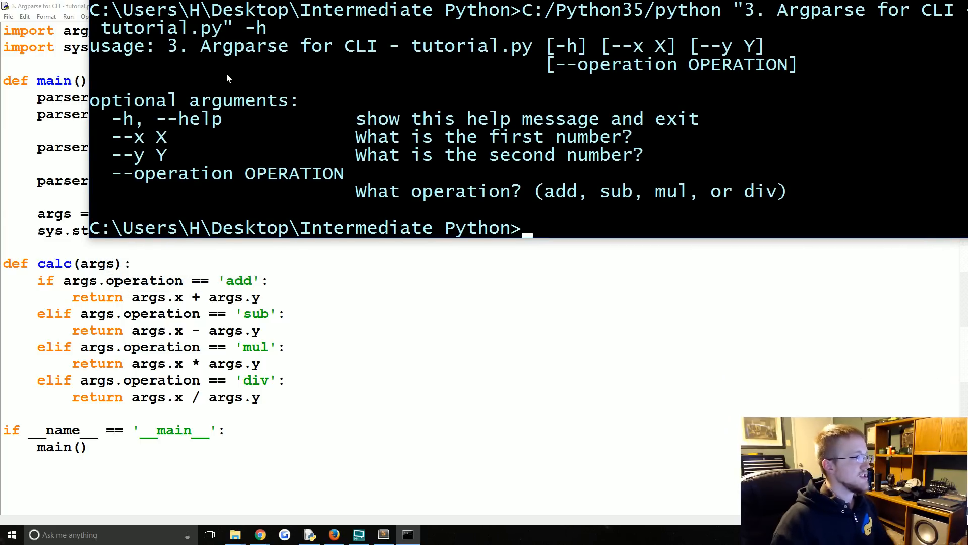
pyautogui.moveTo(548, 55)
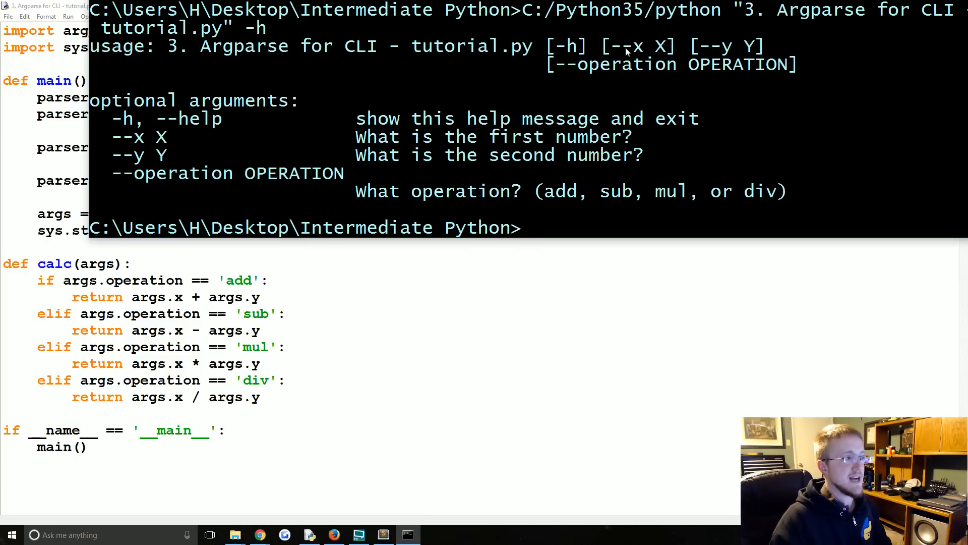
pyautogui.moveTo(651, 62)
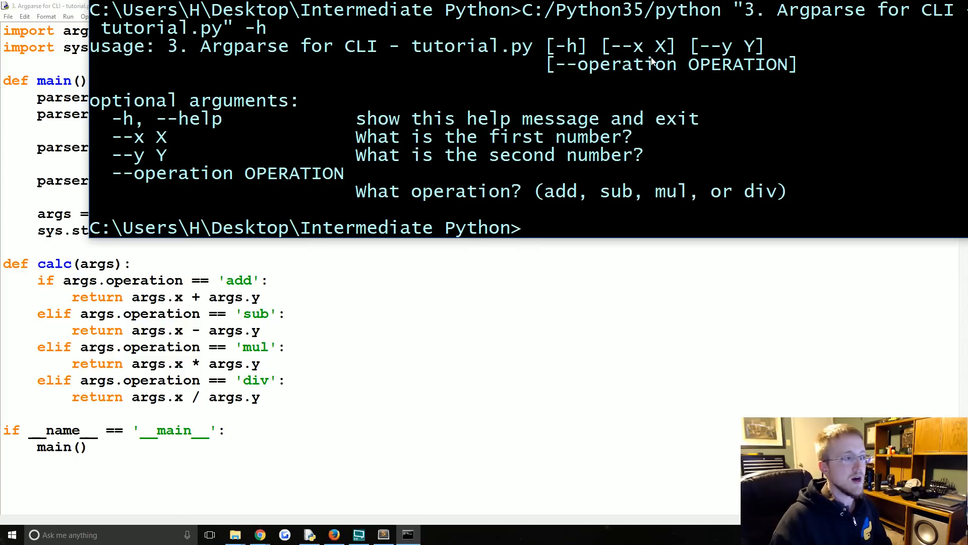
pyautogui.moveTo(161, 101)
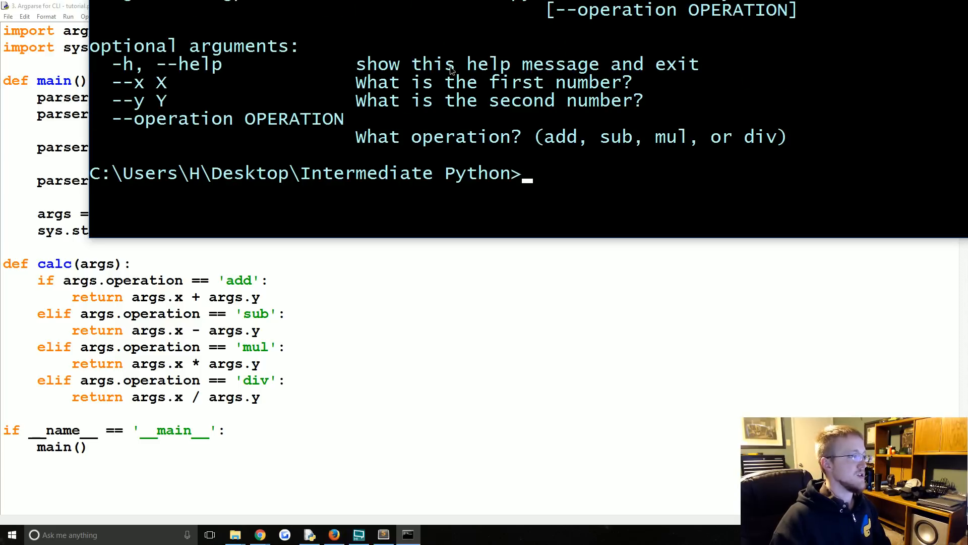
pyautogui.moveTo(657, 73)
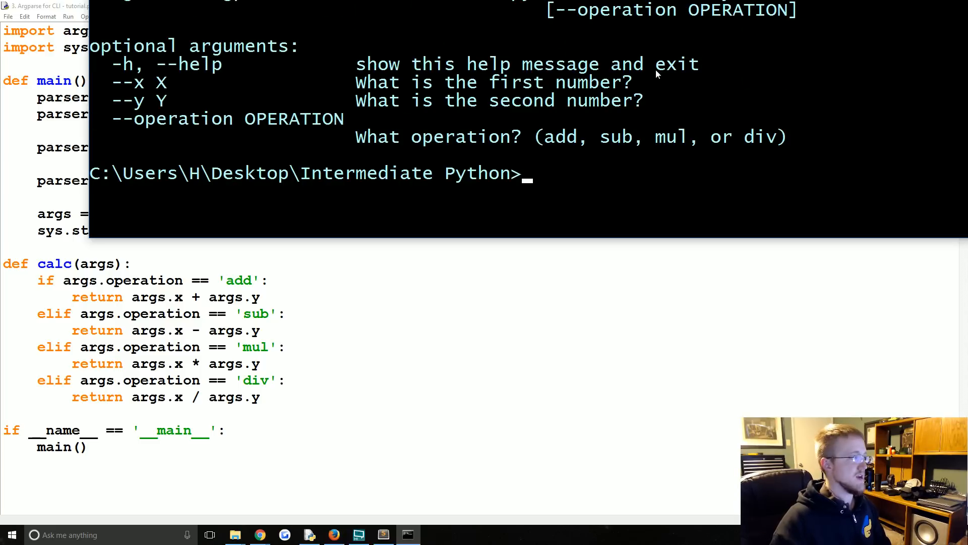
pyautogui.moveTo(137, 85)
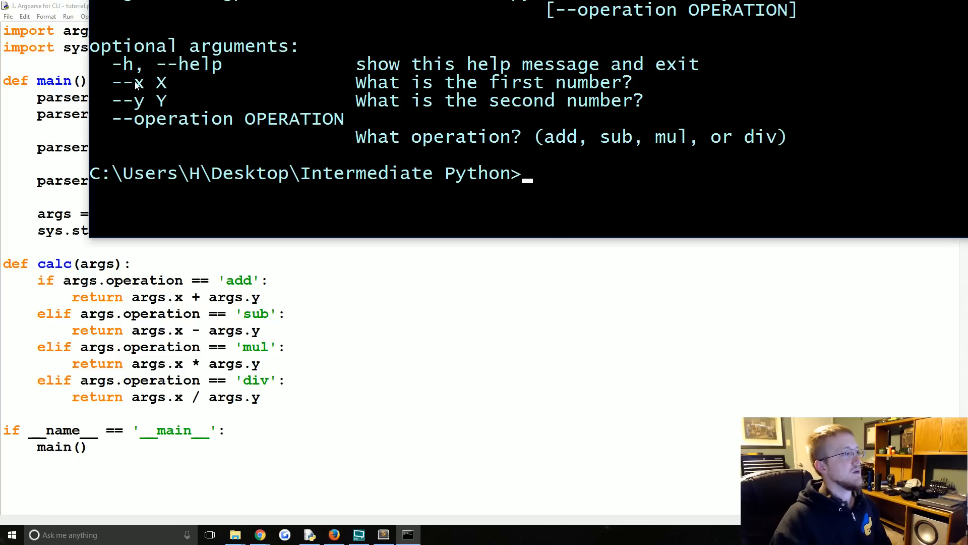
pyautogui.moveTo(153, 97)
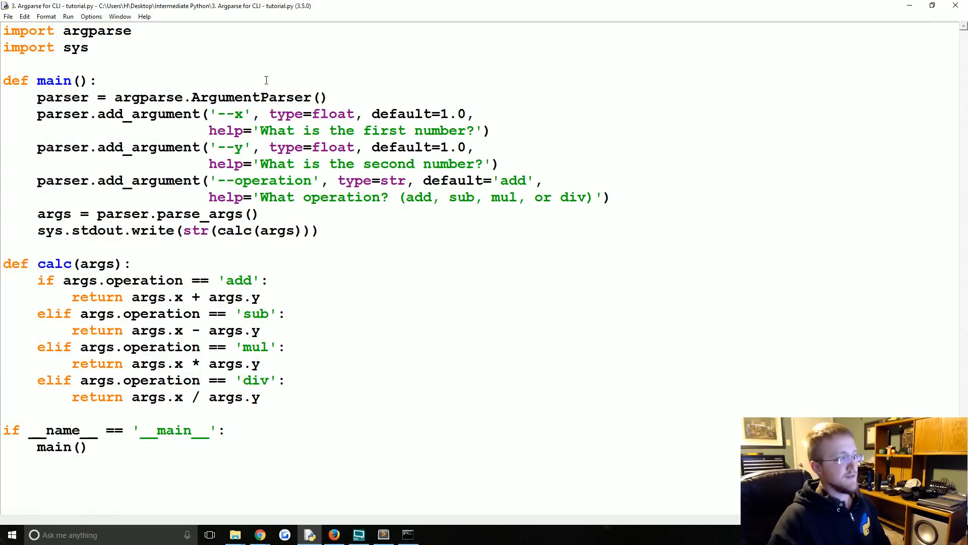
pyautogui.click(95, 81)
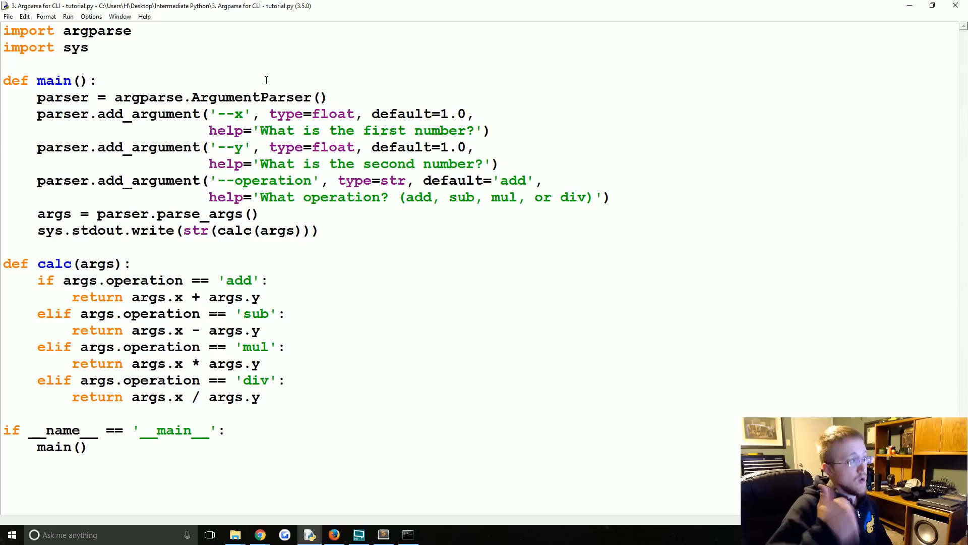
pyautogui.click(97, 80)
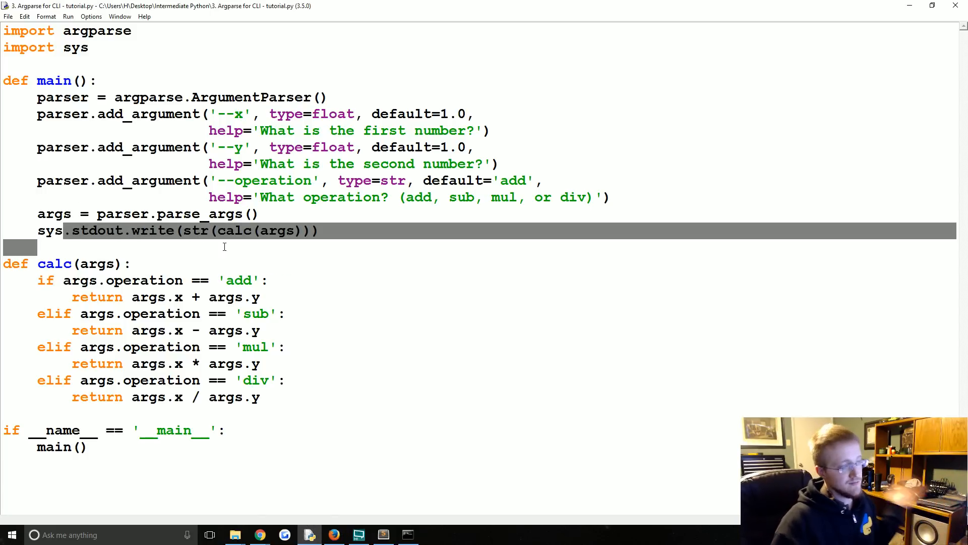
pyautogui.doubleClick(235, 230)
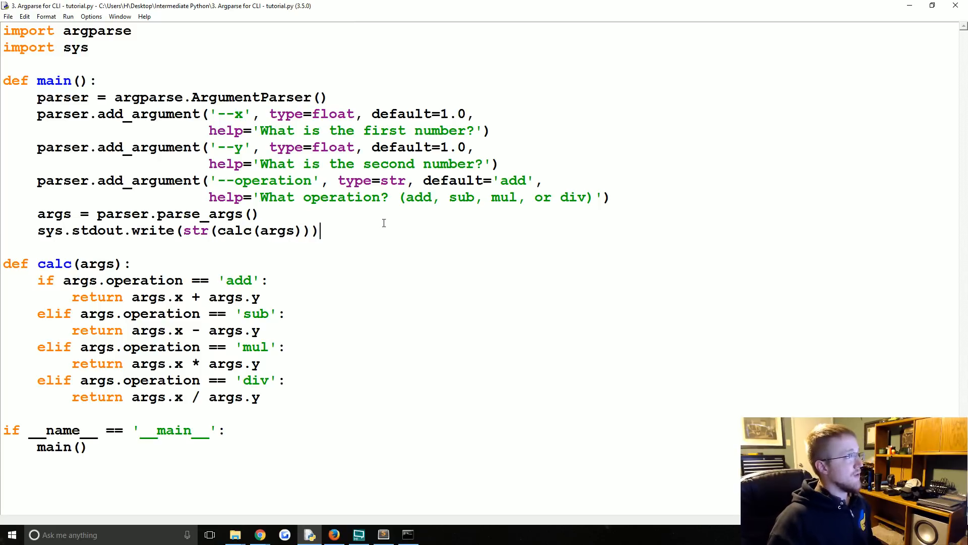
pyautogui.moveTo(378, 221)
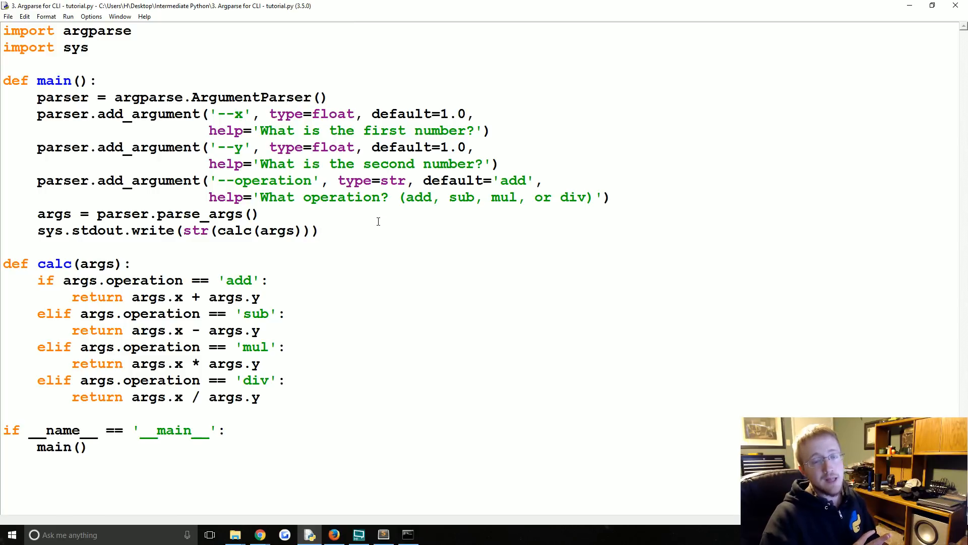
pyautogui.click(320, 230)
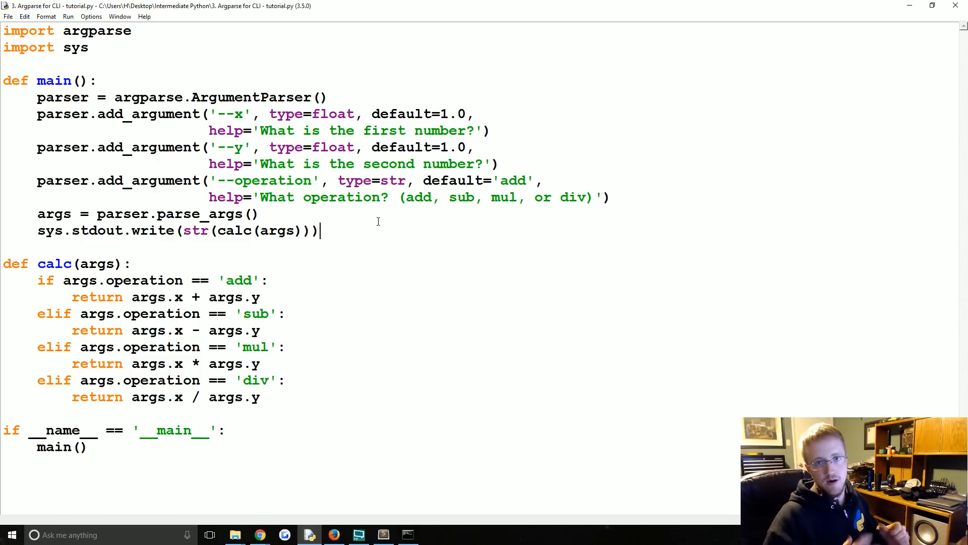